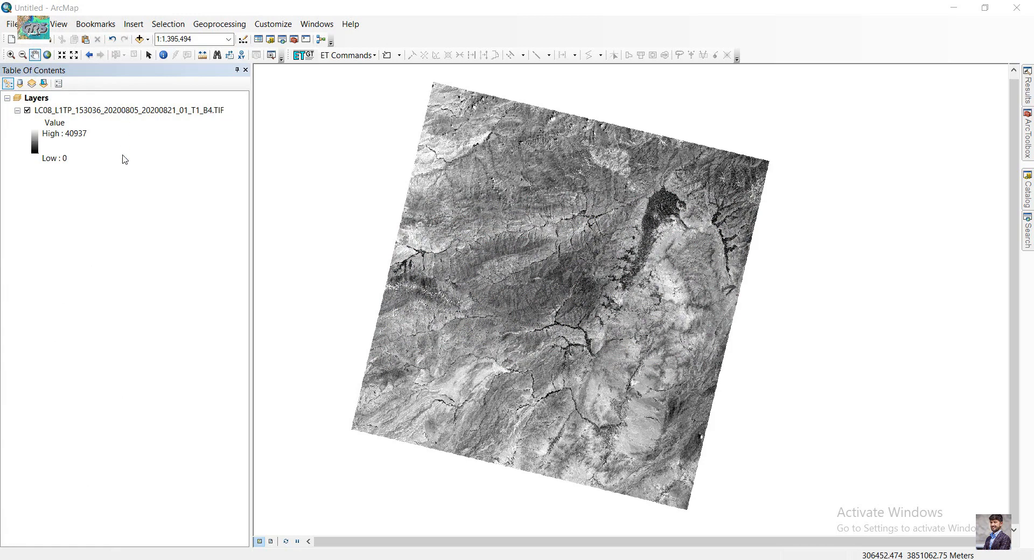
- Identify several band 4 pixels, reading values such as 15144, 12770 and 13515, then dismiss the readout
click(53, 158)
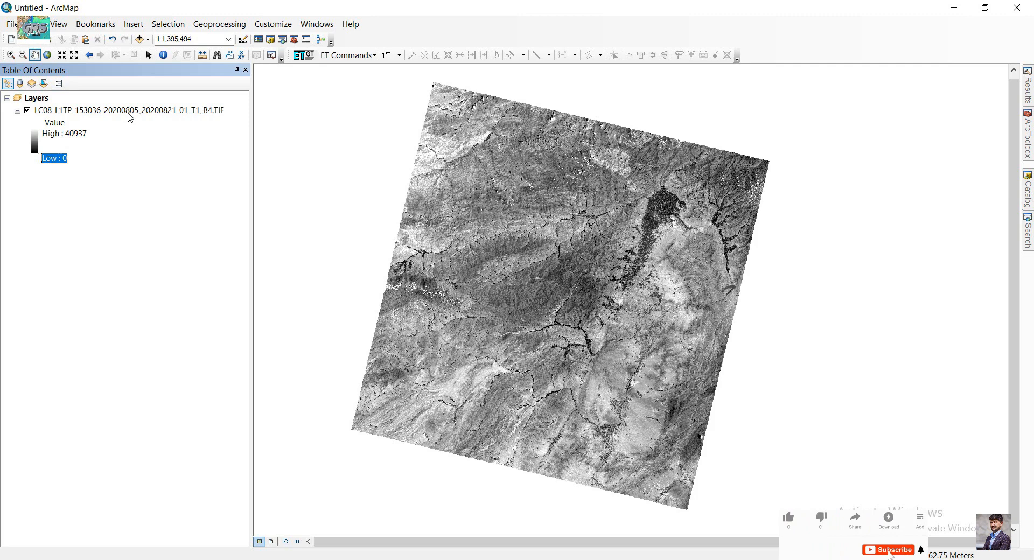
click(129, 110)
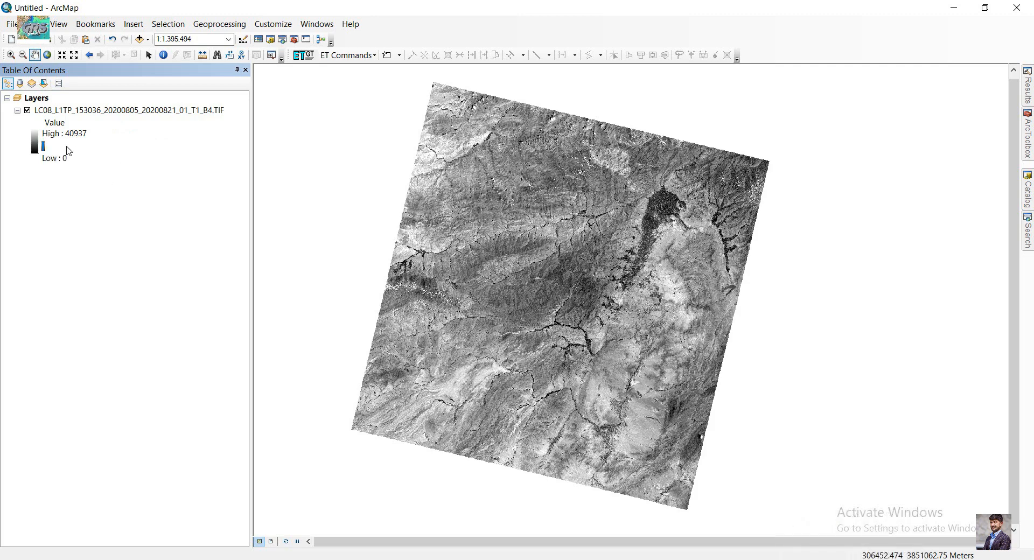
mouse_move(74, 177)
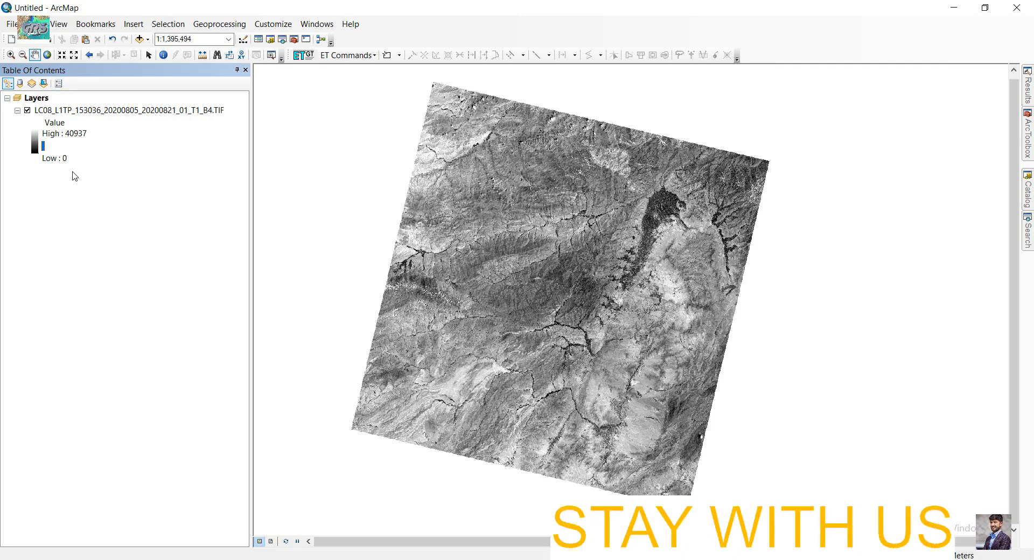
mouse_move(58, 171)
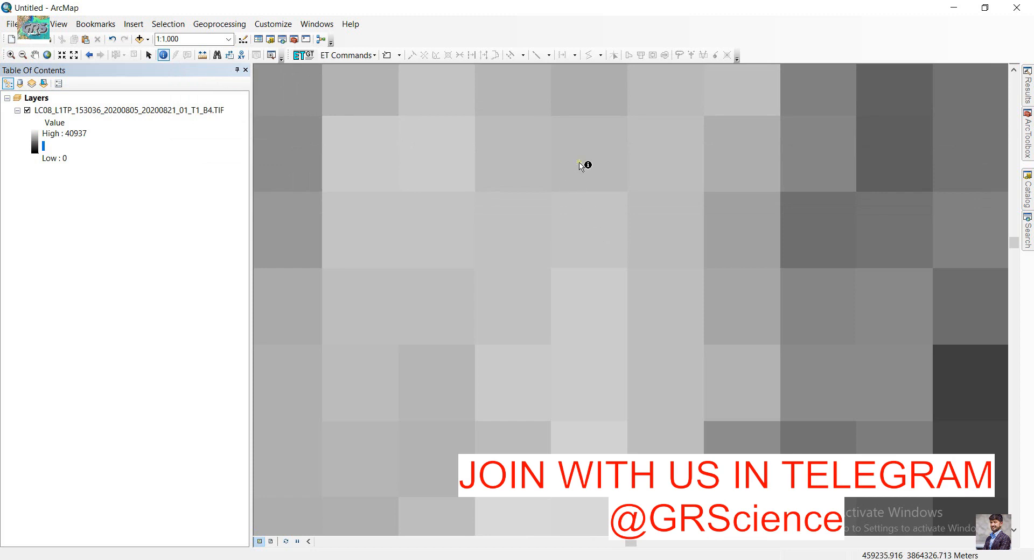
click(582, 165)
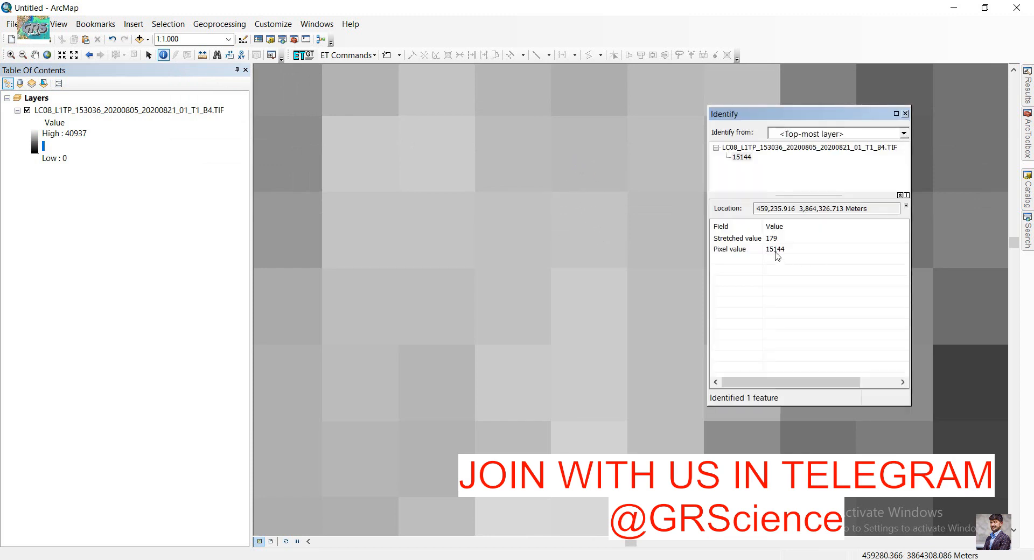
mouse_move(777, 256)
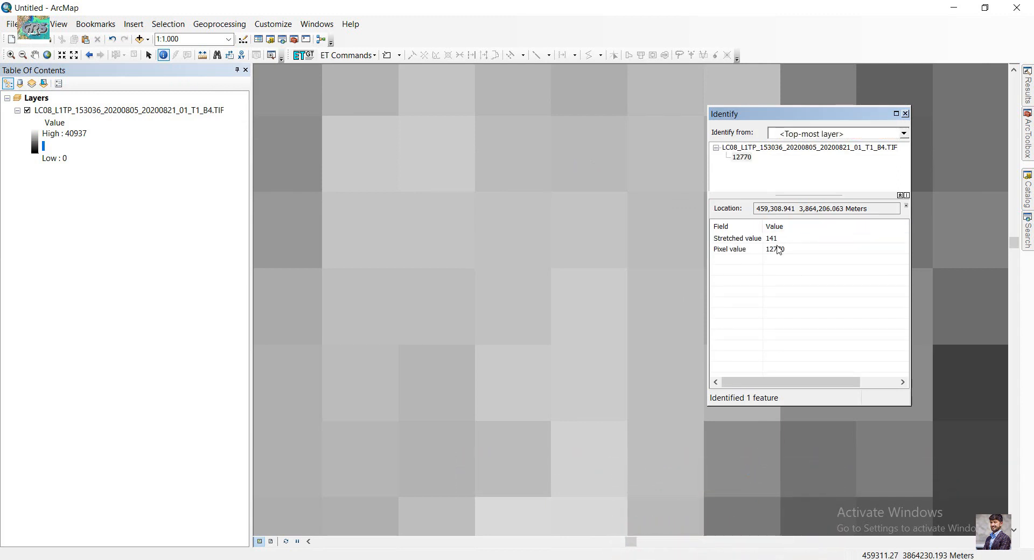
click(297, 236)
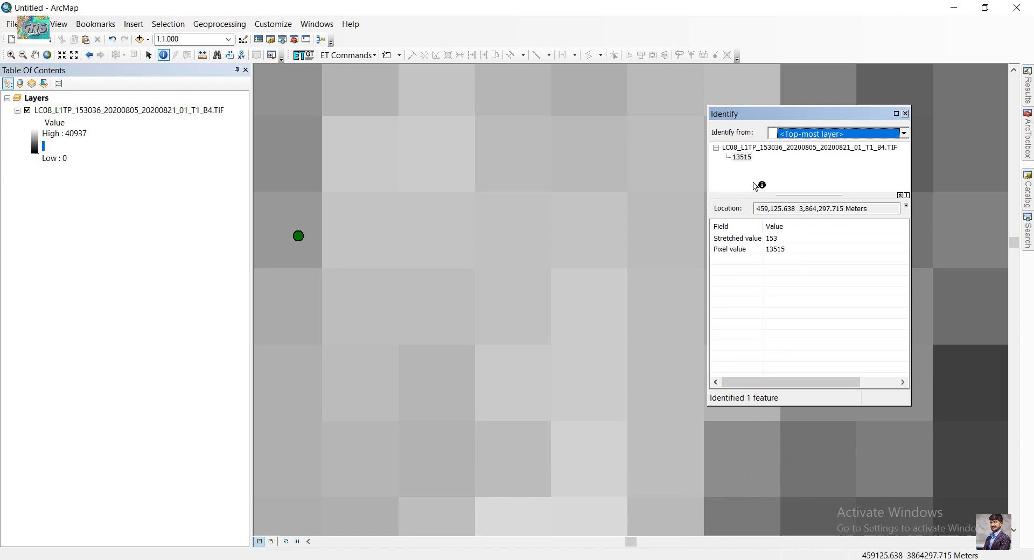
click(905, 113)
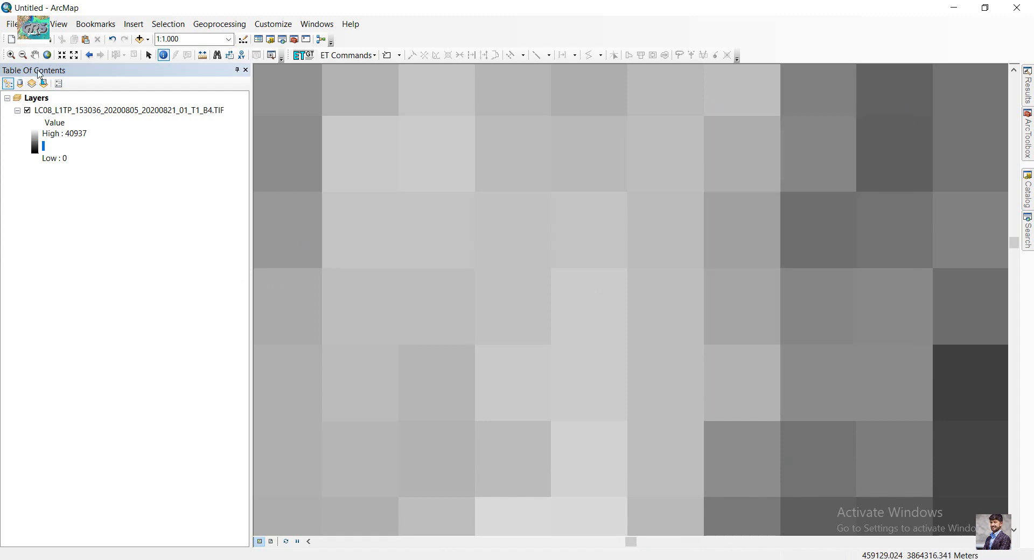
click(48, 55)
text(raster calculator)
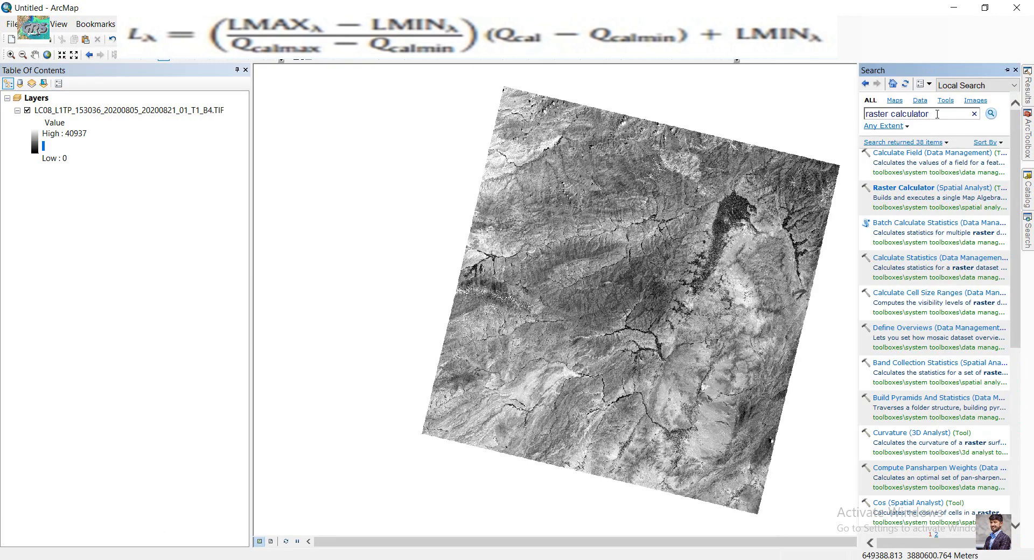
mouse_move(877, 127)
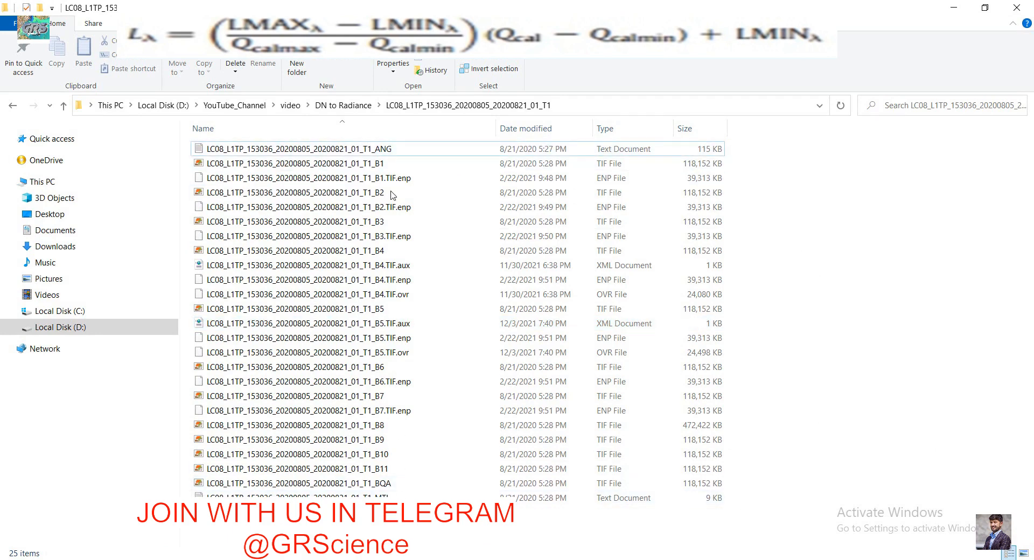
- In the _MTL metadata locate MIN_MAX_RADIANCE and copy RADIANCE_MAXIMUM_BAND_4, 587.76813
click(297, 177)
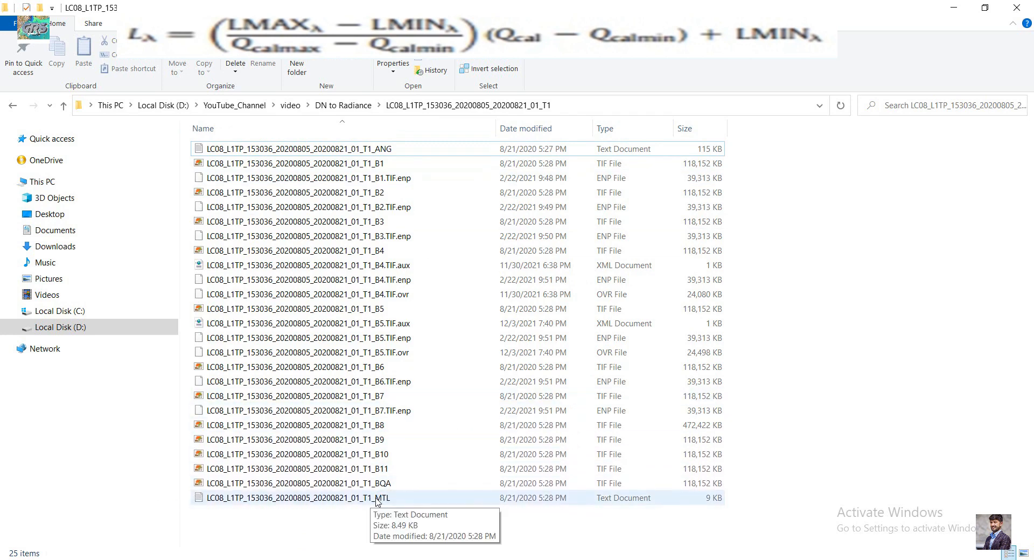
click(297, 497)
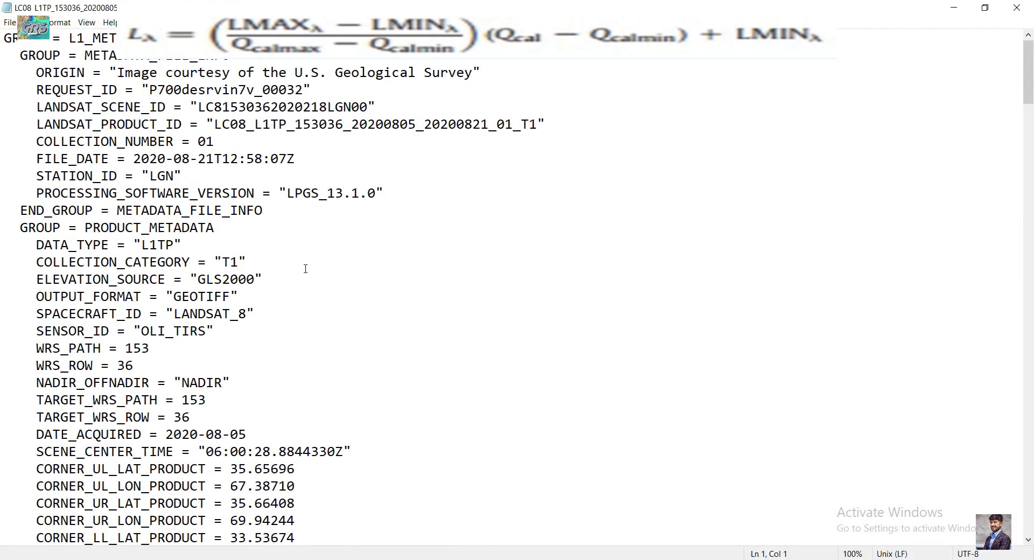
scroll(down, 3)
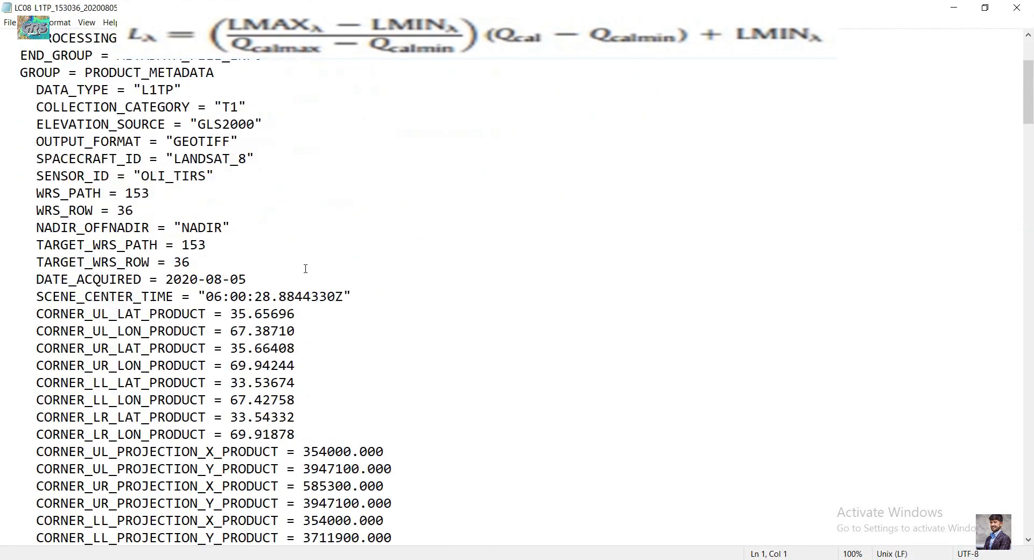
scroll(down, 3)
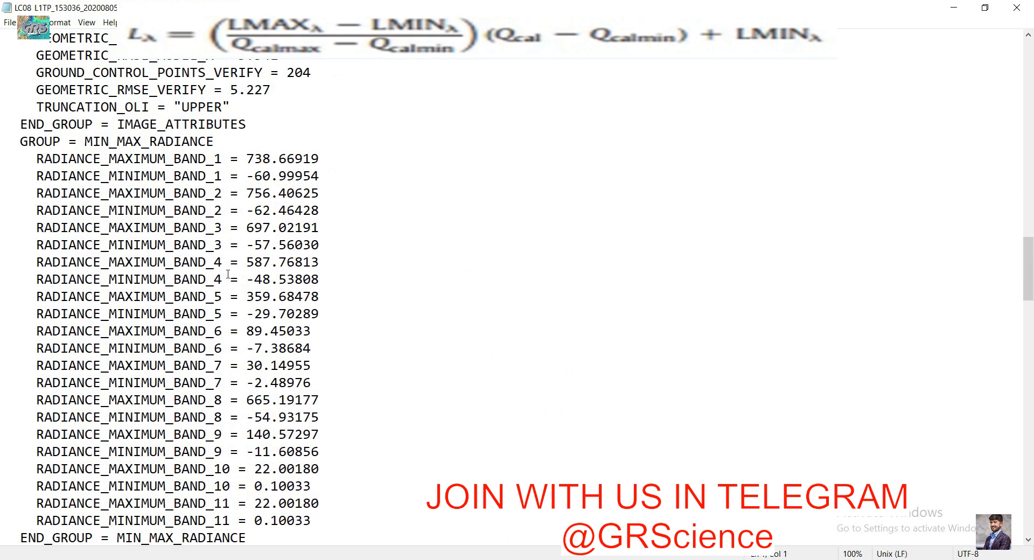
click(248, 262)
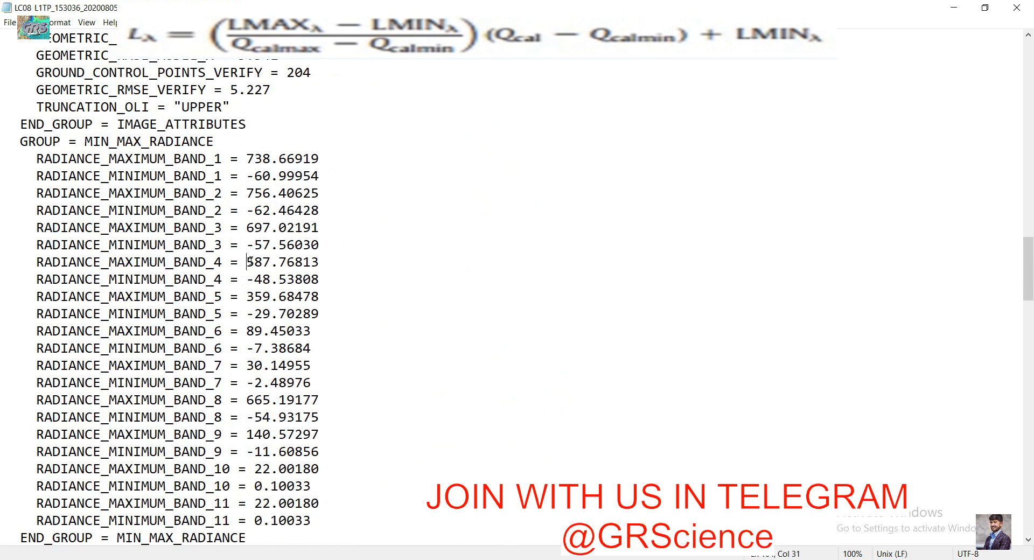
right_click(277, 262)
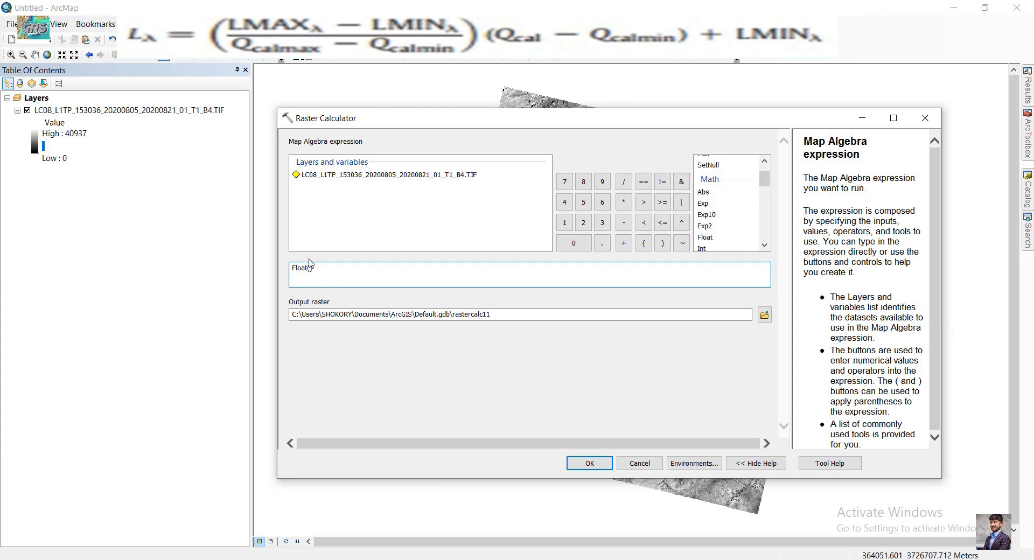
- Enter 587.76813 - (-48.53808), close the grouping and follow it with a divide sign
text(587.76813))
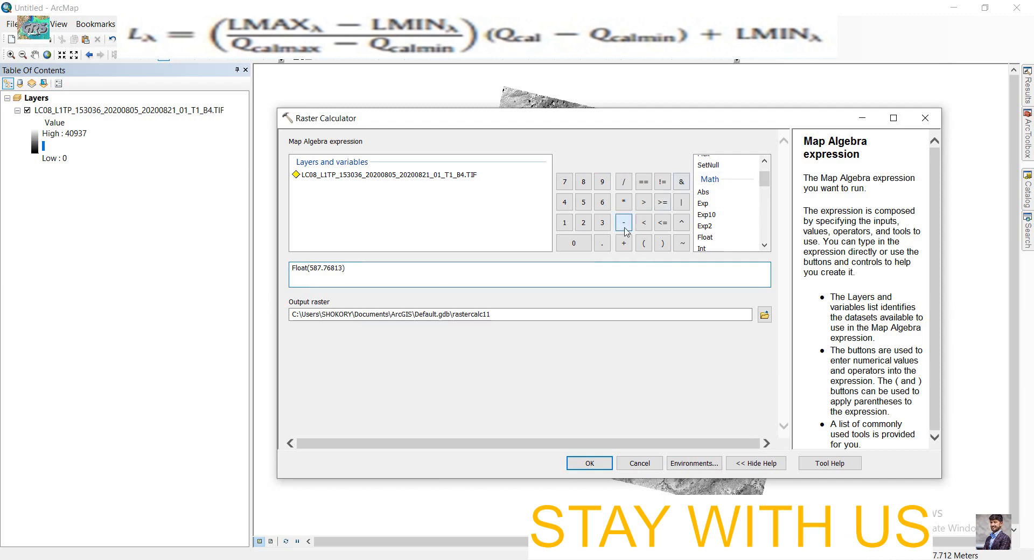
click(622, 222)
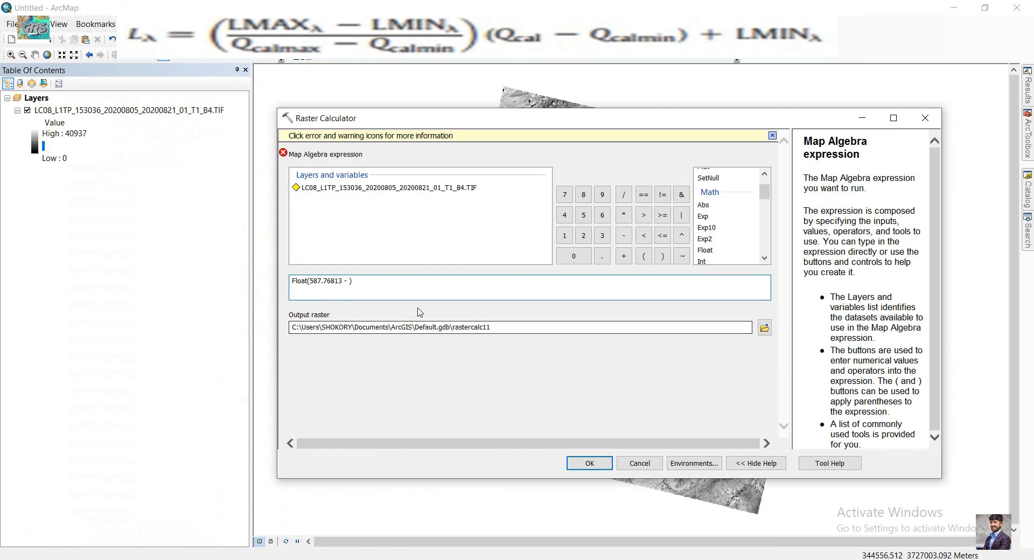
click(642, 257)
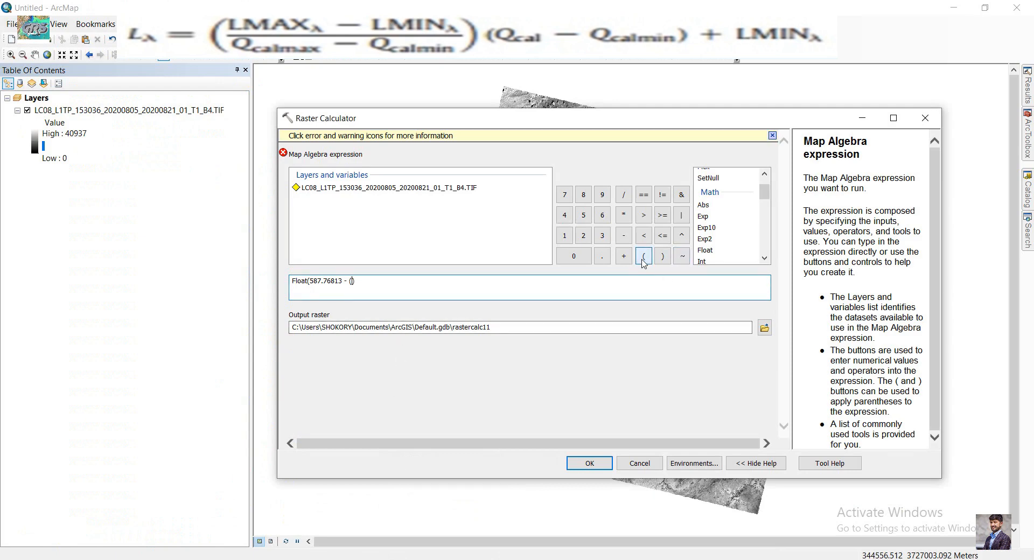
click(662, 256)
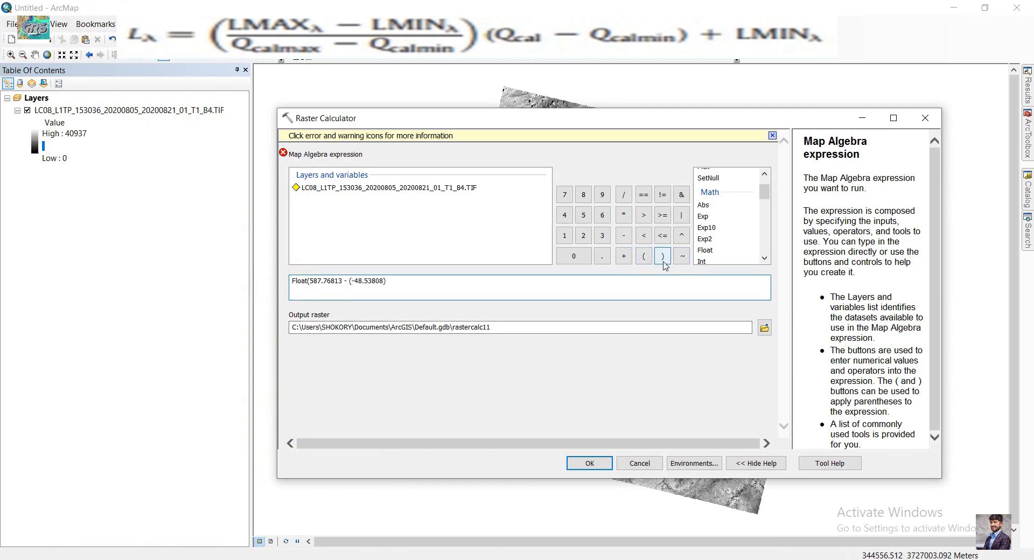
click(661, 256)
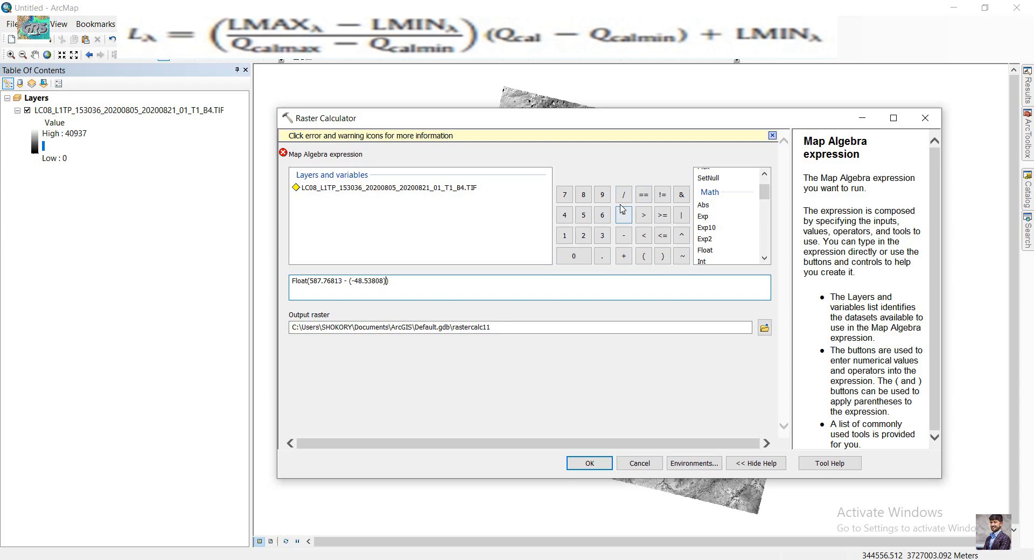
click(624, 193)
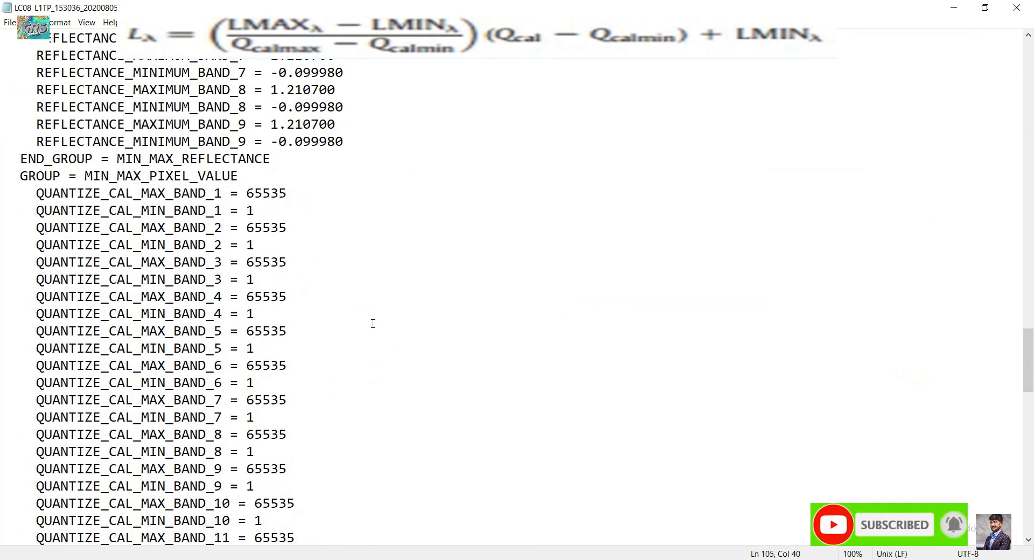
- Select QUANTIZE_CAL_MAX_BAND_4, 65535, under MIN_MAX_PIXEL_VALUE
scroll(down, 3)
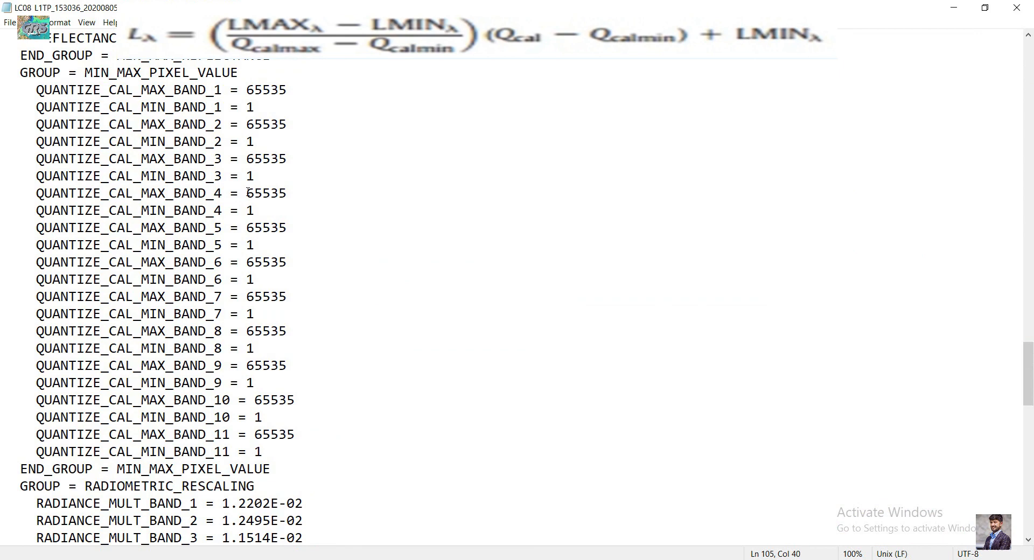
double_click(266, 193)
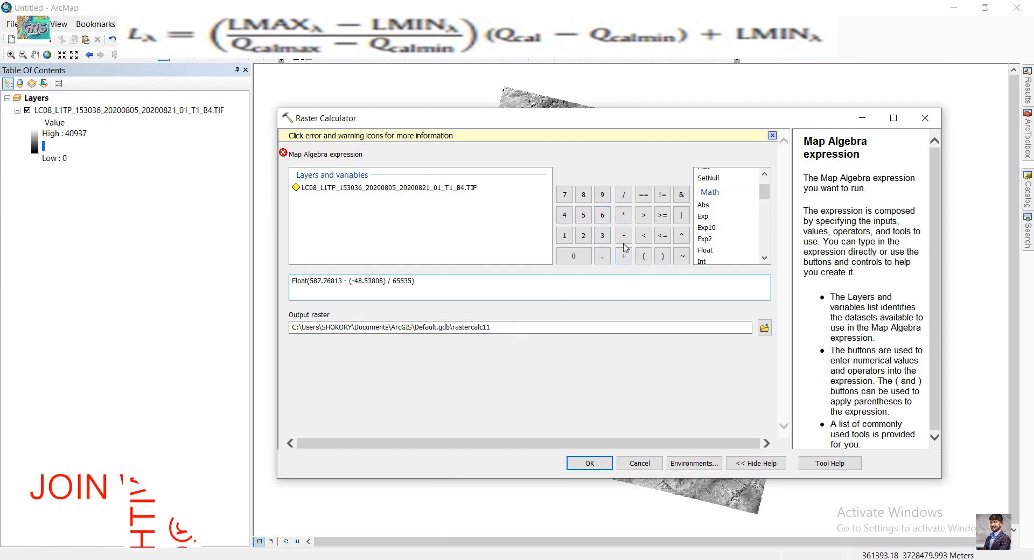
- Finish the denominator as (65535 - 1) and follow it with a multiply sign
click(623, 234)
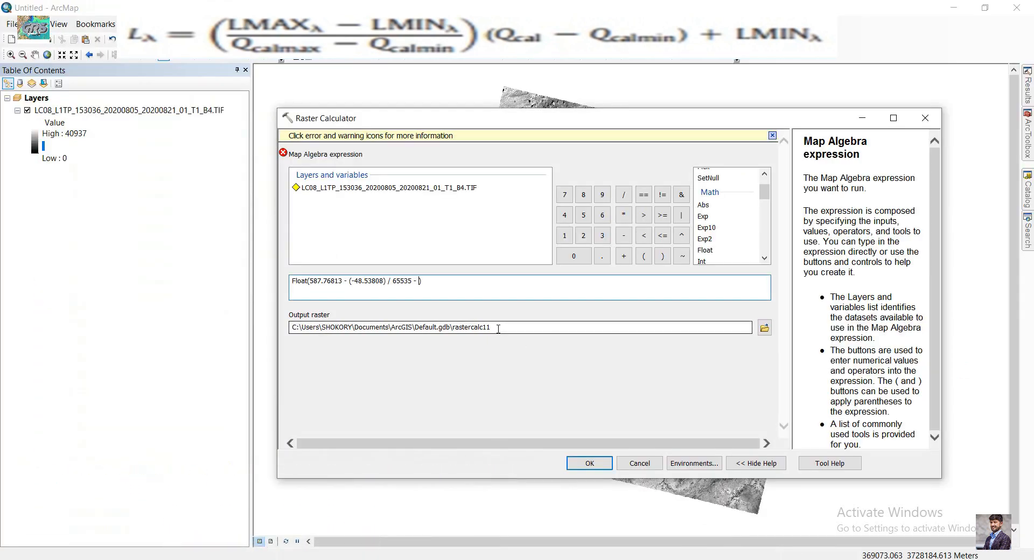
text(1)
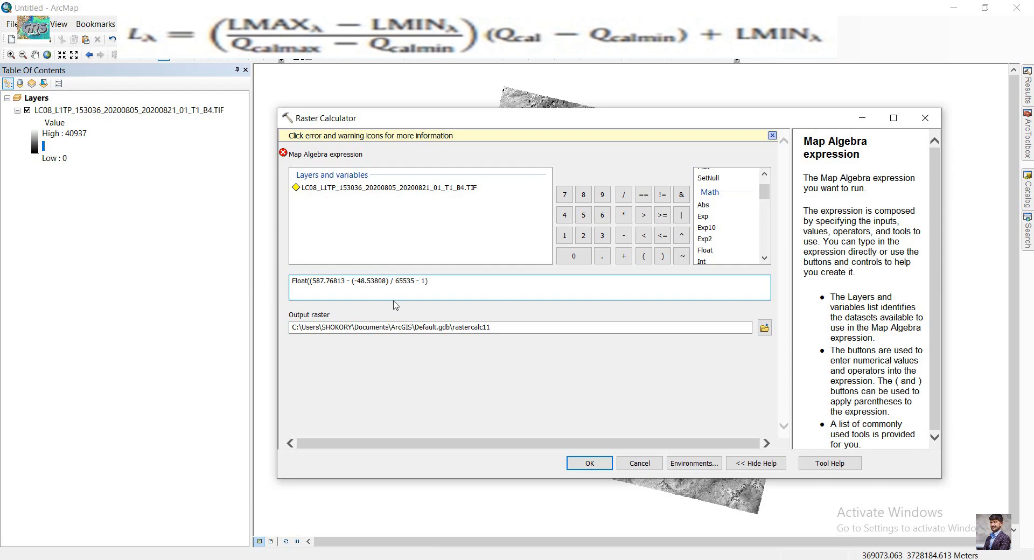
mouse_move(655, 275)
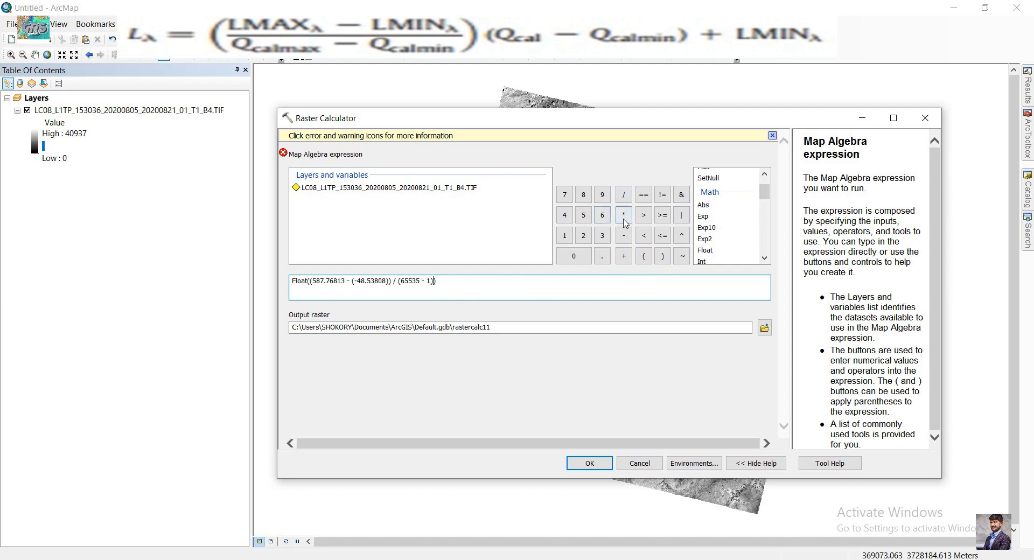
click(623, 215)
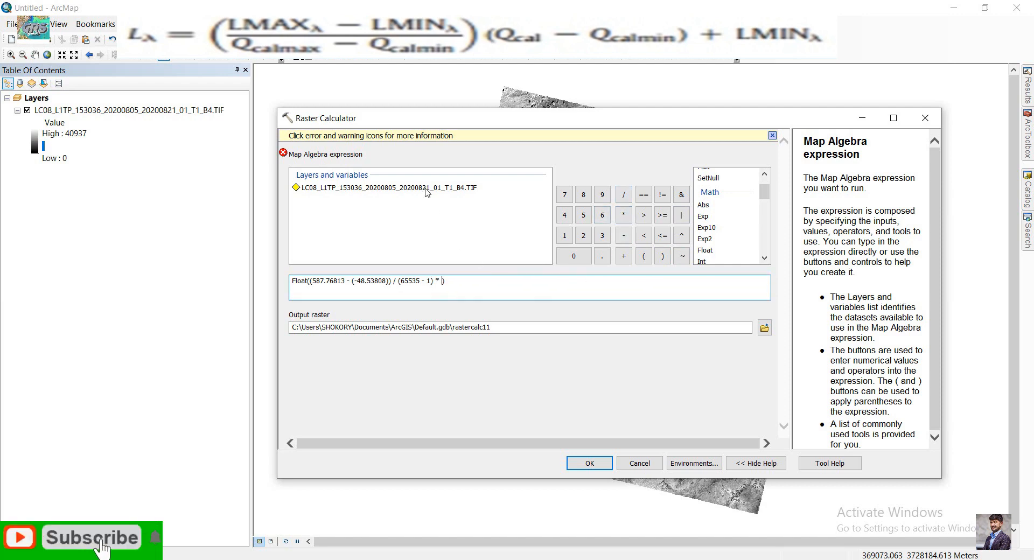
- Multiply by ("LC08...B4.TIF" - 1), inserting the band 4 raster layer into the expression
click(387, 187)
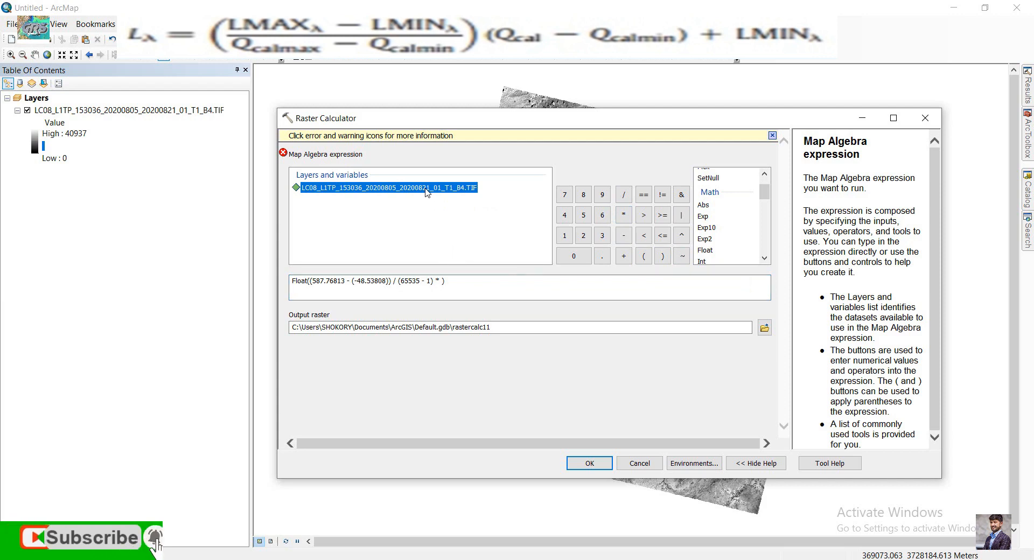
double_click(386, 187)
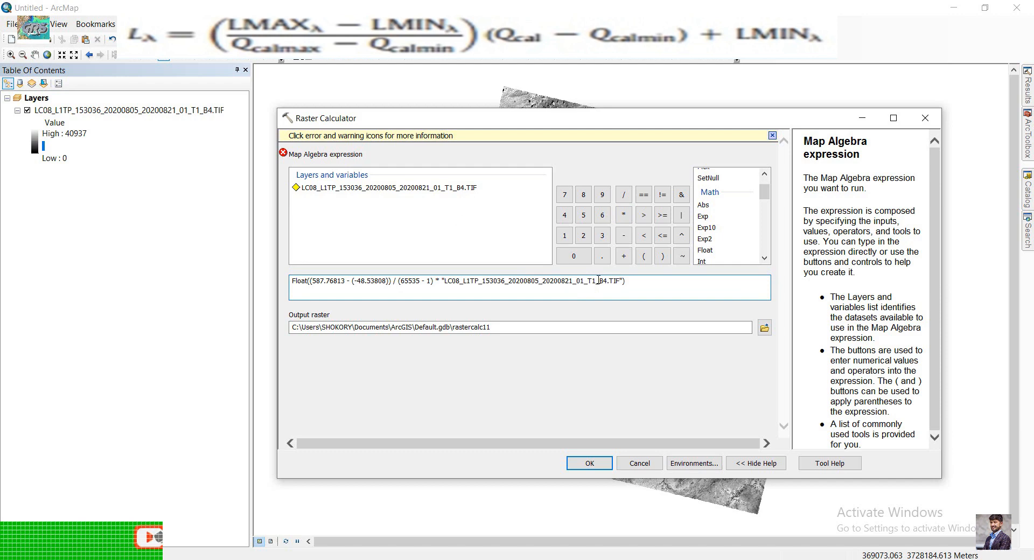
click(622, 236)
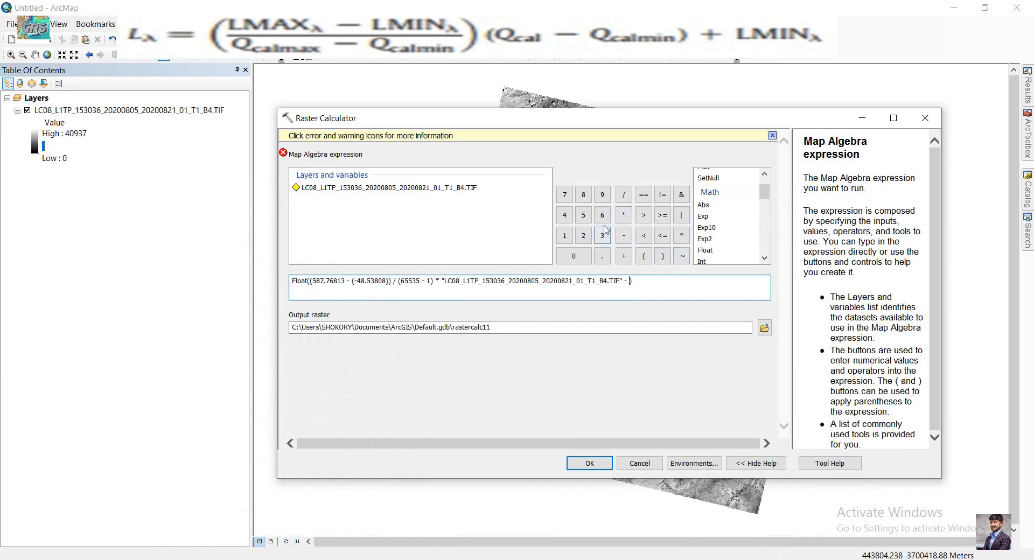
click(563, 236)
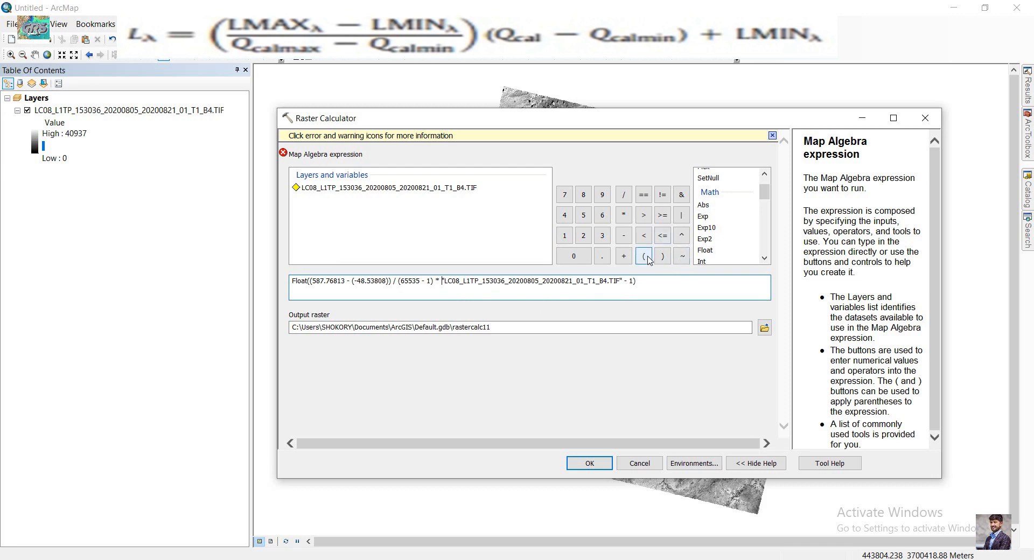
click(662, 255)
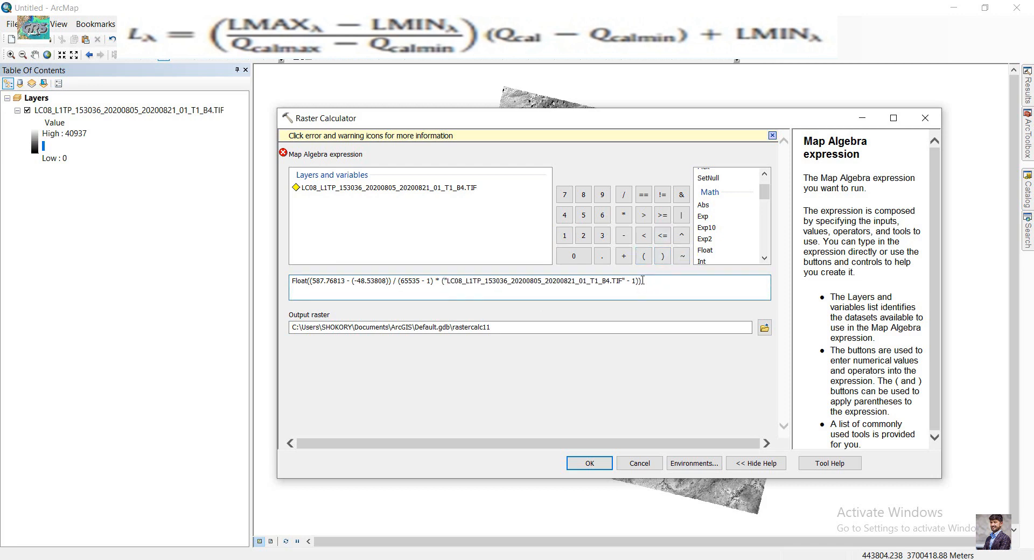
mouse_move(639, 305)
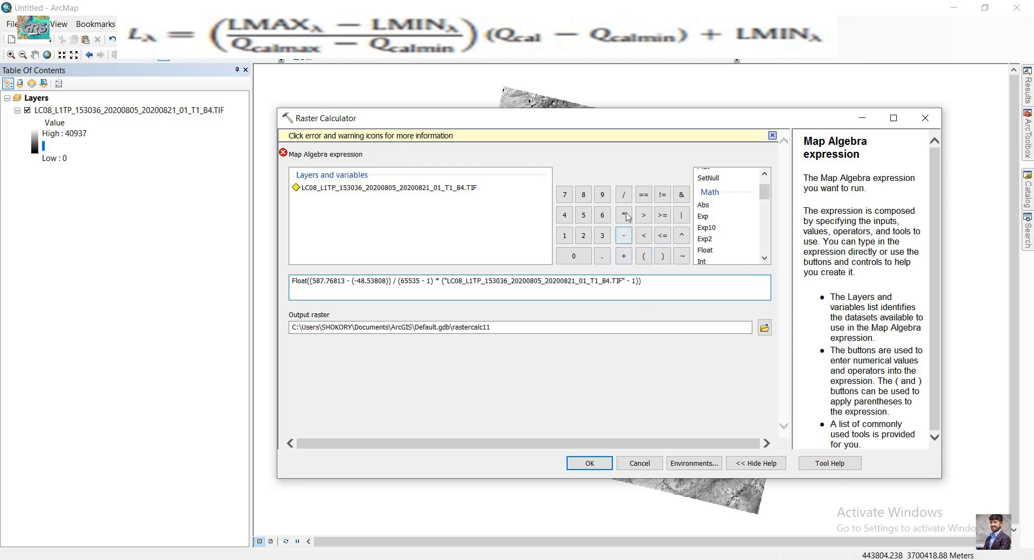
click(623, 255)
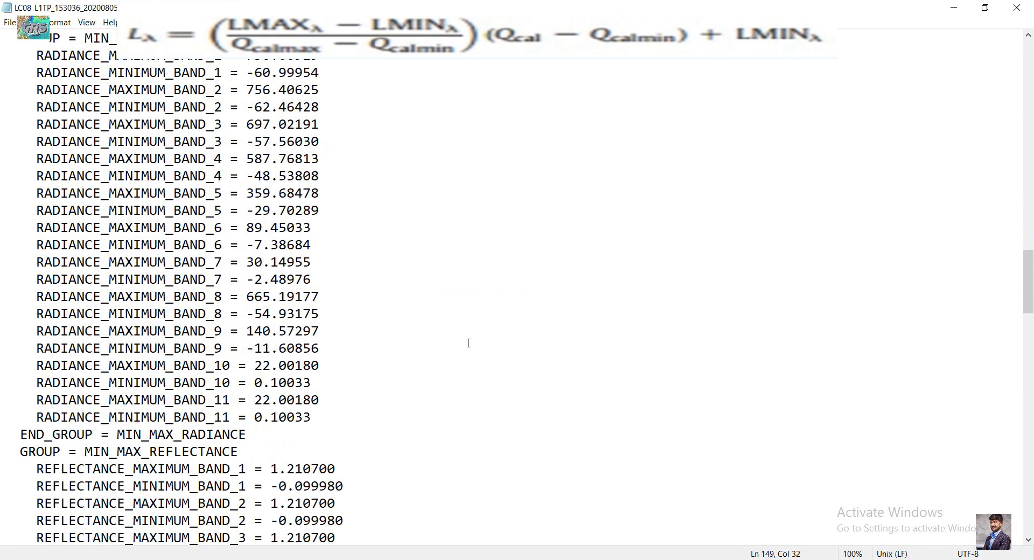
mouse_move(443, 346)
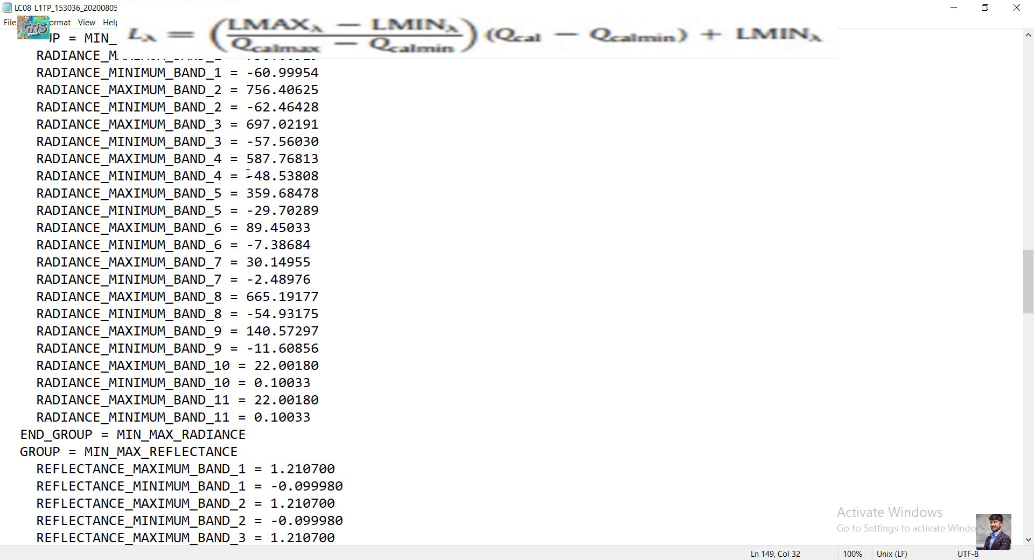
- Copy the RADIANCE_MINIMUM_BAND_4 value, -48.53808
right_click(280, 176)
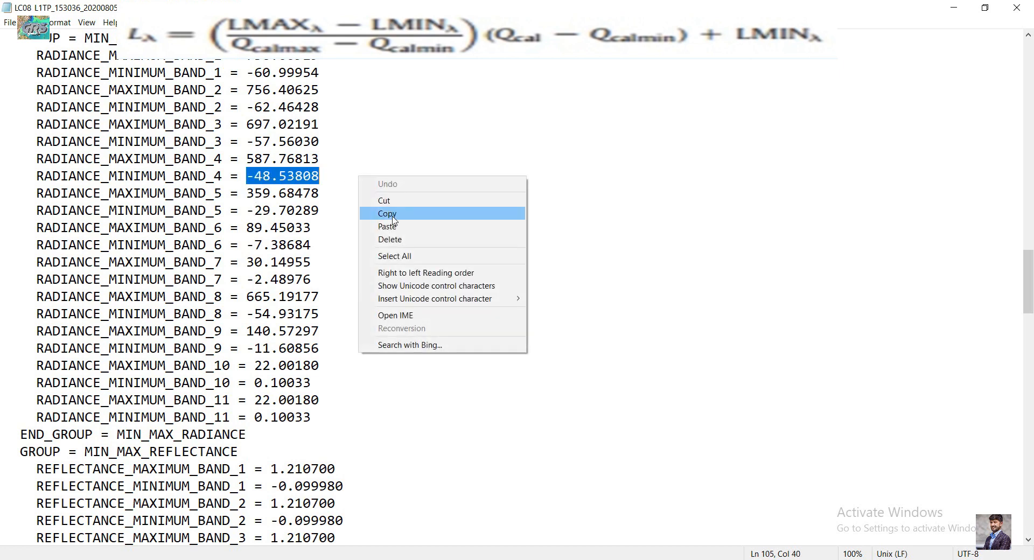
click(387, 213)
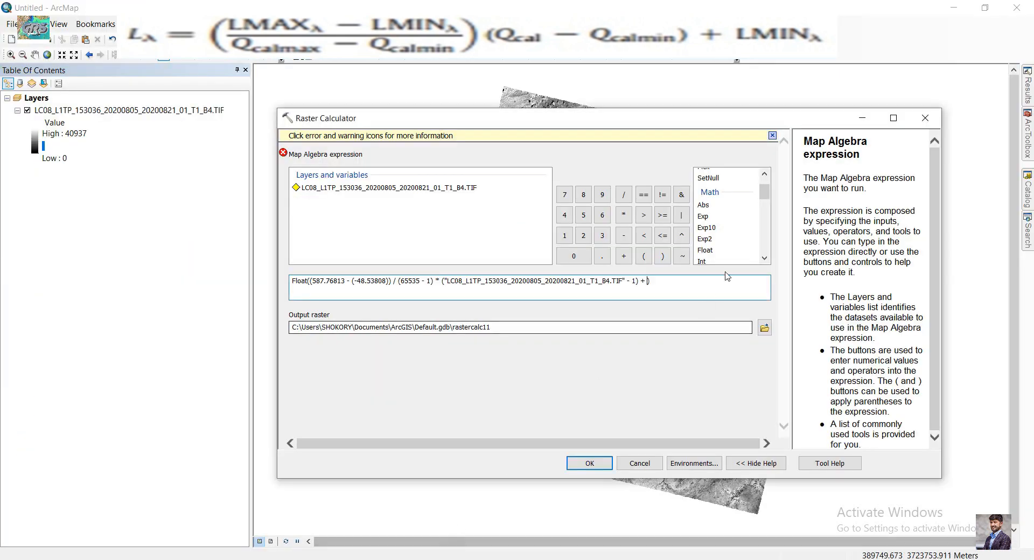
- Append + (-48.53808) to complete the radiance expression
click(643, 256)
text( (-48.53808)
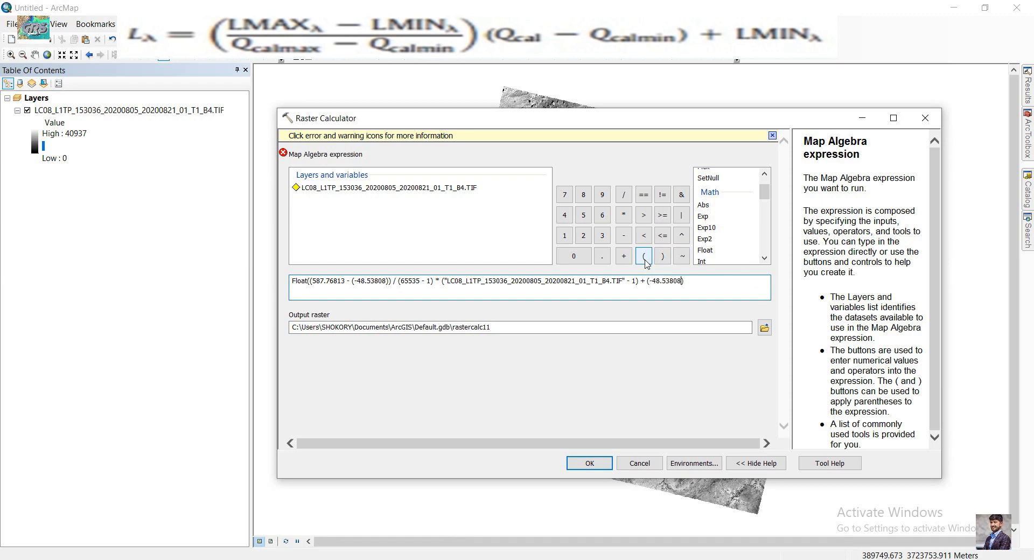
click(662, 255)
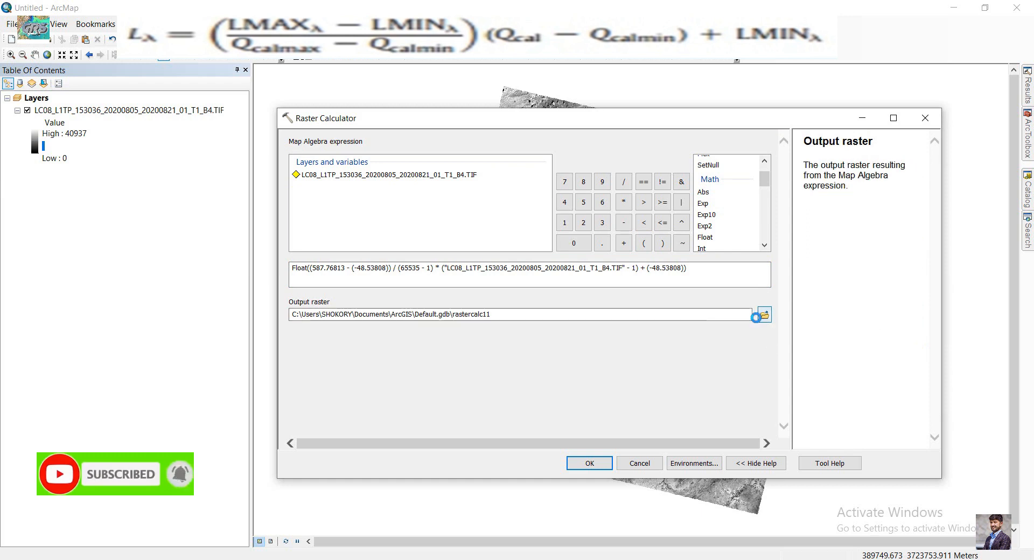
- Save the output raster as rad1 in a new outp folder
click(763, 315)
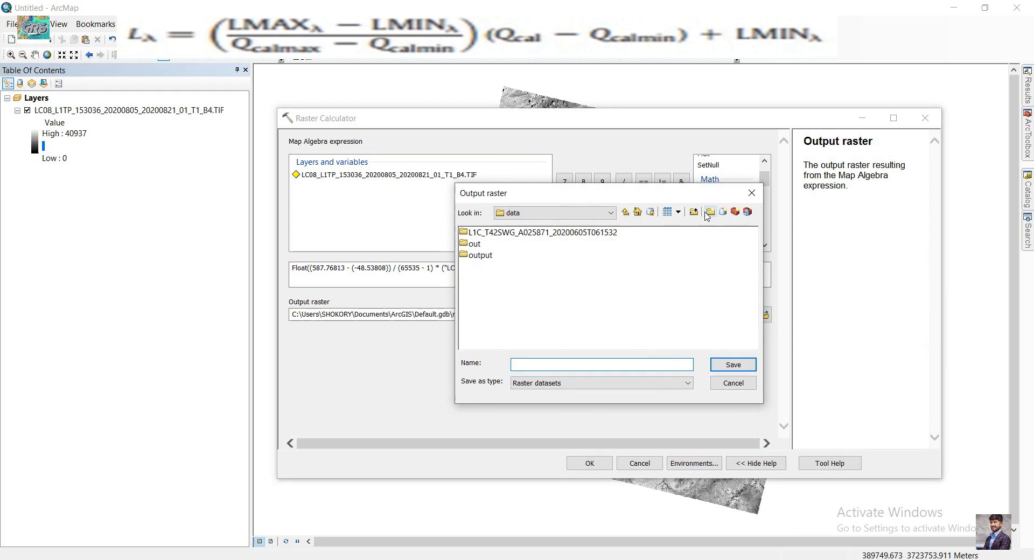
click(694, 211)
text(outp)
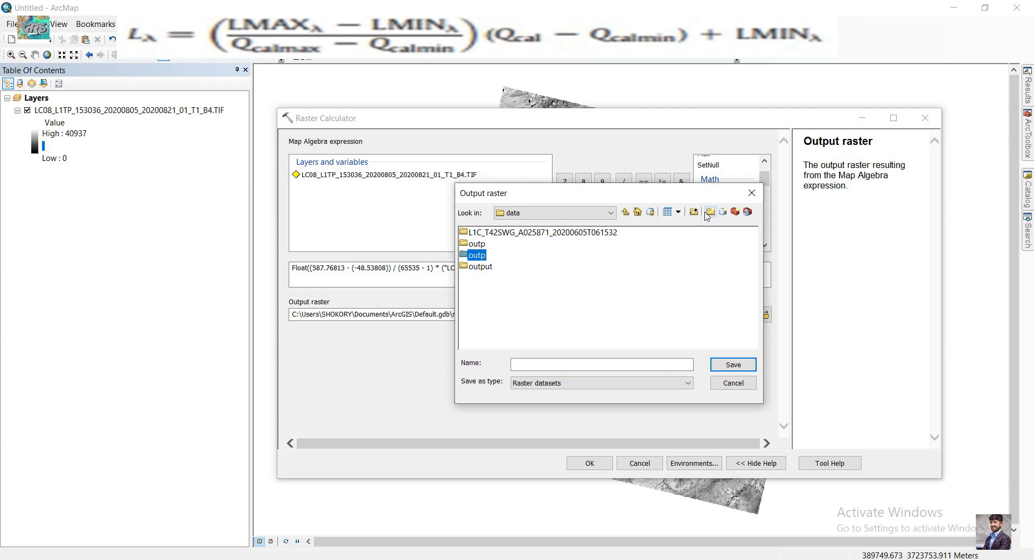
double_click(474, 254)
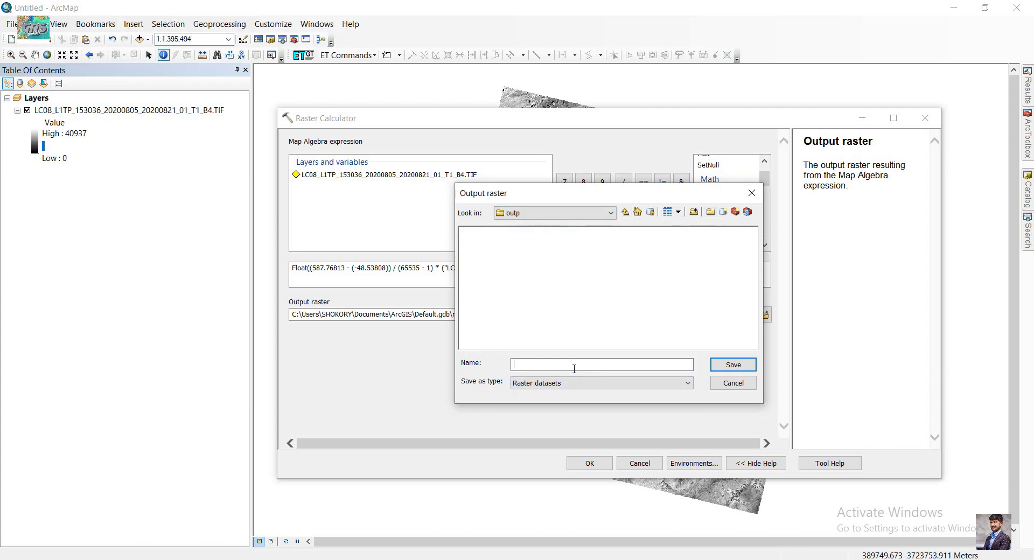
text(rad)
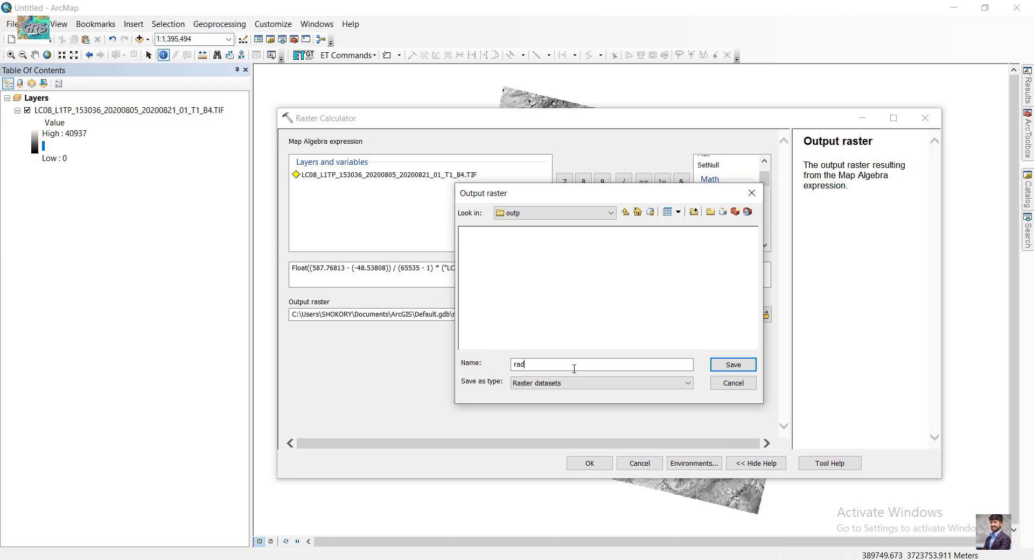
click(732, 364)
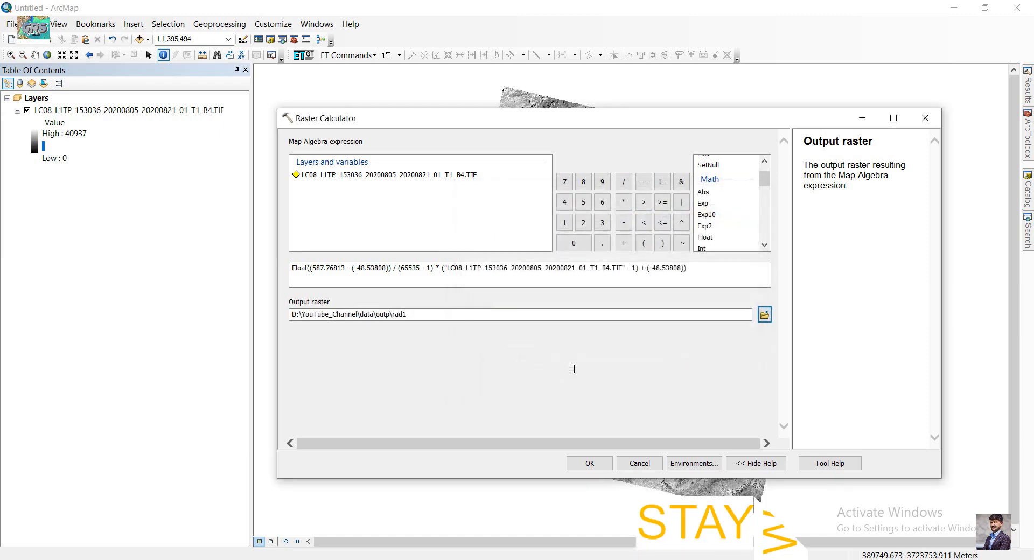
- Run the calculation to create rad1, then reopen Raster Calculator for a second expression
click(588, 462)
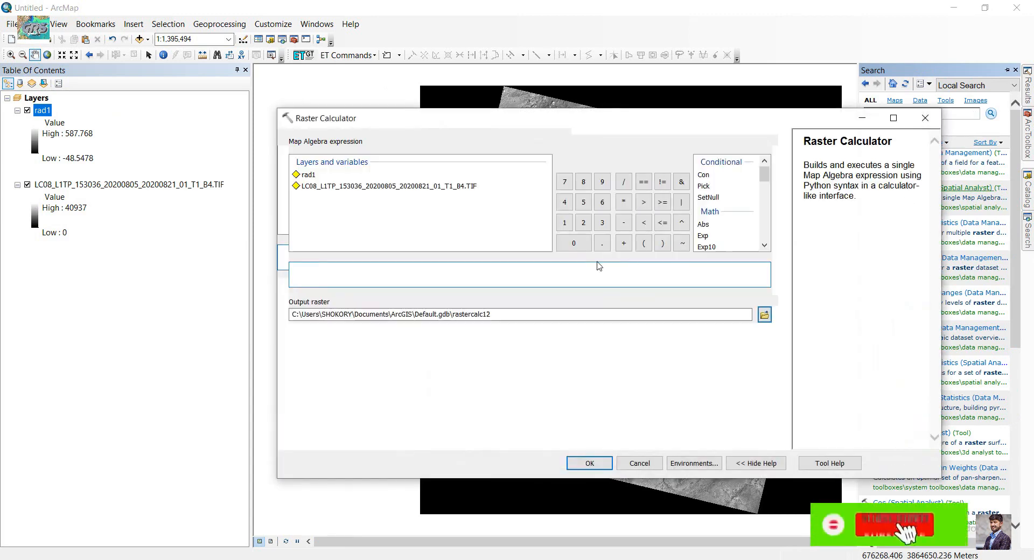
text(raster calculator)
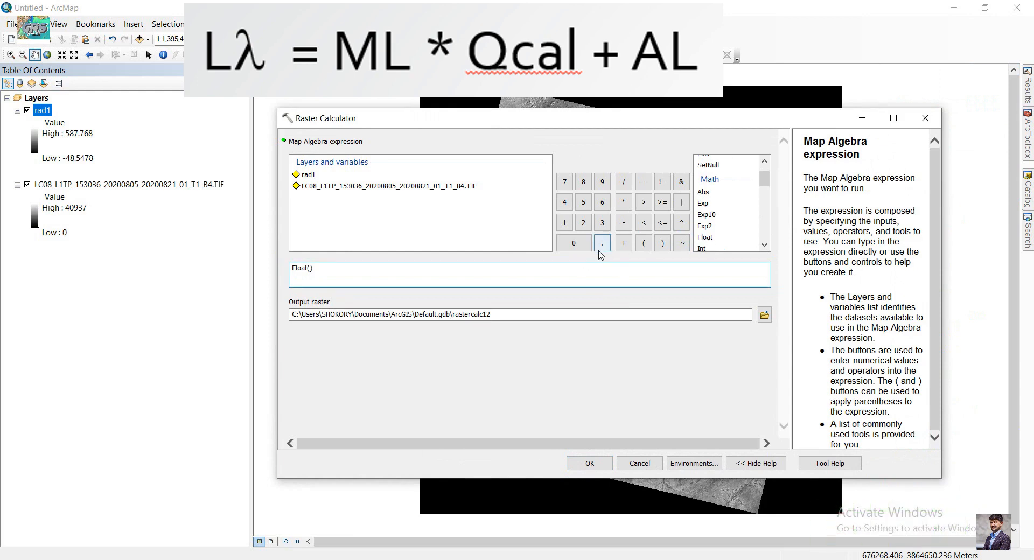
click(312, 268)
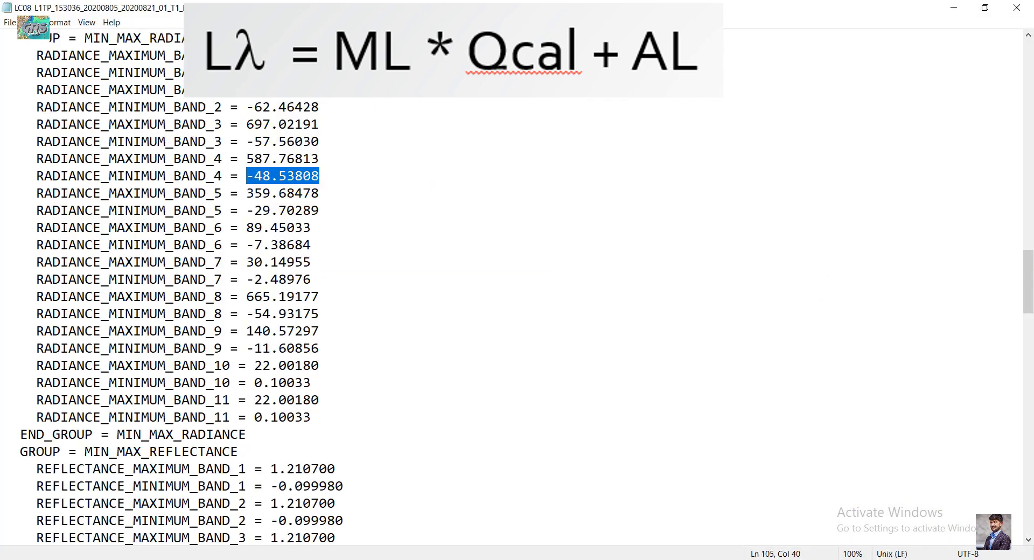
- Select RADIANCE_MULT_BAND_4, 9.7096E-03, in the RADIOMETRIC_RESCALING group
scroll(down, 3)
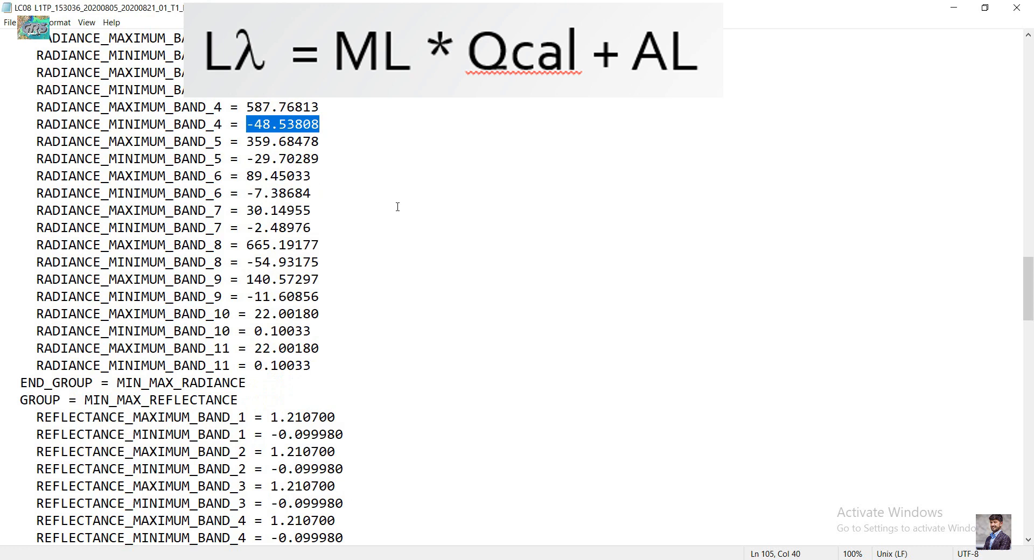
scroll(down, 3)
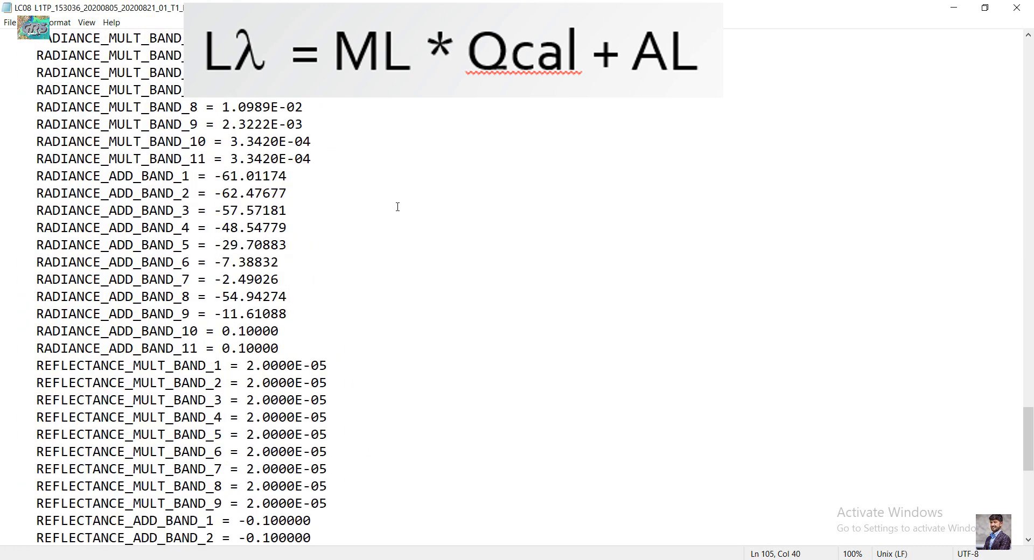
scroll(up, 3)
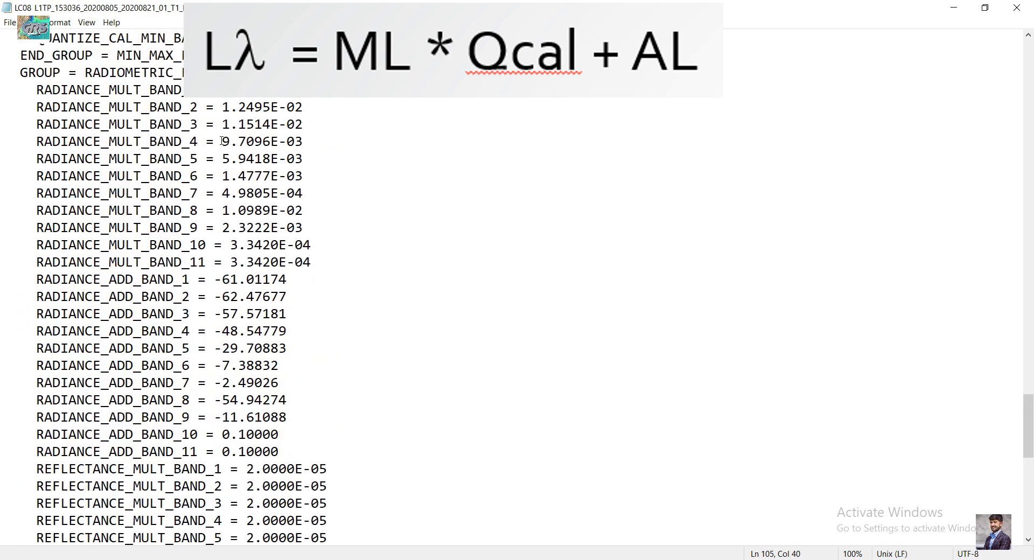
double_click(263, 141)
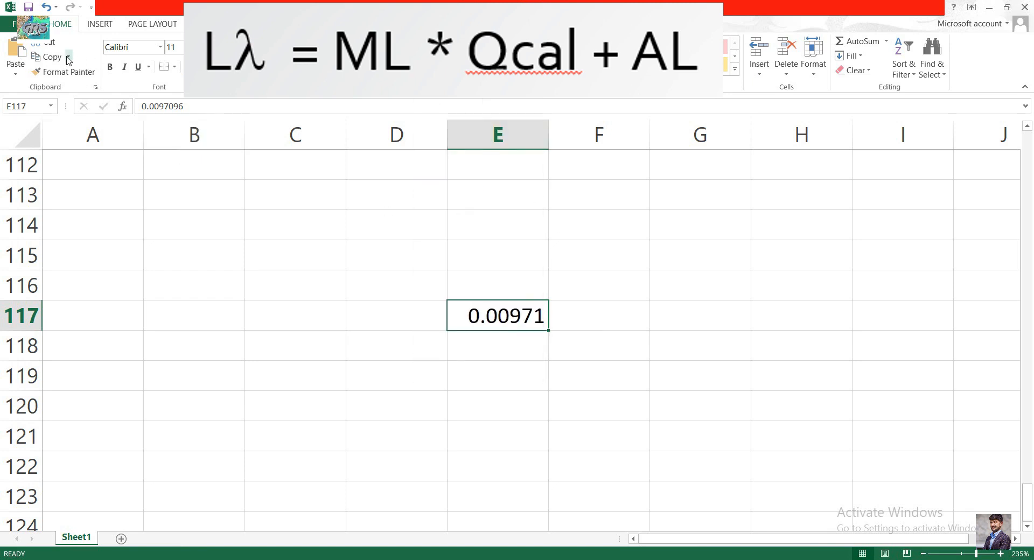
- Copy the decimal band 4 multiplier 0.0097096 from cell E117
click(50, 57)
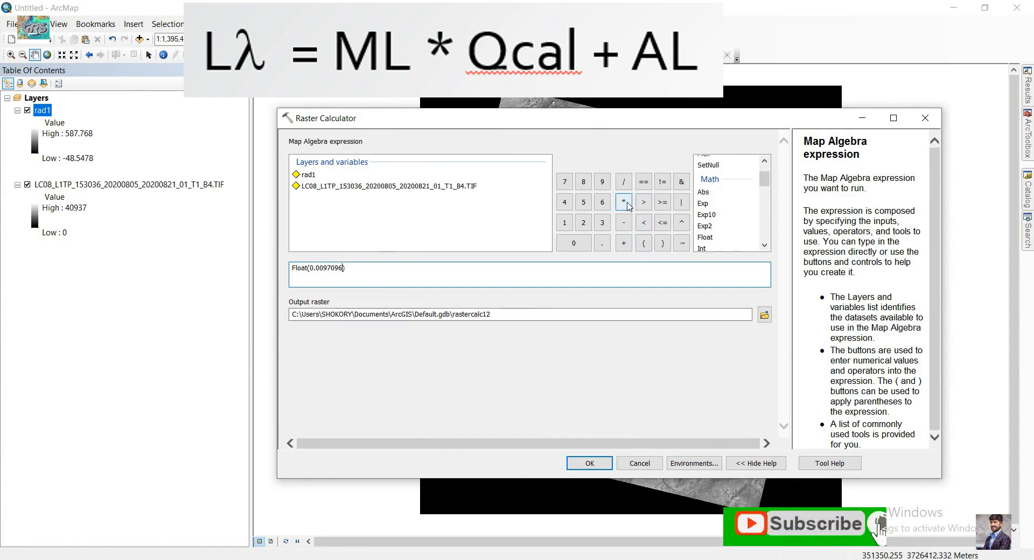
- Extend the expression to Float(0.0097096 * band 4 + (-48.54779)) and go to name its output
click(624, 202)
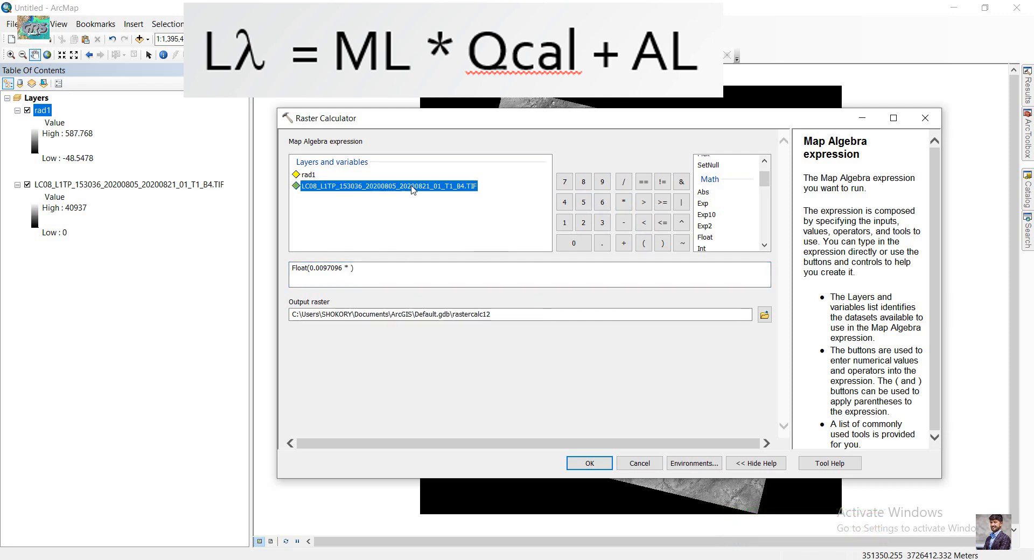
double_click(386, 185)
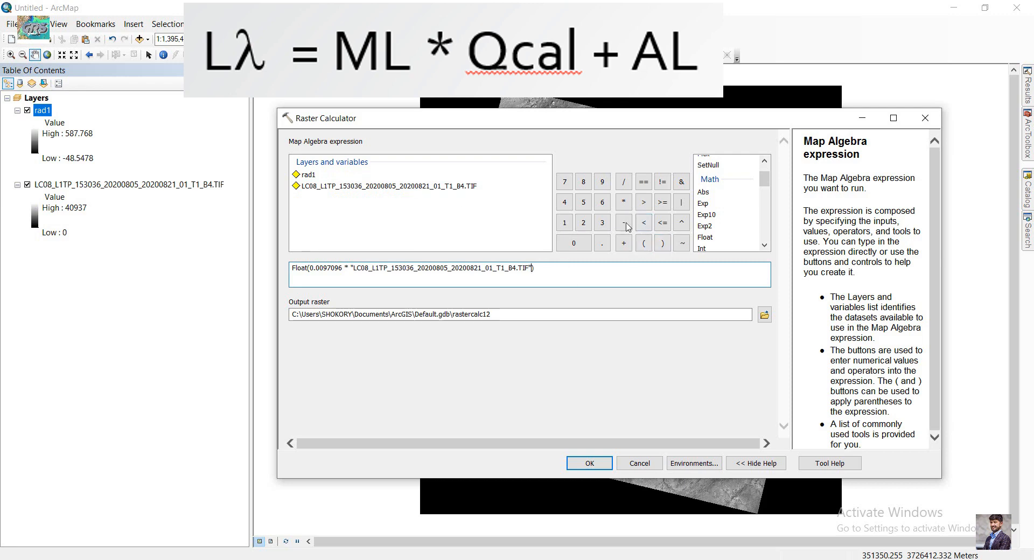
click(624, 243)
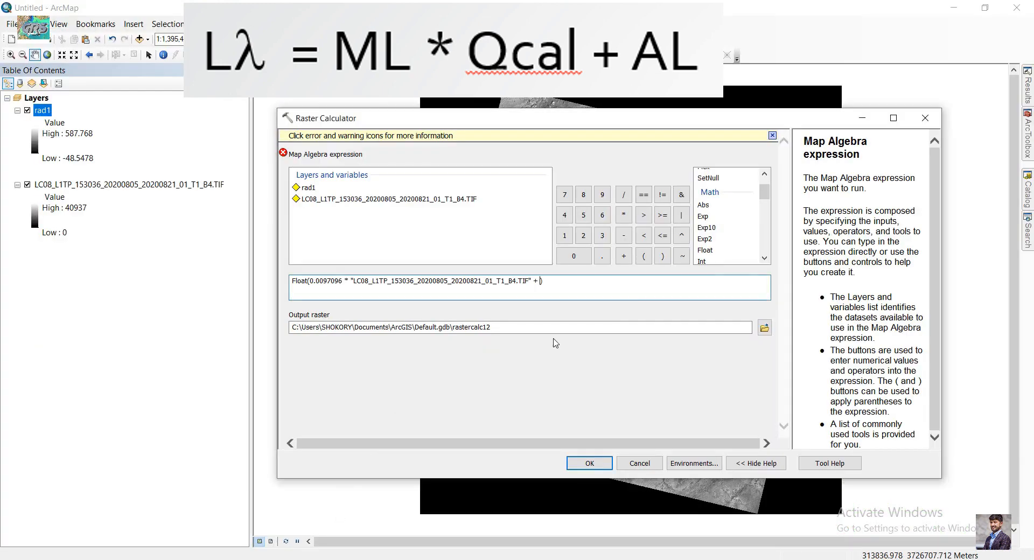
click(643, 255)
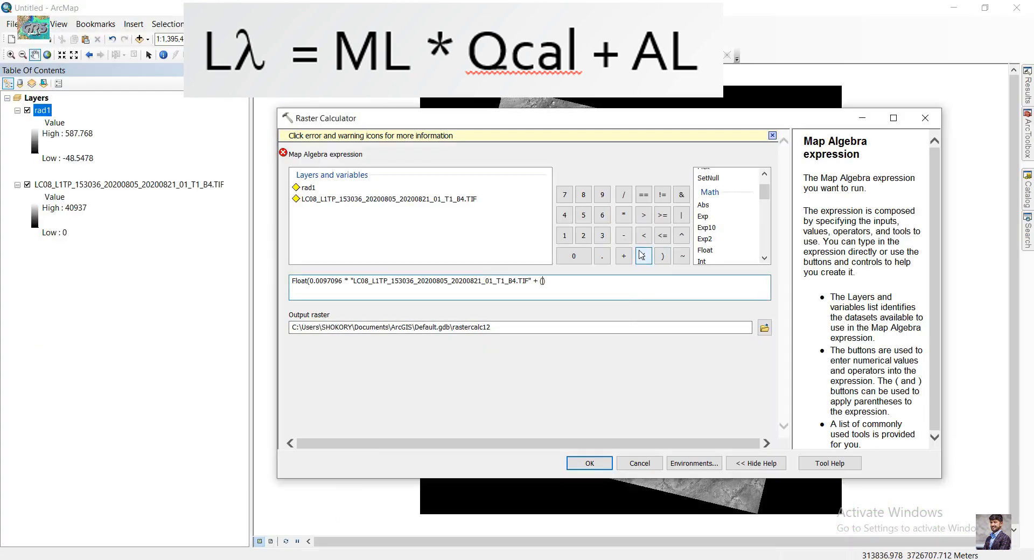
text(-48.54779)
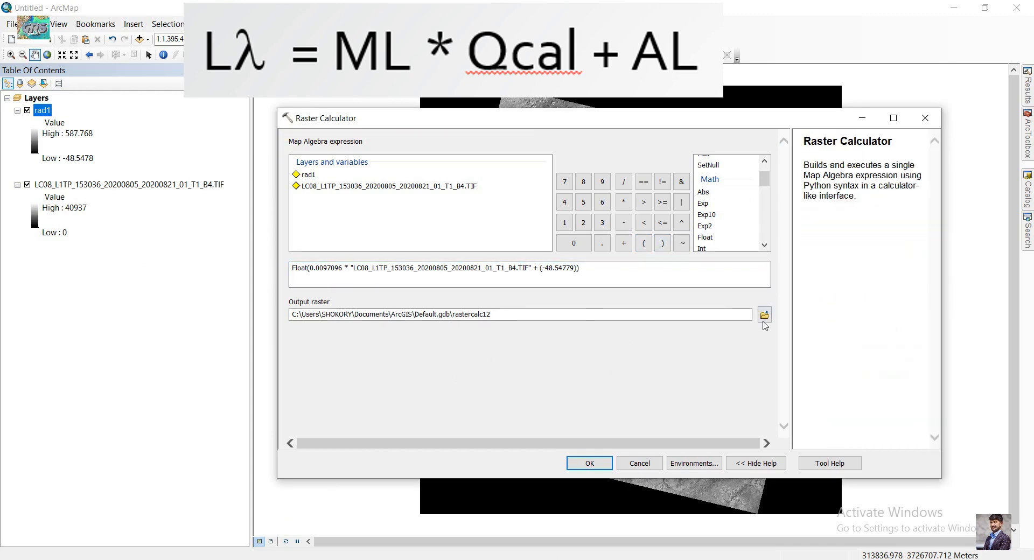
click(765, 314)
text(rad2)
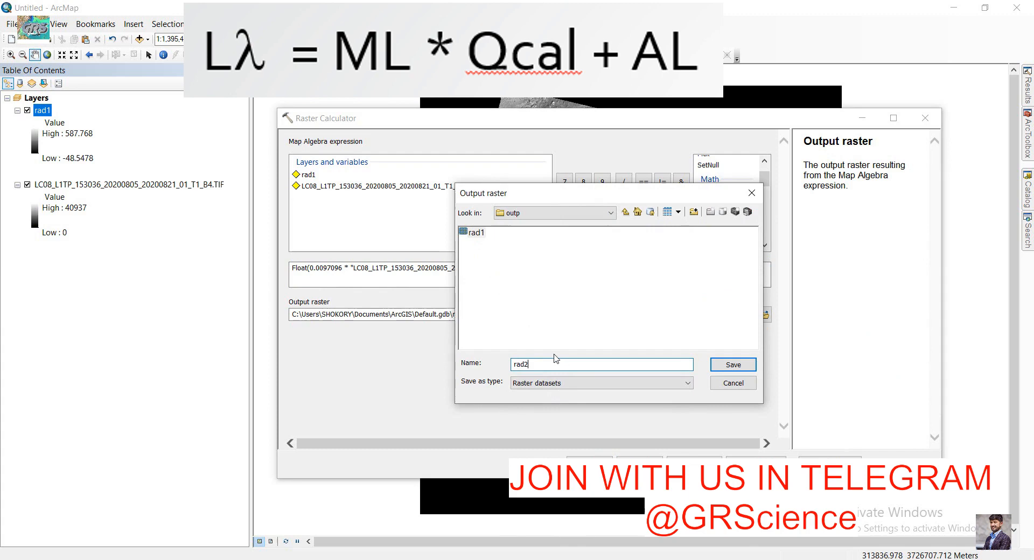
- Save the output as rad2 in the outp folder and run the radiance calculation
click(731, 364)
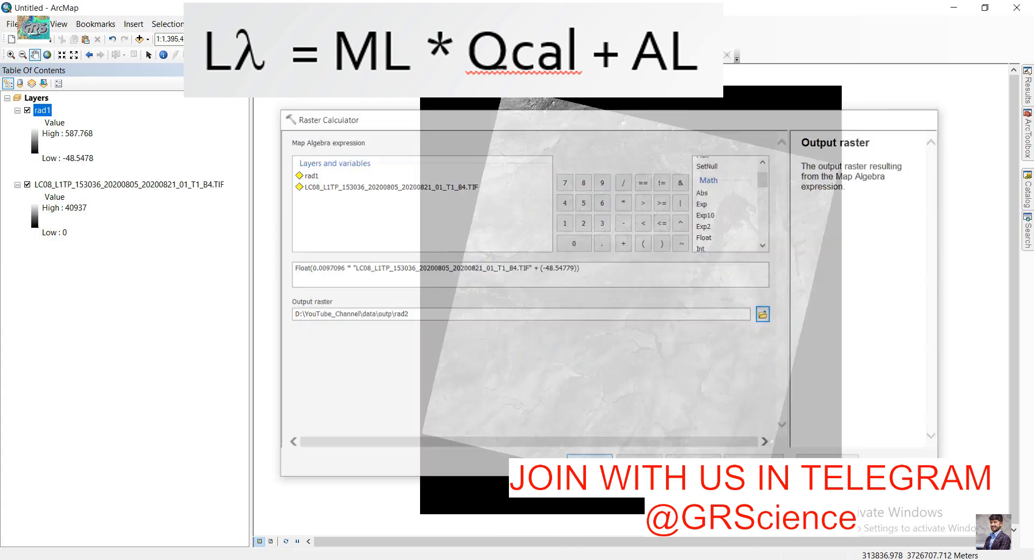
click(589, 459)
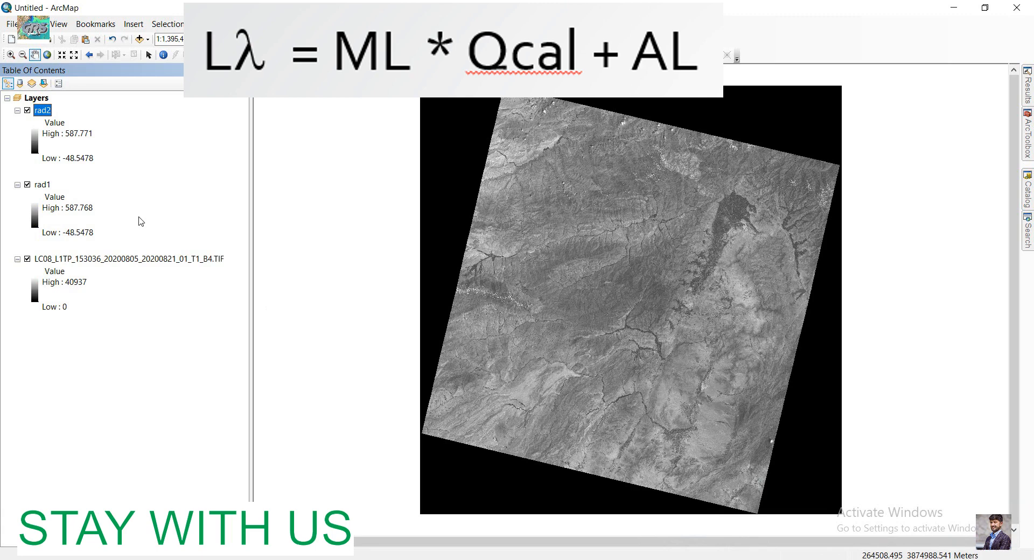
mouse_move(102, 170)
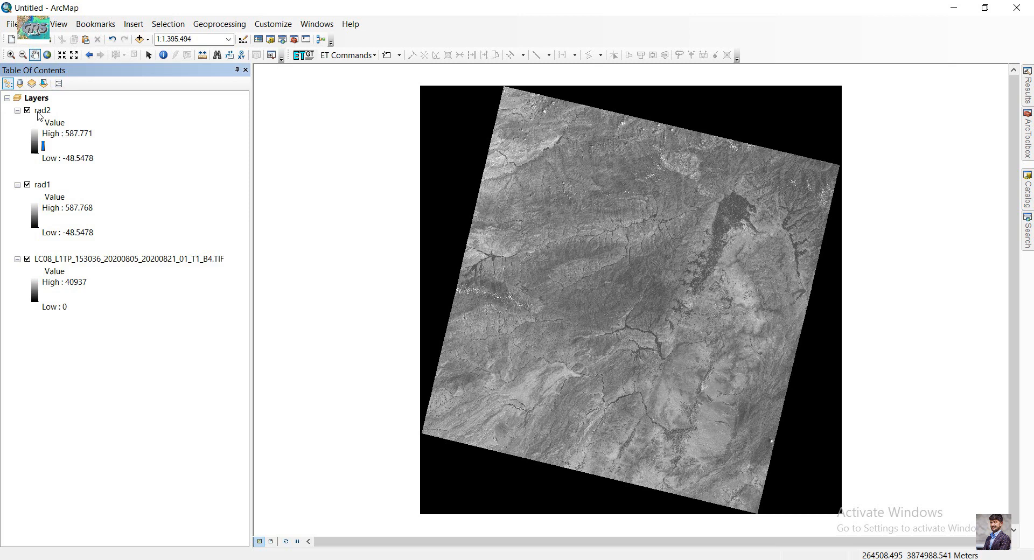
mouse_move(43, 135)
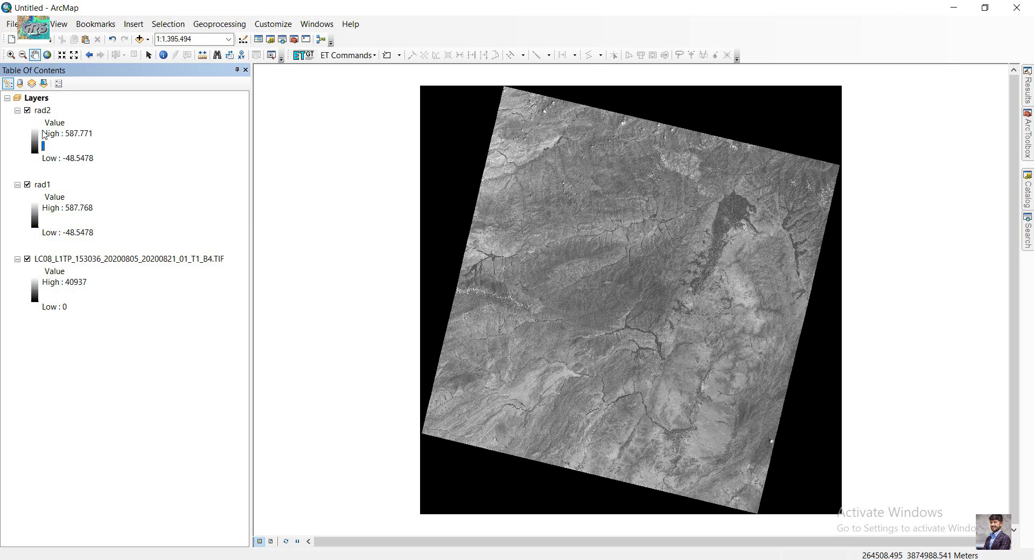
- Search the tools for 'raster calculator' to list the Raster Calculator
click(43, 110)
text(raster calculator)
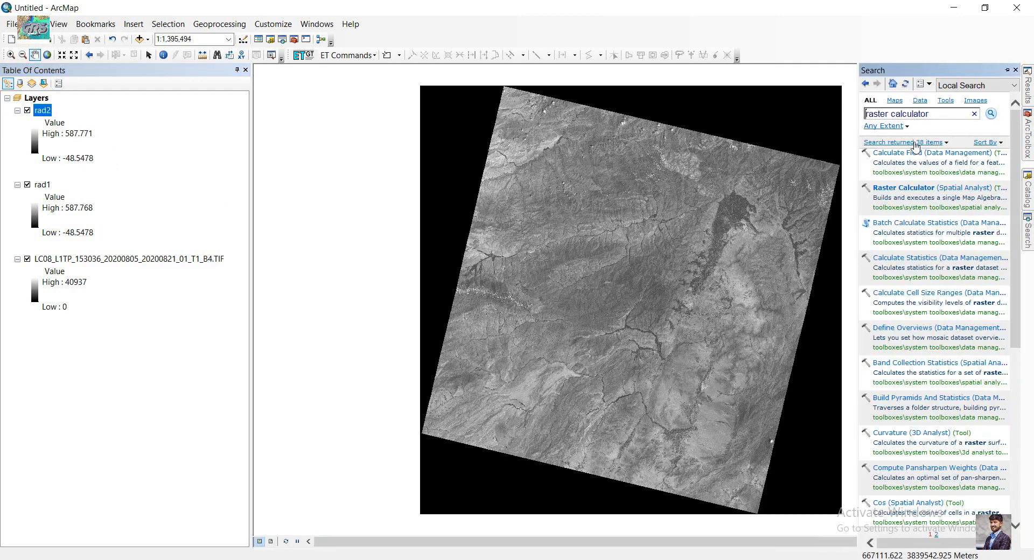
- Start the reflectance expression Float(3.1415 * "rad2" * in the Raster Calculator
click(904, 187)
text(Float(3.14)
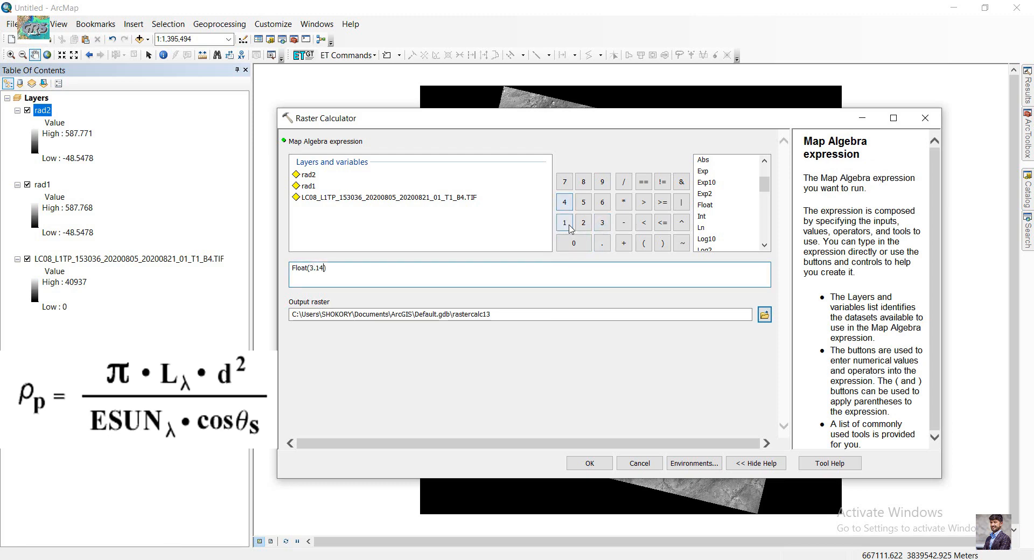
text(15)
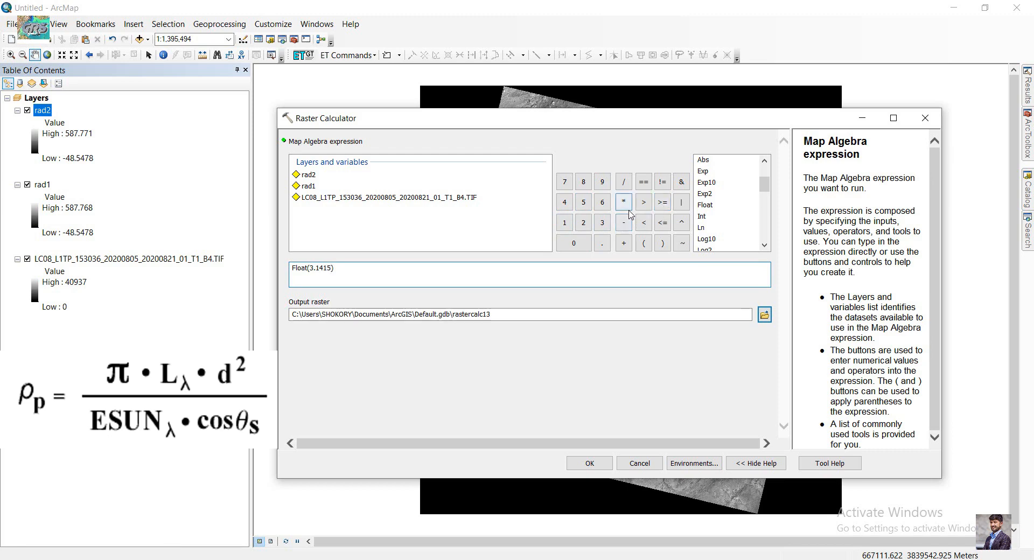
click(624, 201)
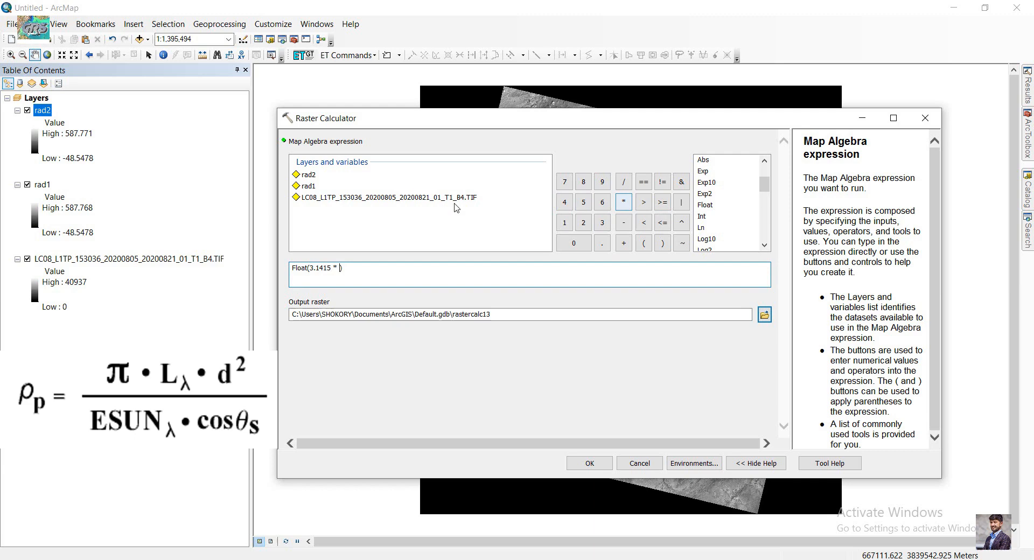
mouse_move(310, 183)
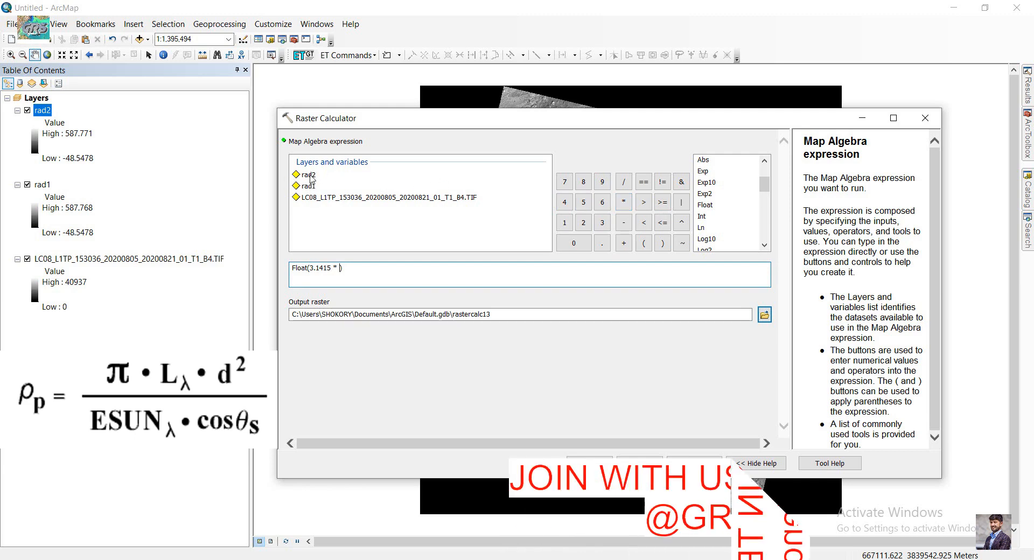
double_click(306, 174)
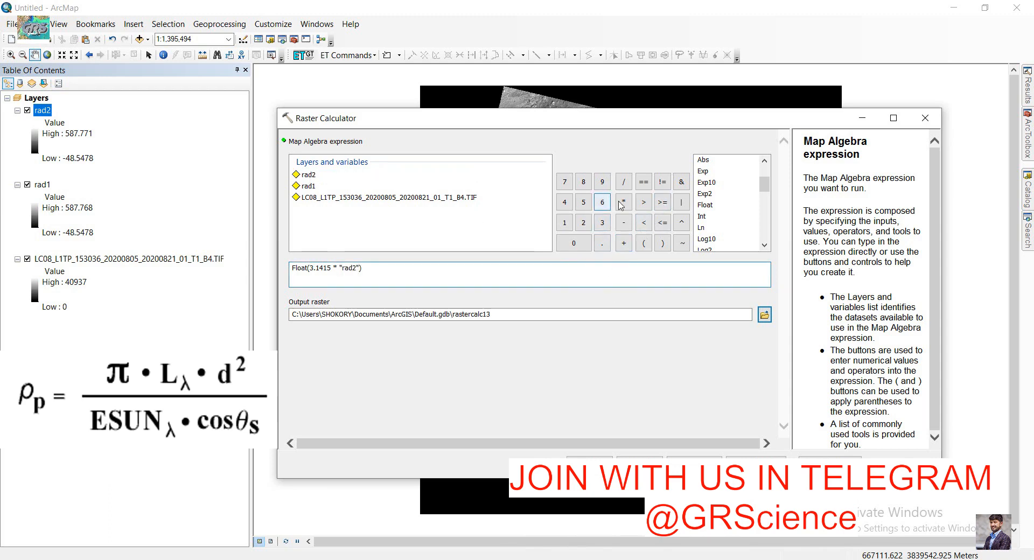
click(622, 201)
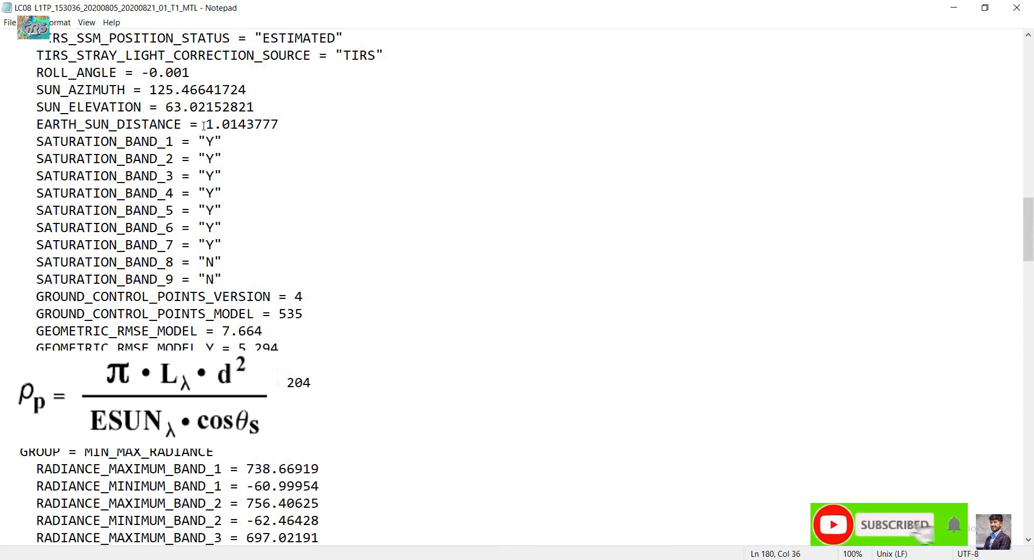
- Copy the EARTH_SUN_DISTANCE value 1.0143777 from the MTL metadata
right_click(242, 124)
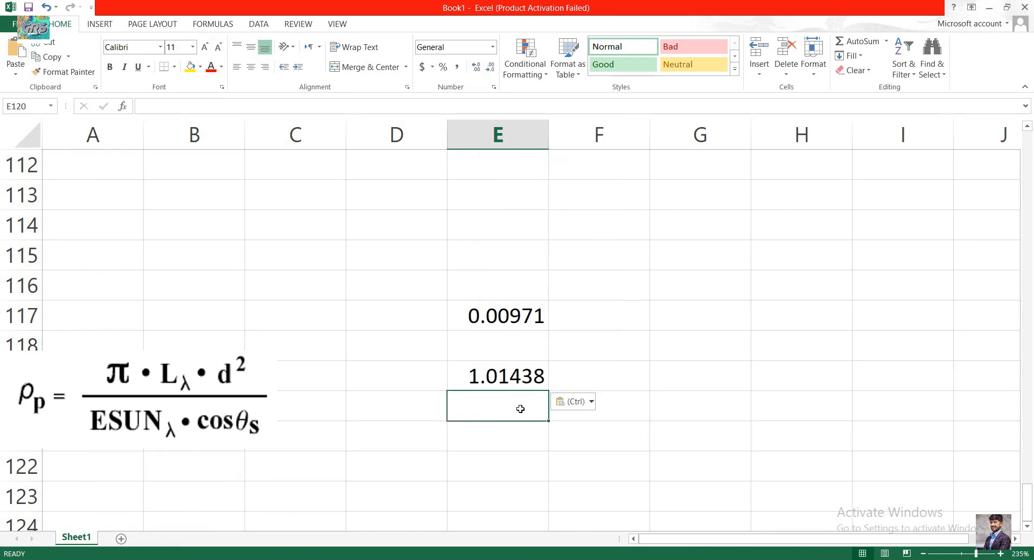
- Square the distance with =E119*E119 in E120 and copy the result 1.028962118
text(=E119)
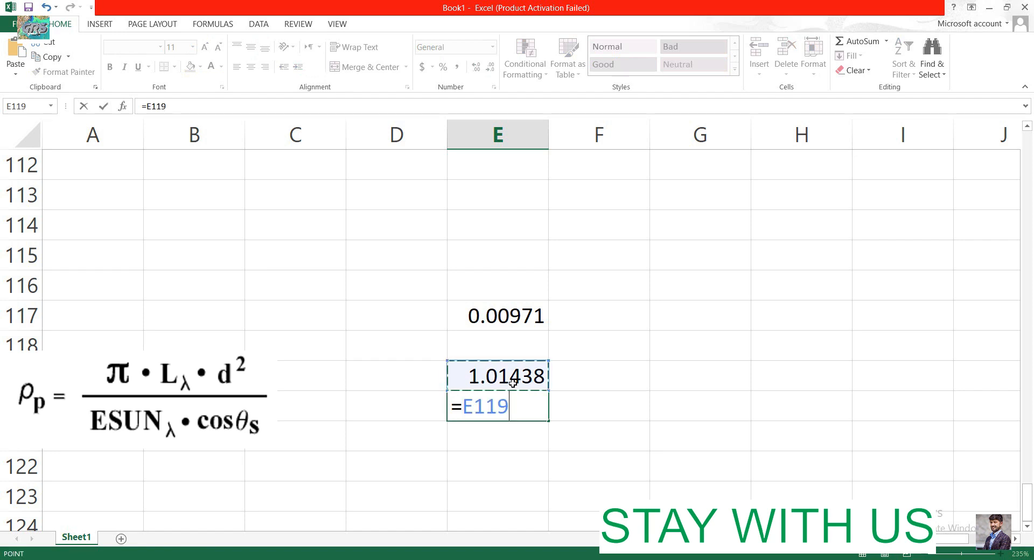
text(*)
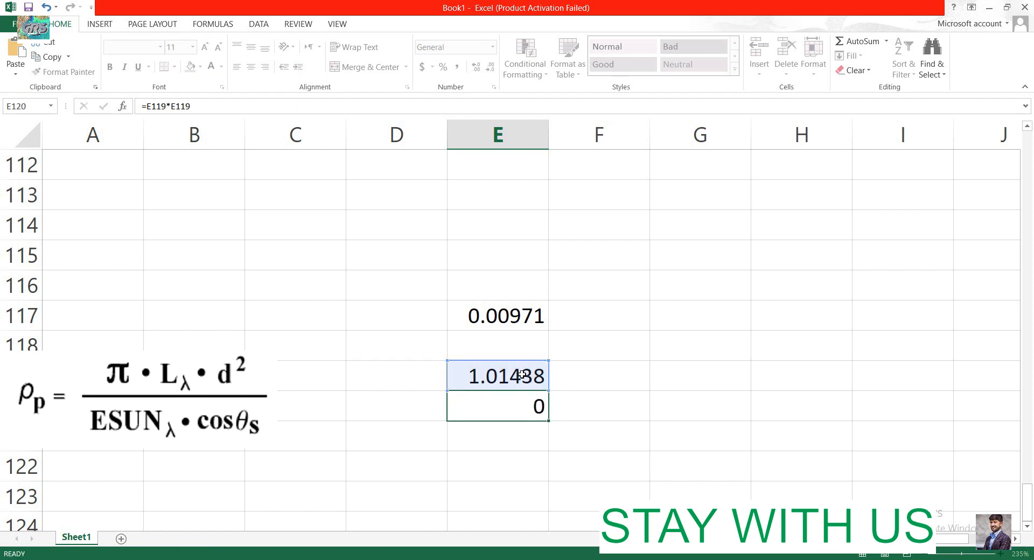
right_click(498, 406)
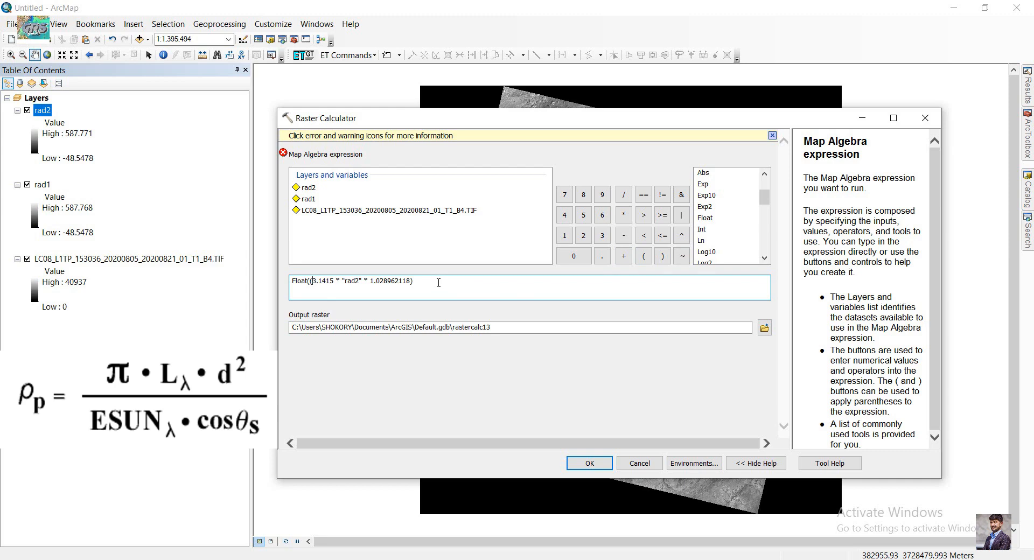
- Append * 1.028962118, divide the bracket by irradiance 1603, and copy SUN_ELEVATION from the metadata
click(624, 194)
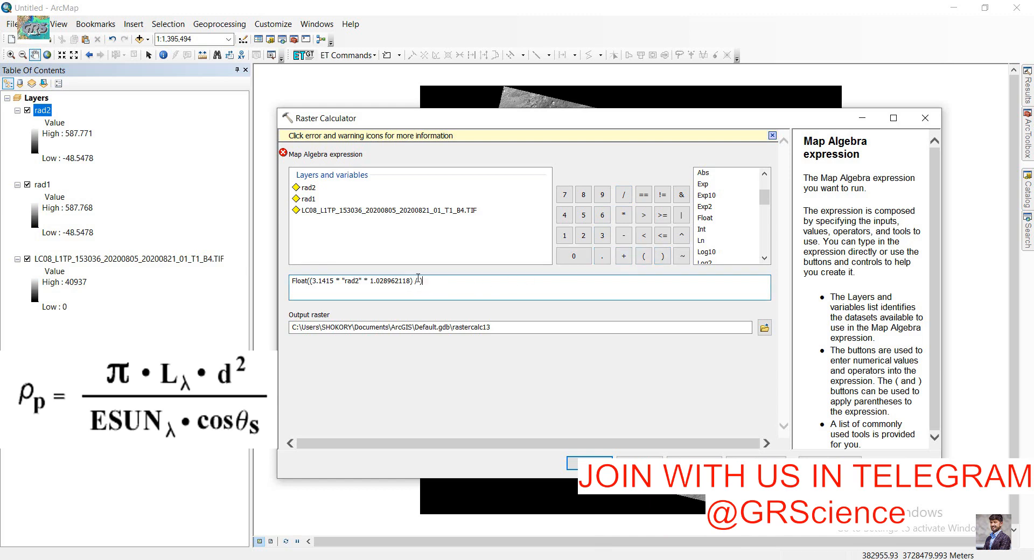
mouse_move(417, 276)
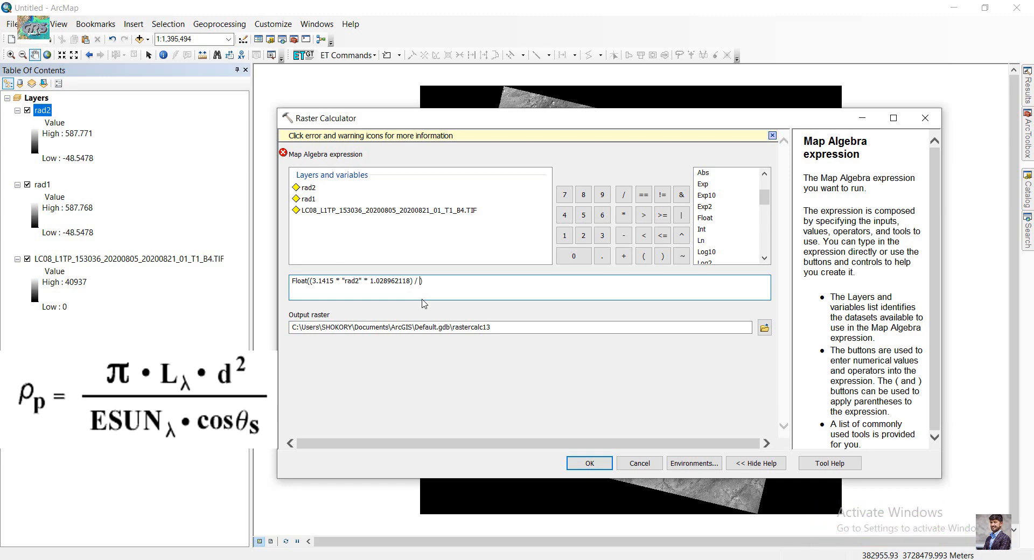
click(565, 236)
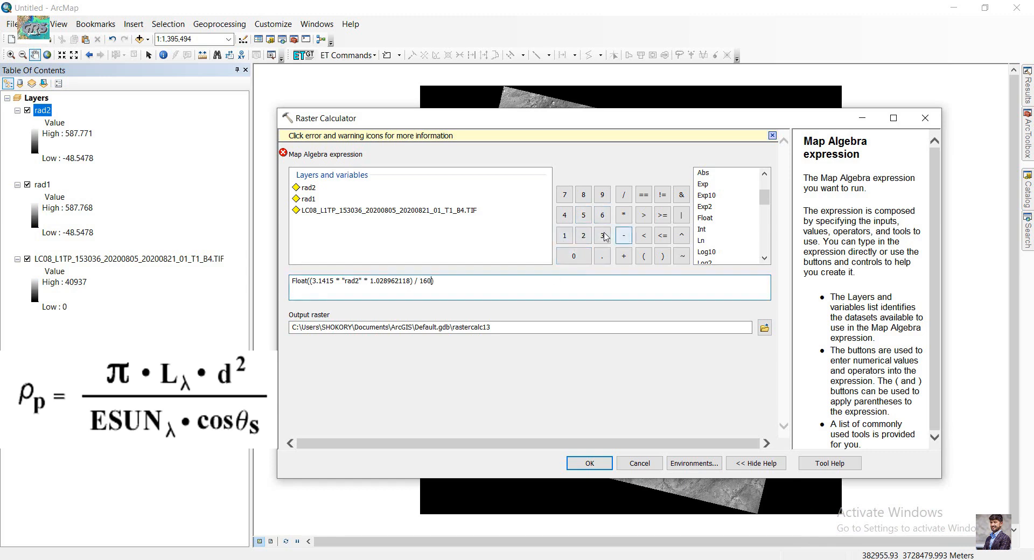
click(623, 215)
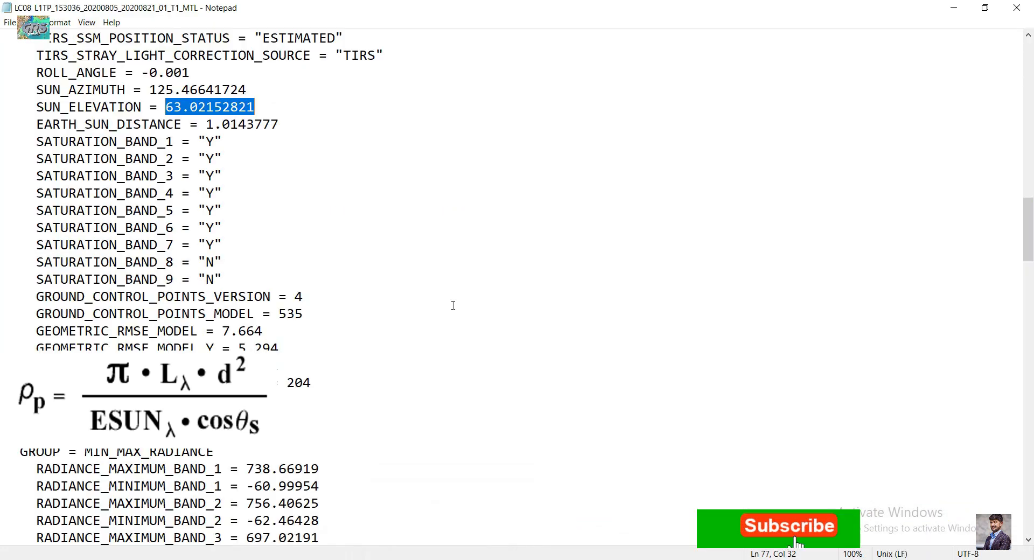
right_click(221, 105)
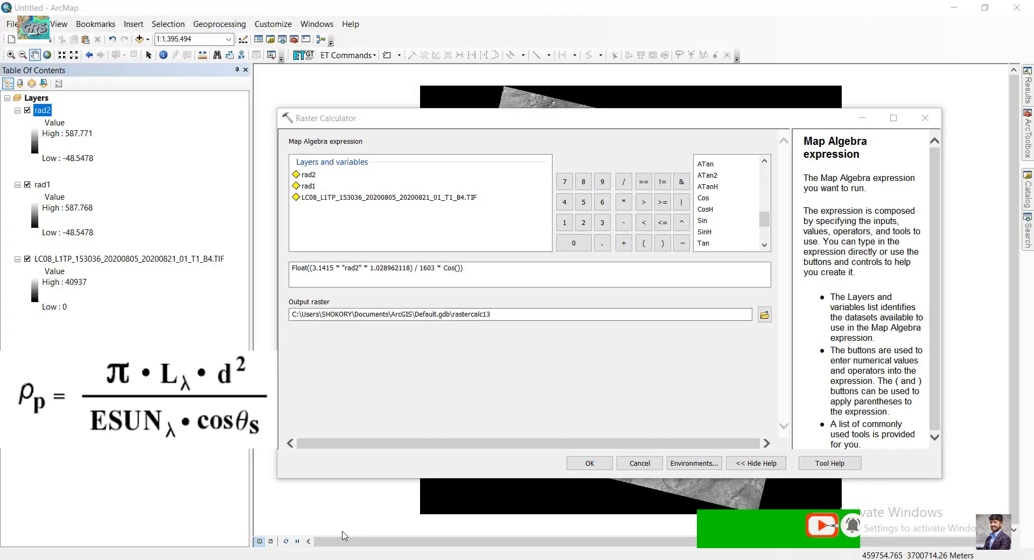
- Complete Cos(63.02152821), save the output as ref1 in outp and run the calculation
right_click(454, 268)
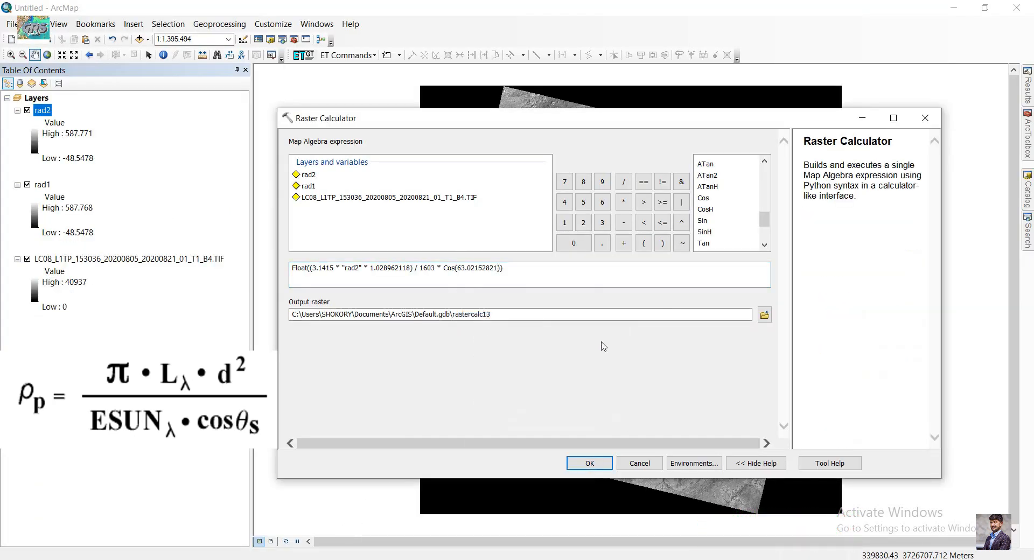
click(764, 314)
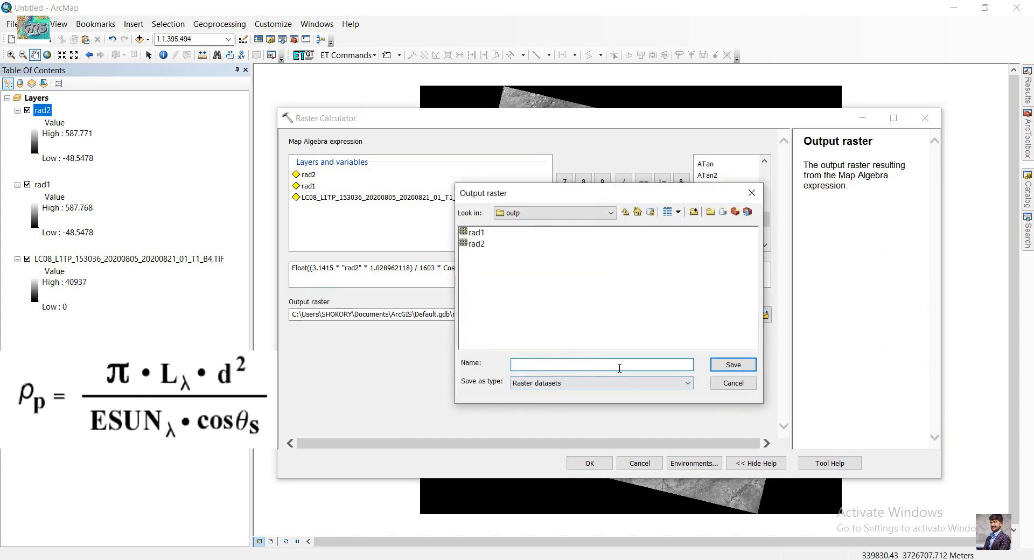
text(ref1)
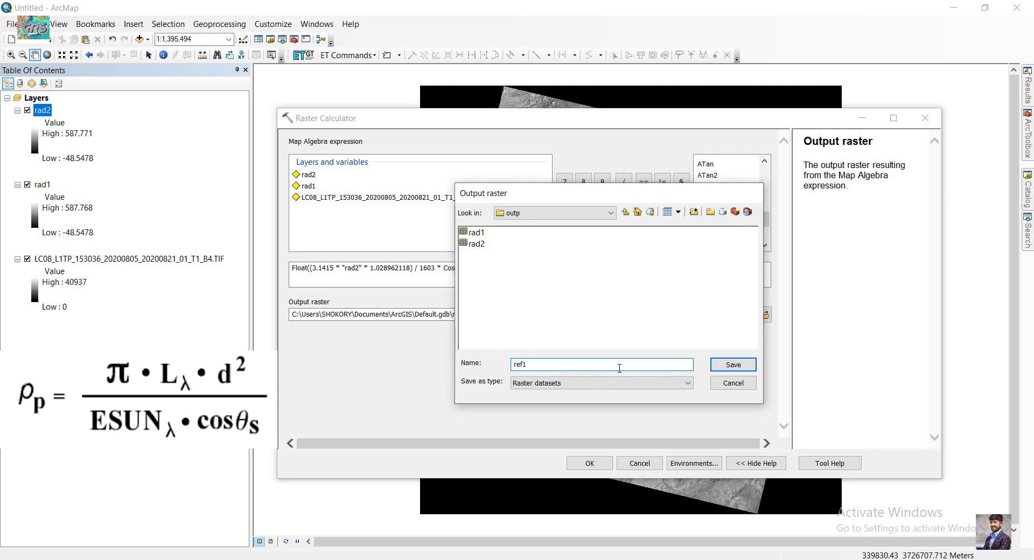
click(731, 364)
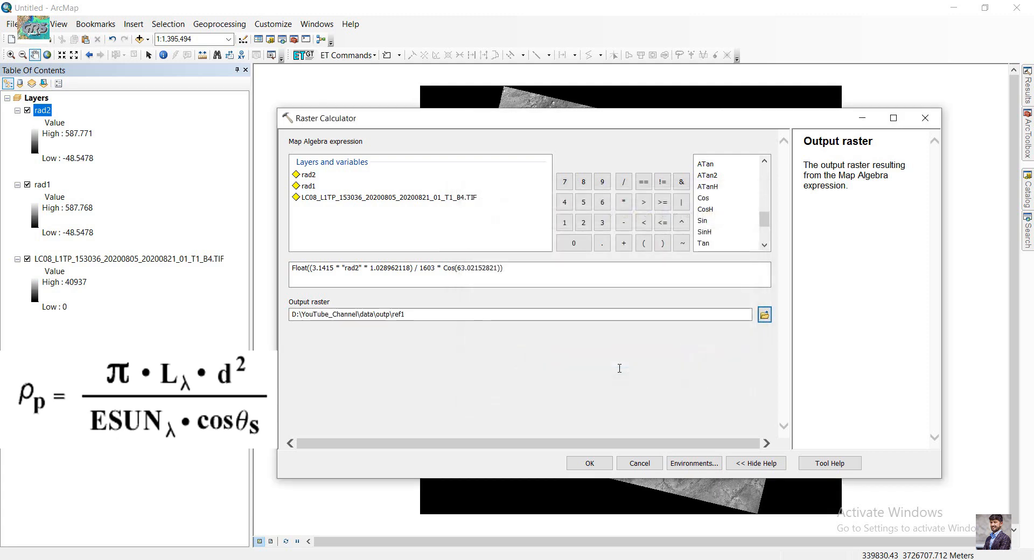
click(588, 462)
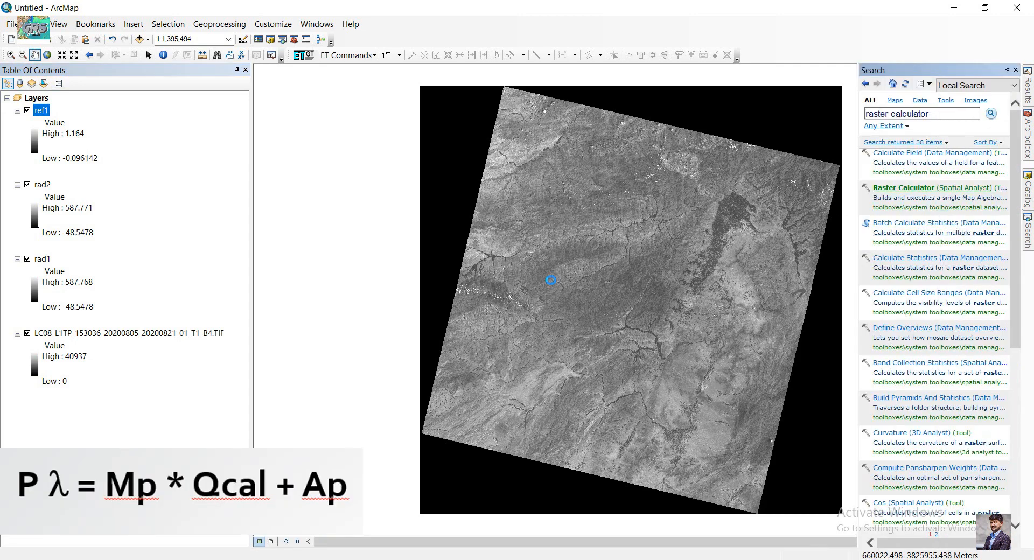
- Reopen the Raster Calculator once ref1 is added to the map
double_click(903, 188)
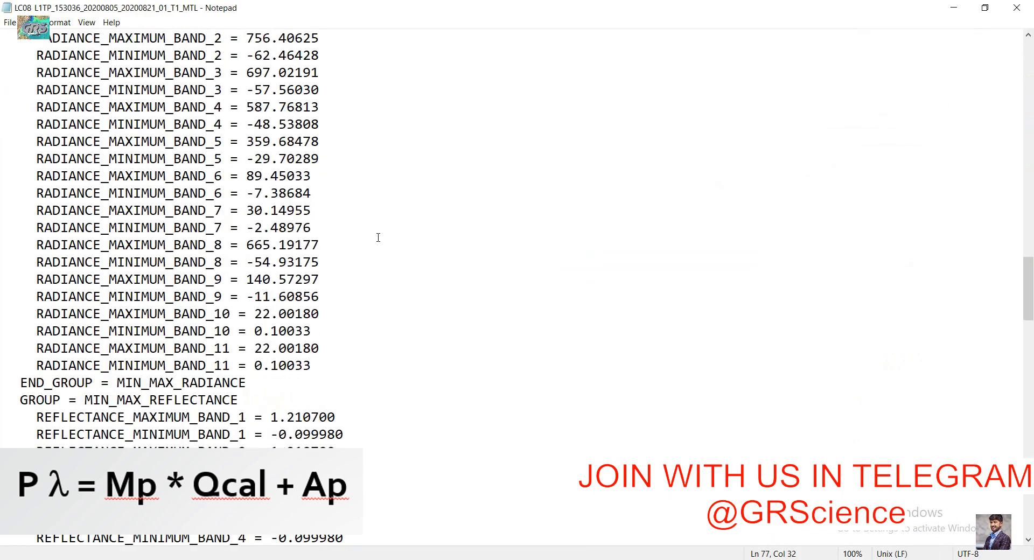
- Copy REFLECTANCE_MULT_BAND_4's value 2.0000E-05 from the scene metadata in Notepad
scroll(down, 3)
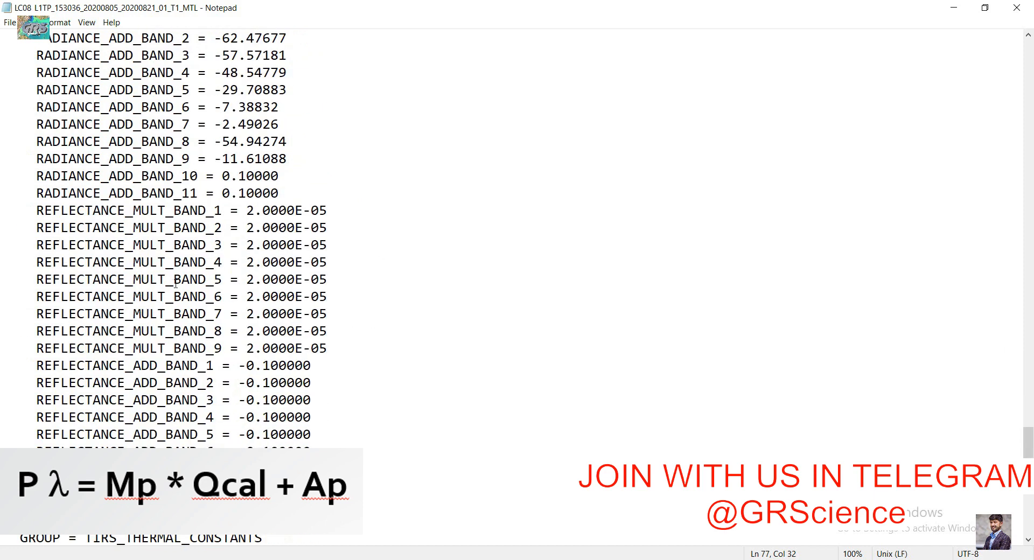
double_click(267, 262)
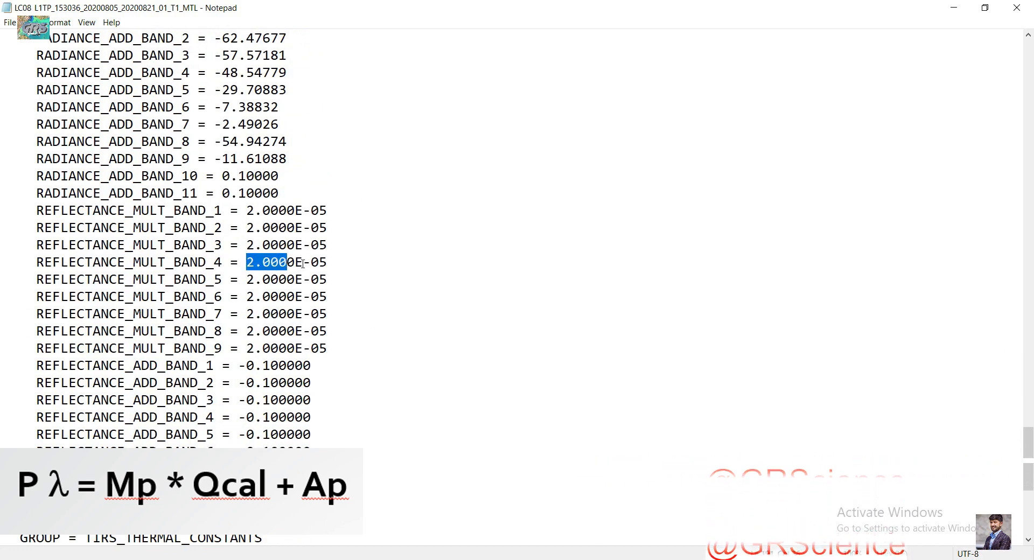
right_click(286, 261)
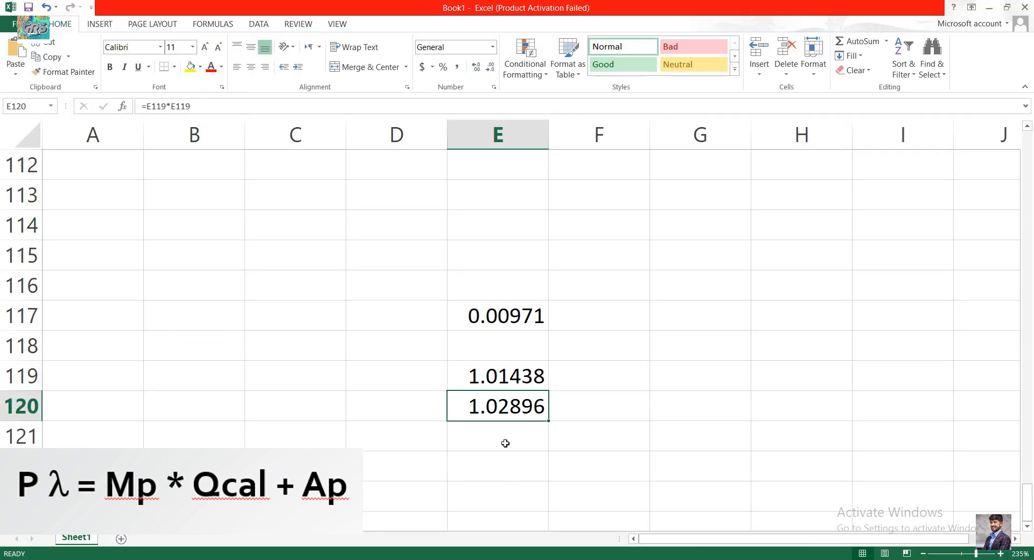
- Paste the multiplier into D127, reformat it from Scientific to the decimal 0.00002, and copy it
right_click(371, 345)
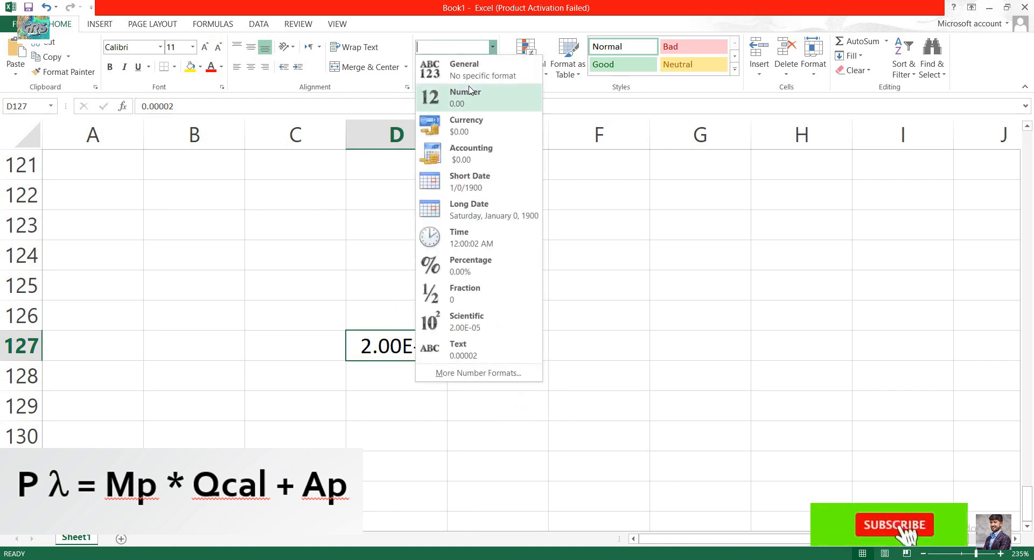
right_click(395, 345)
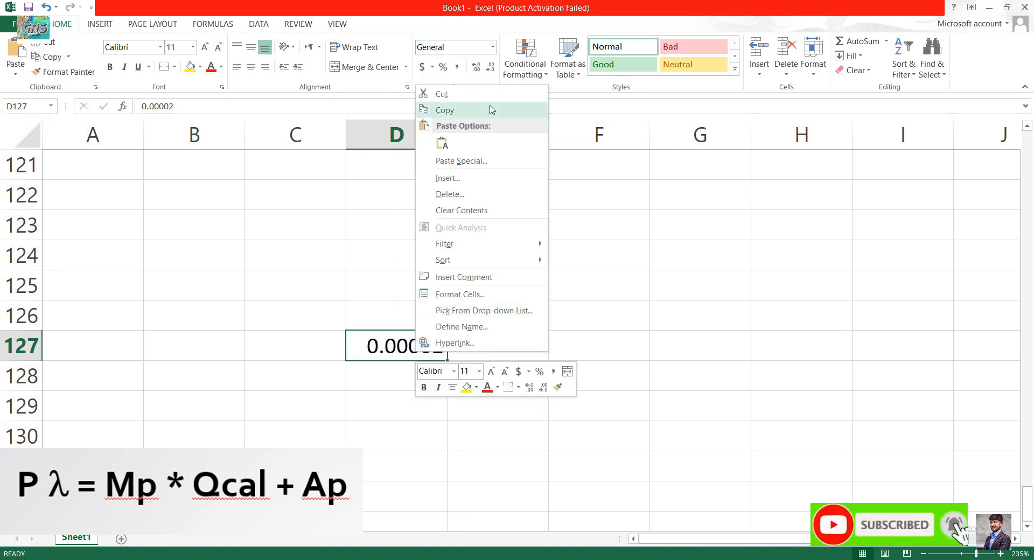
click(445, 109)
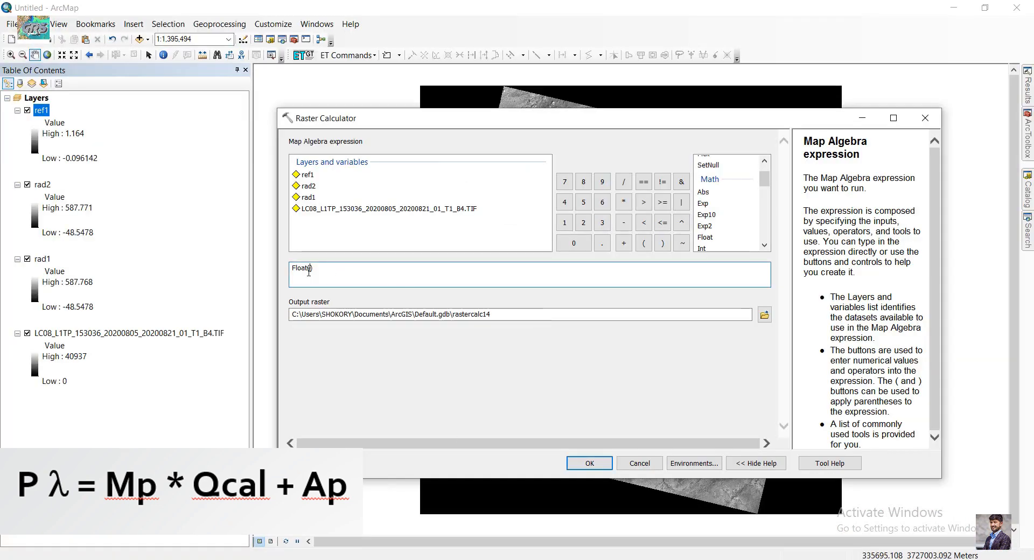
mouse_move(305, 268)
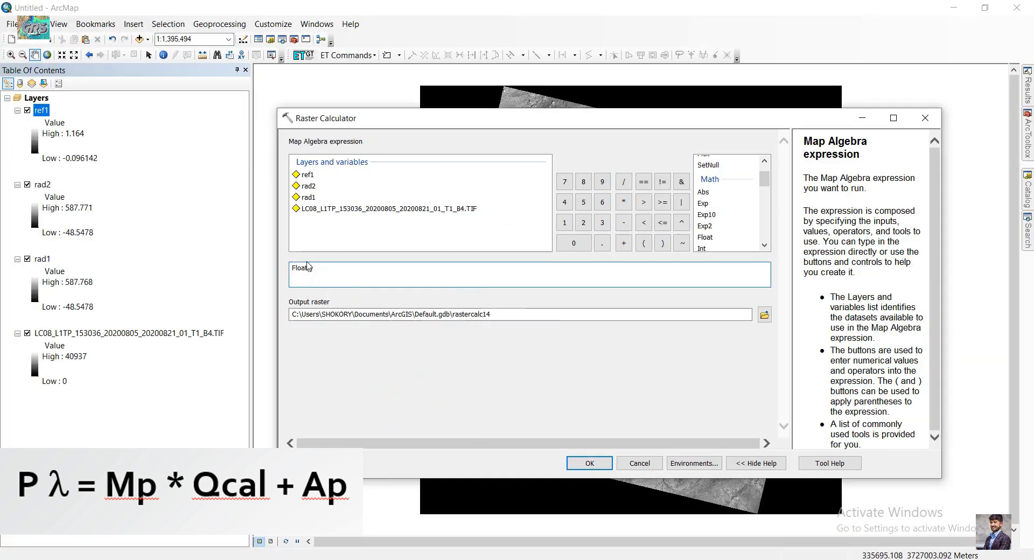
- Enter Float((0.00002 * band 4 TIF in the Raster Calculator expression
click(644, 242)
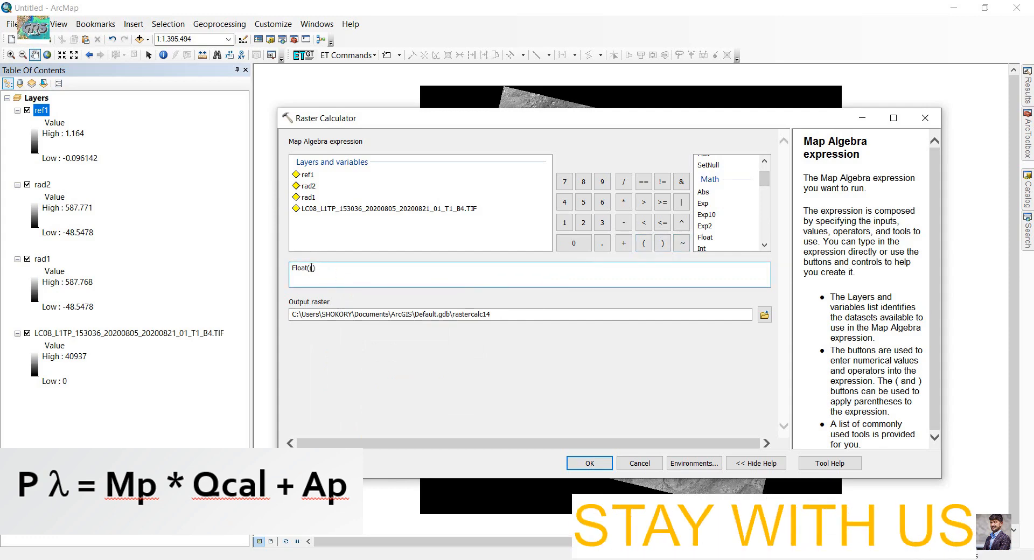
text((0.00002)
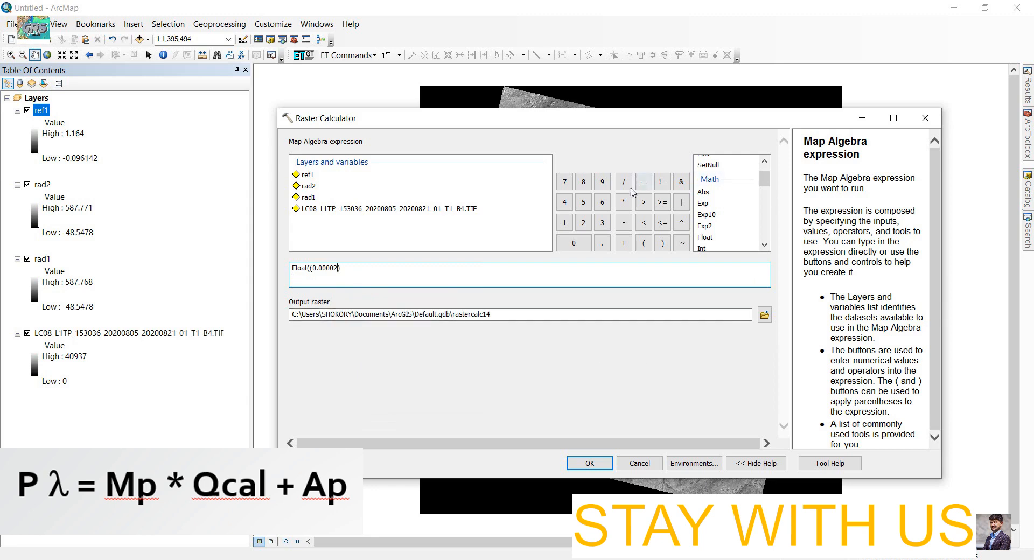
click(623, 202)
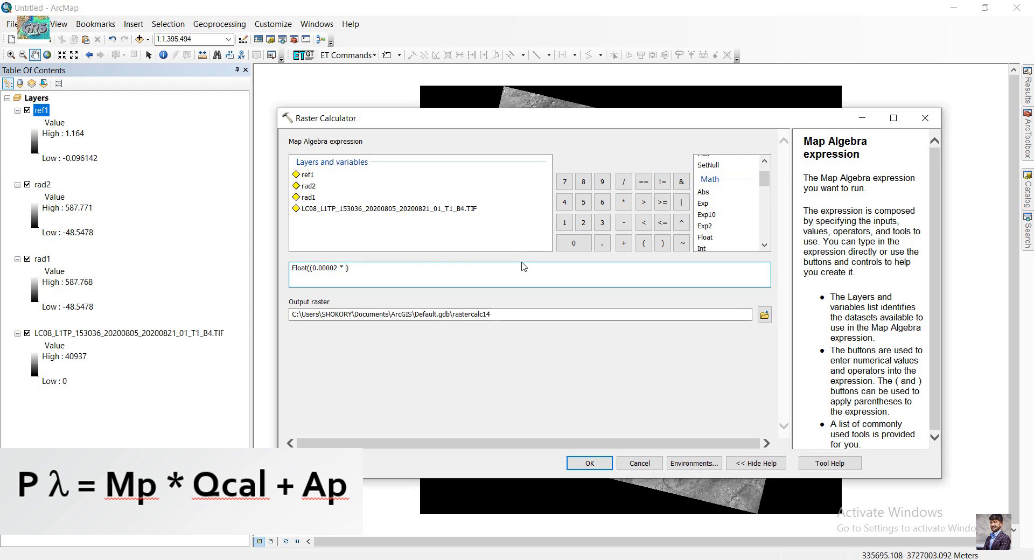
double_click(386, 208)
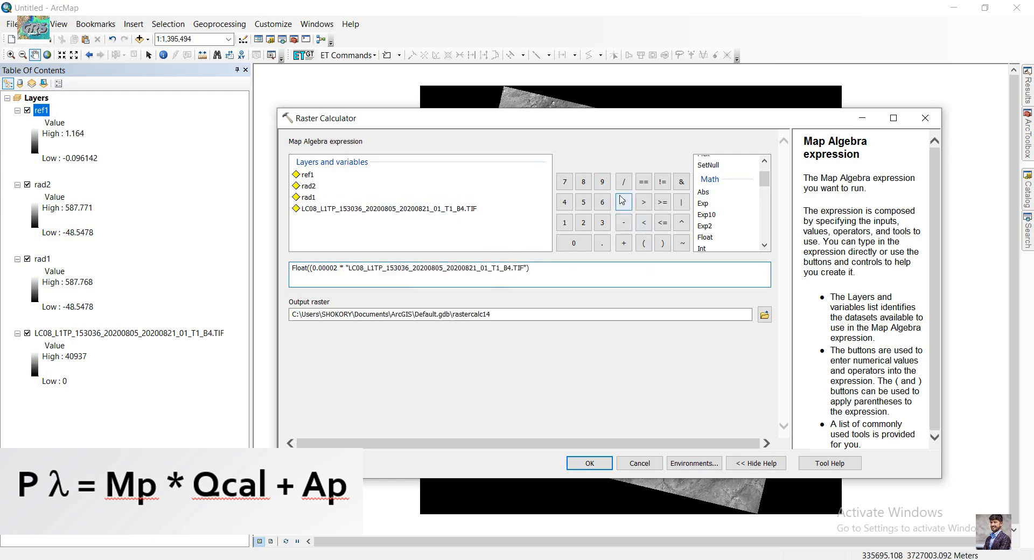
- Copy REFLECTANCE_ADD_BAND_4's value -0.100000 from the metadata in Notepad
click(624, 242)
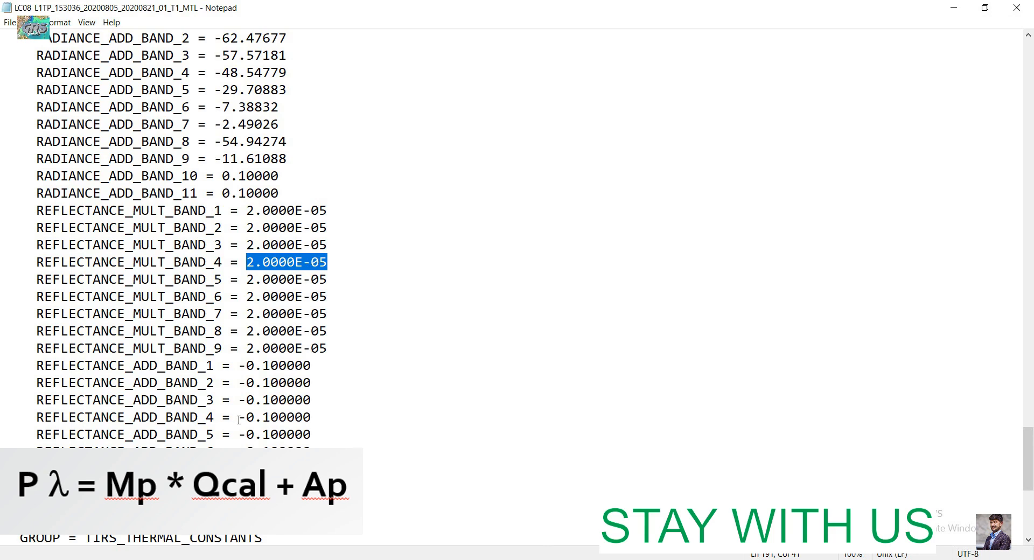
right_click(273, 417)
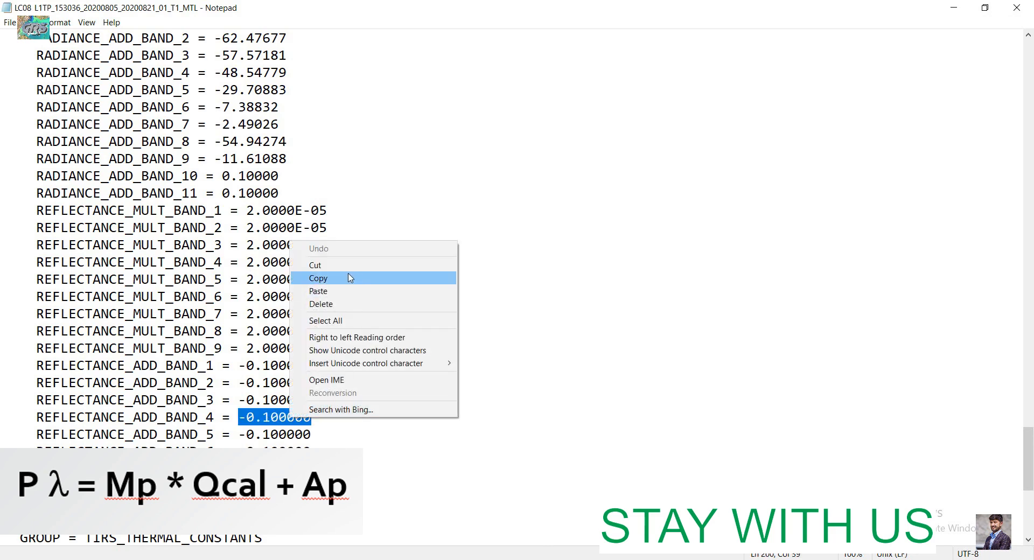
click(319, 278)
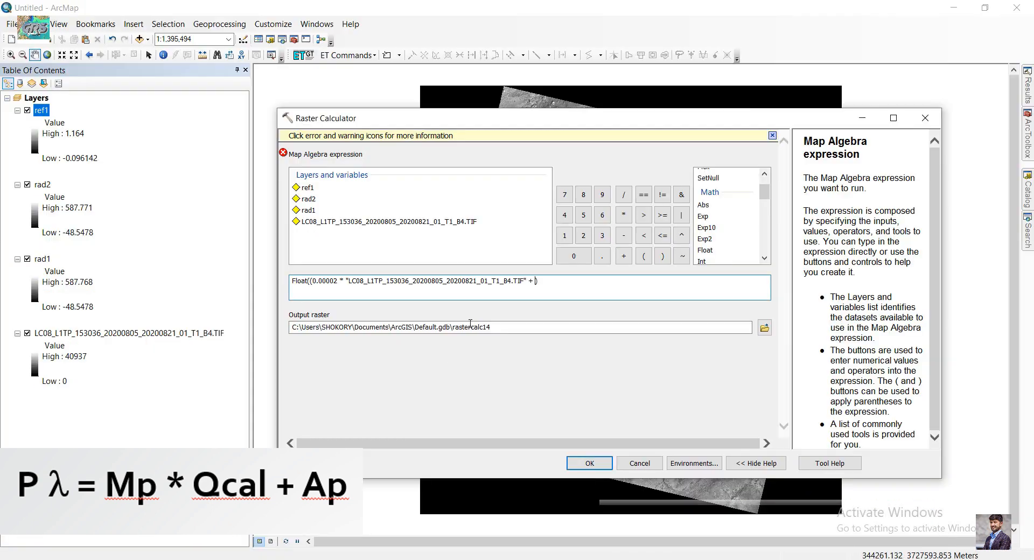
- Finish the expression by adding (-0.100000) and closing the brackets
click(643, 256)
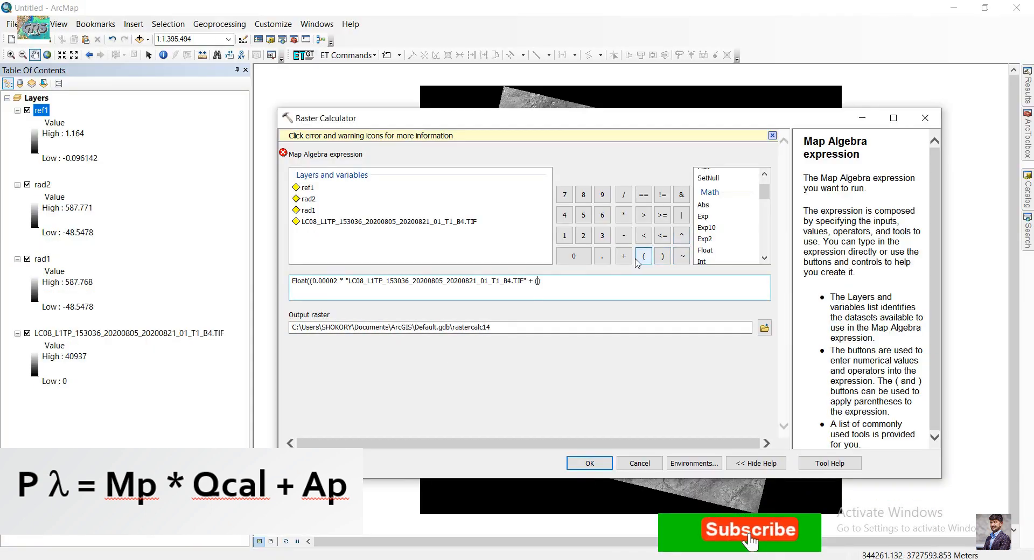
text(-0.100000)
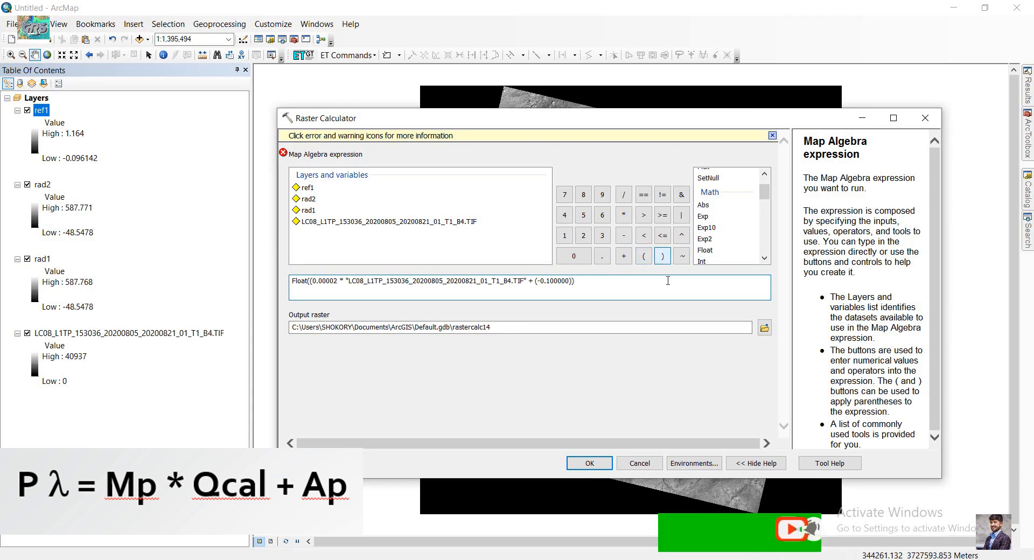
click(661, 255)
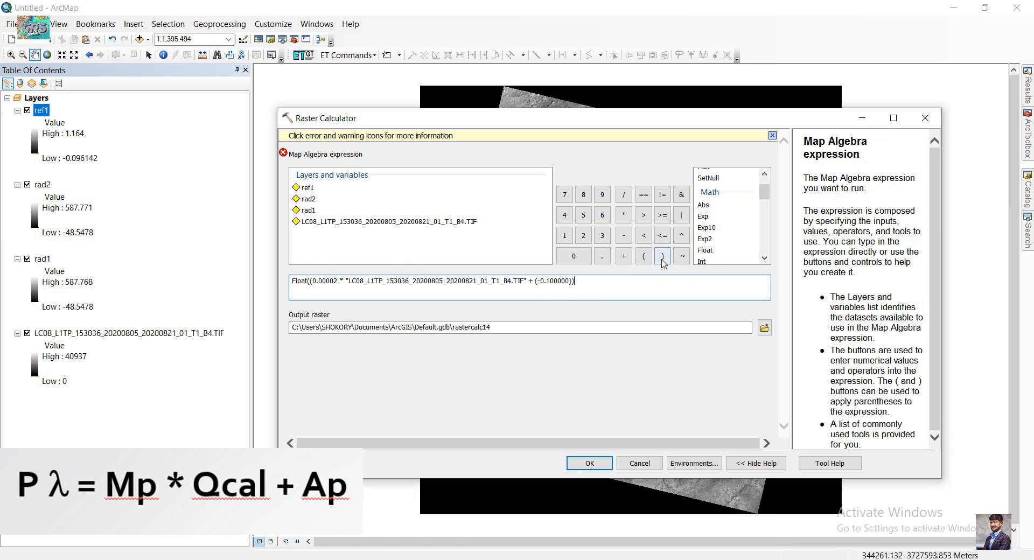
click(663, 256)
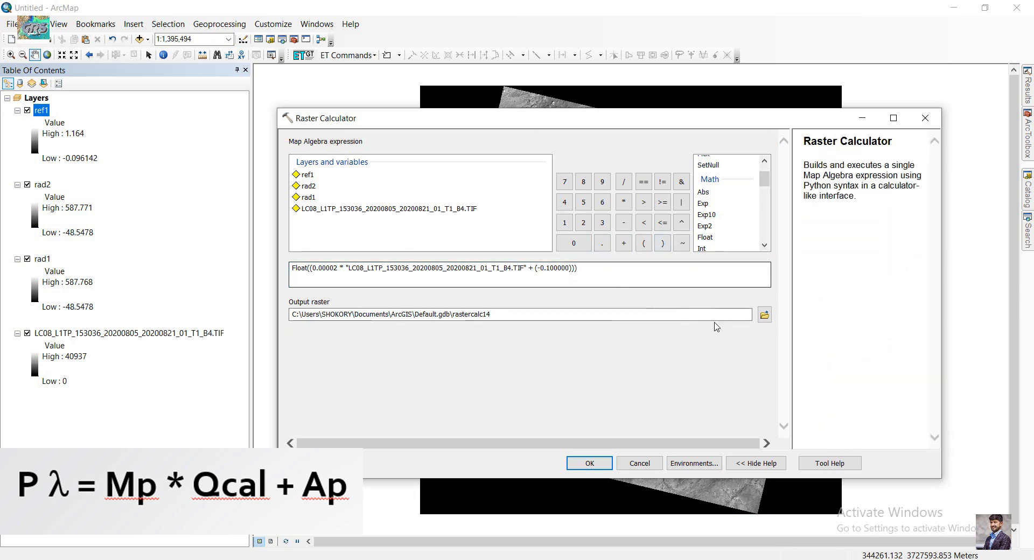
- Set the output raster to ref2 in the outp folder and run the reflectance calculation
click(764, 315)
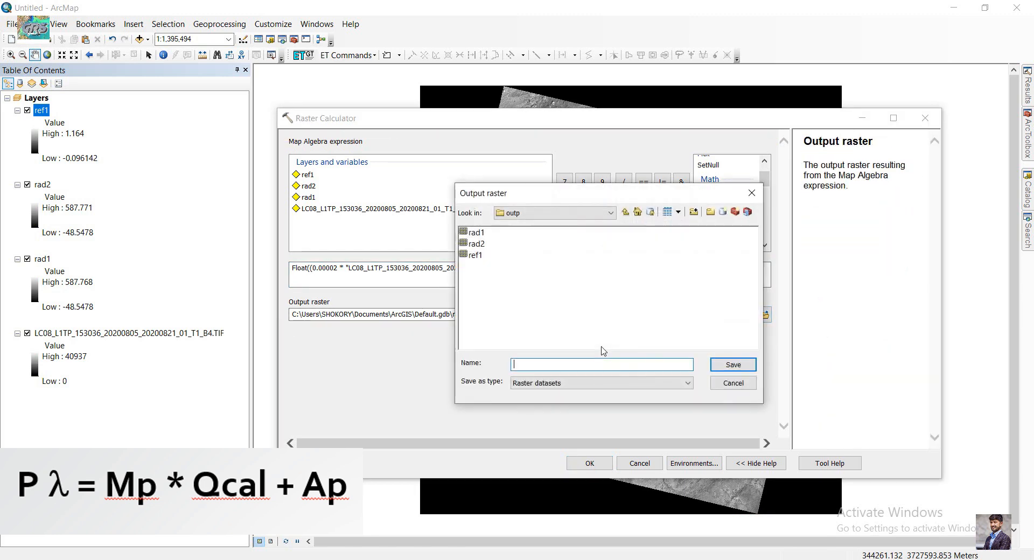
click(476, 255)
text(ref)
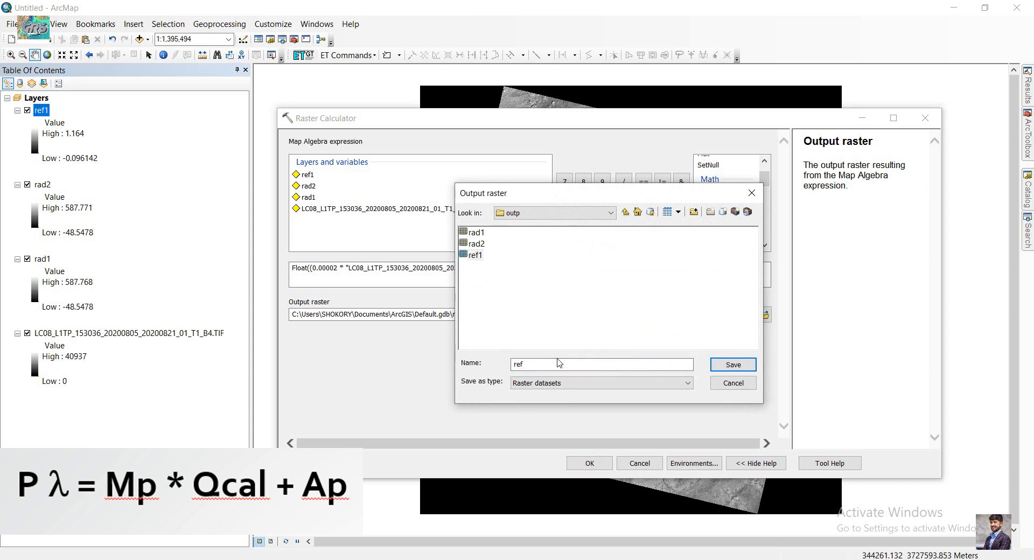
click(731, 364)
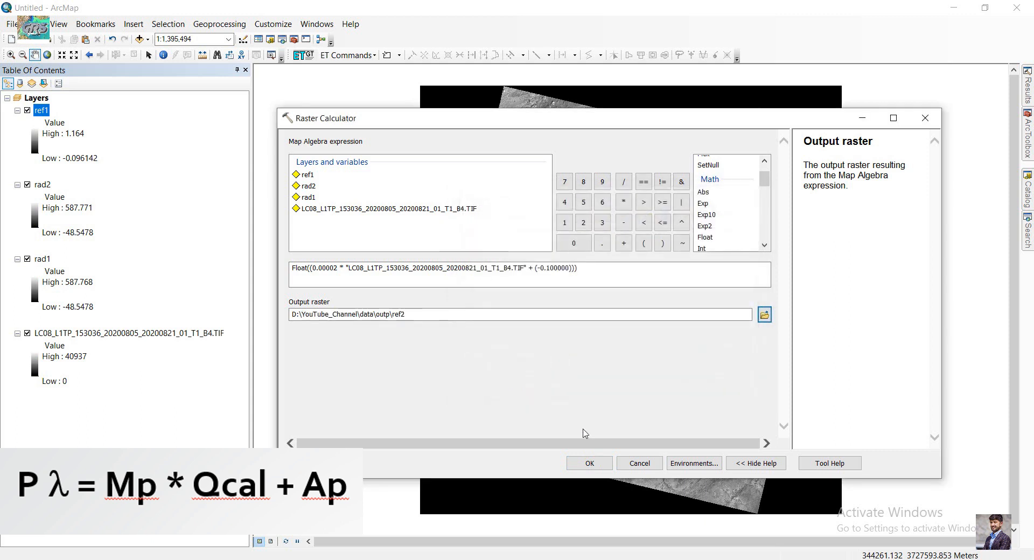
click(588, 462)
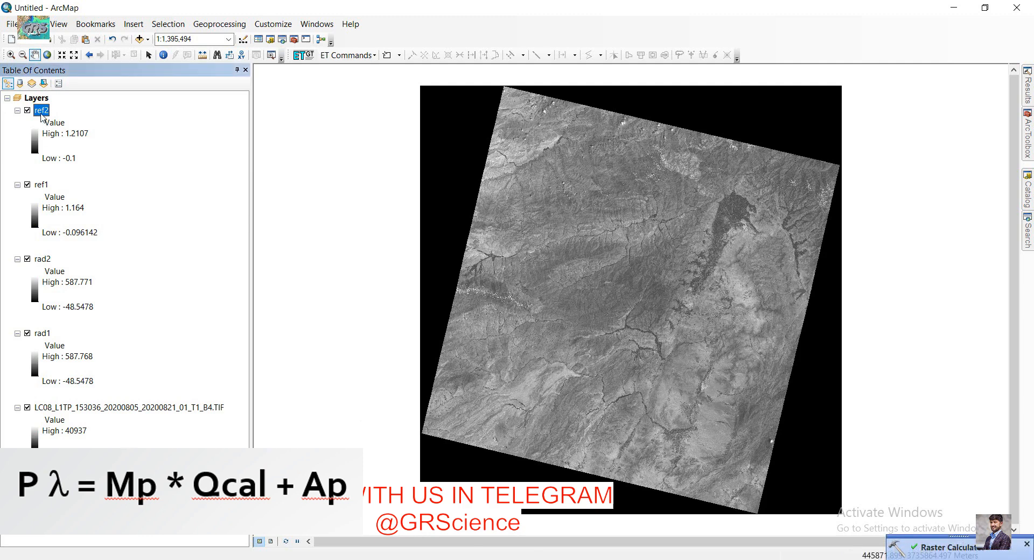
mouse_move(41, 149)
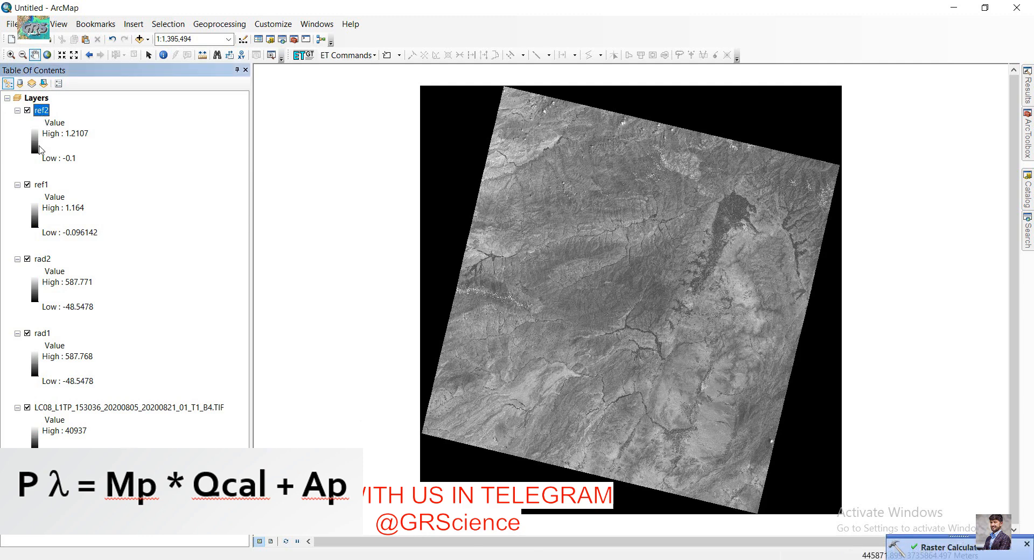
mouse_move(87, 250)
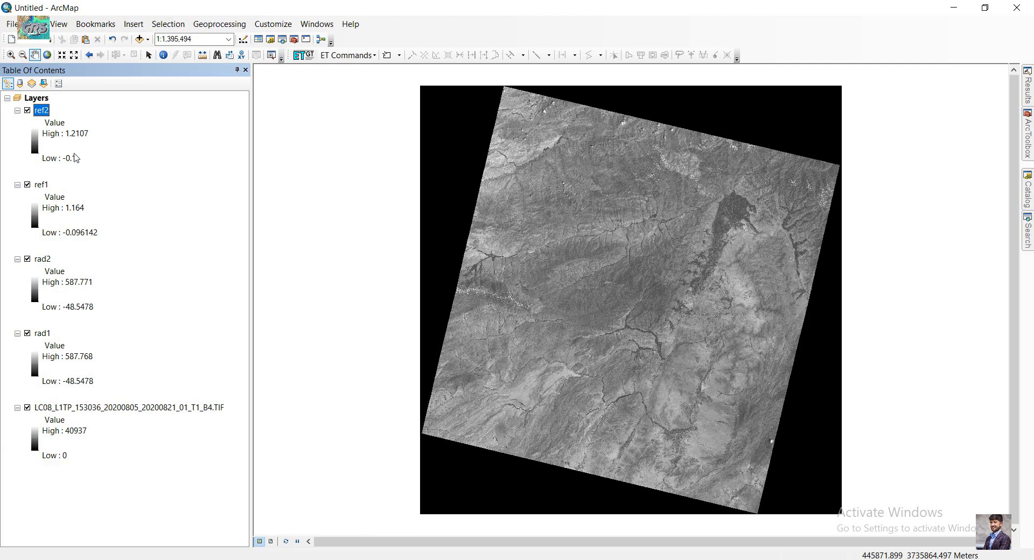
mouse_move(75, 172)
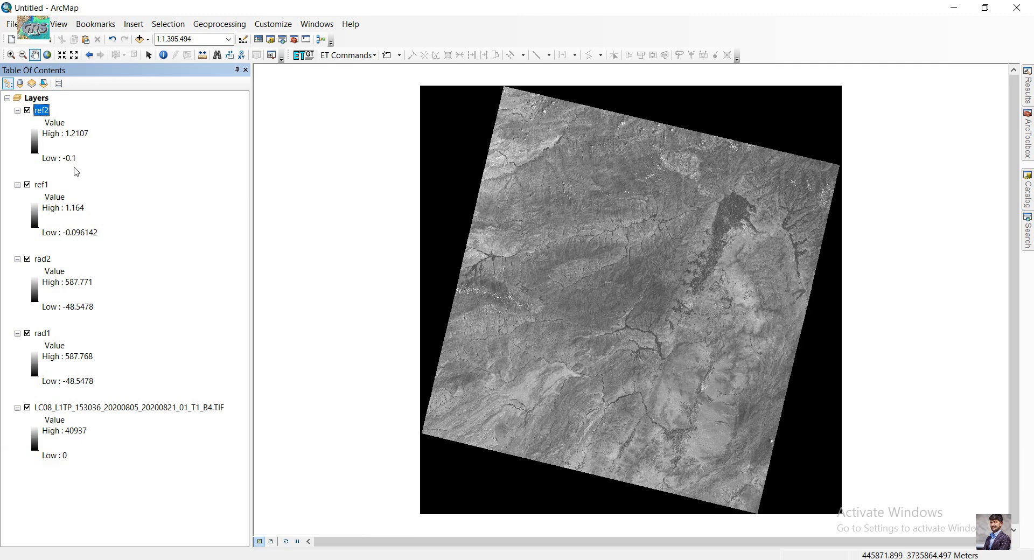
mouse_move(91, 218)
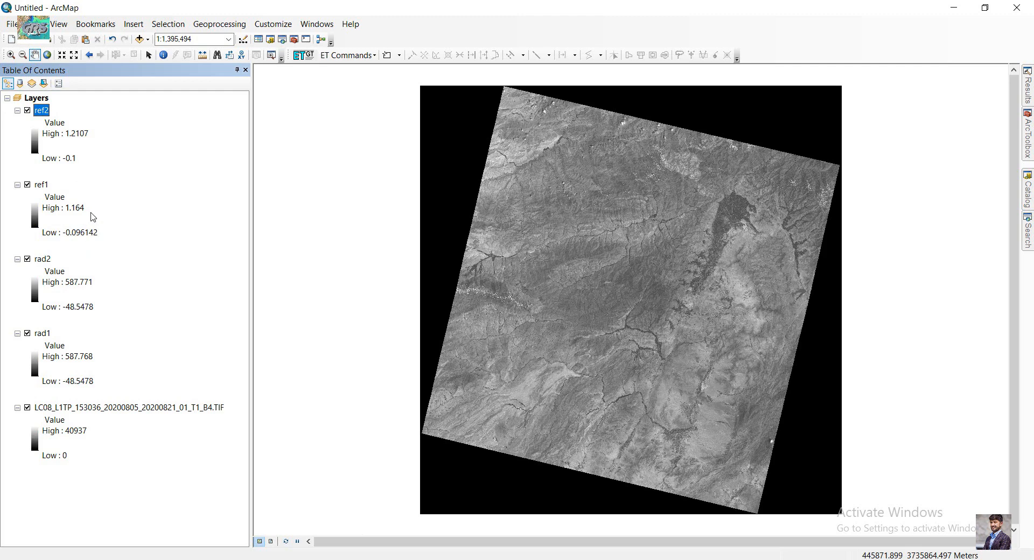
mouse_move(84, 138)
text(raster calculator)
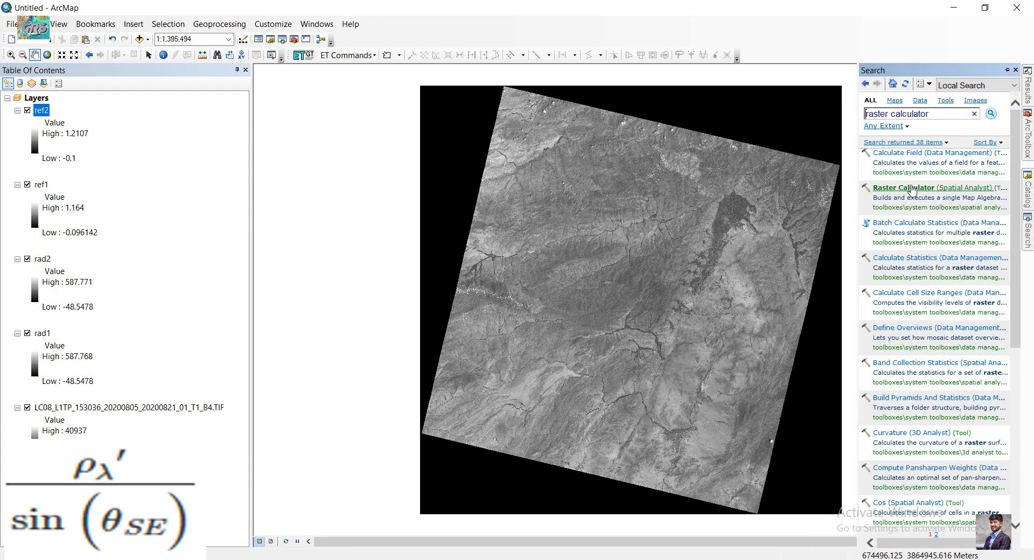
mouse_move(739, 183)
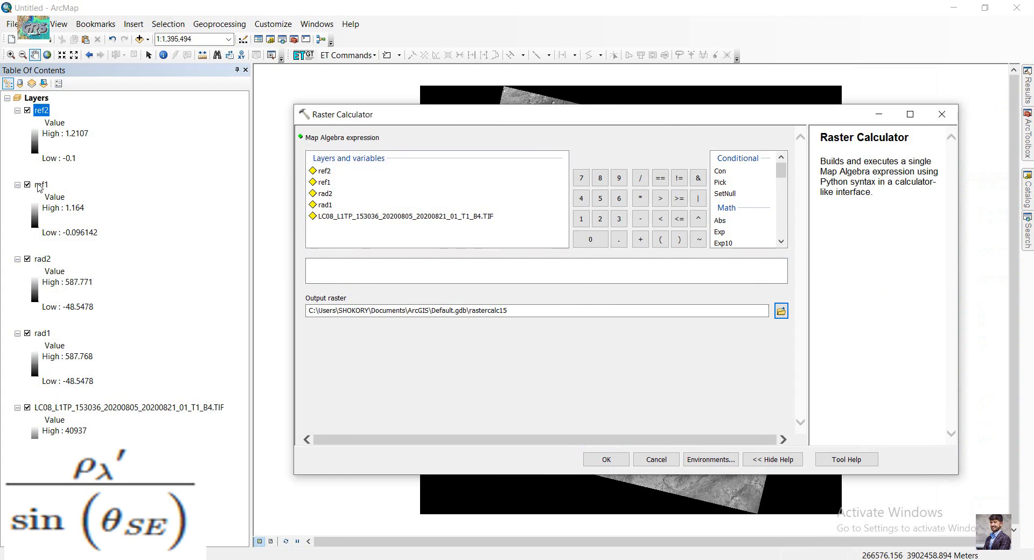
mouse_move(46, 122)
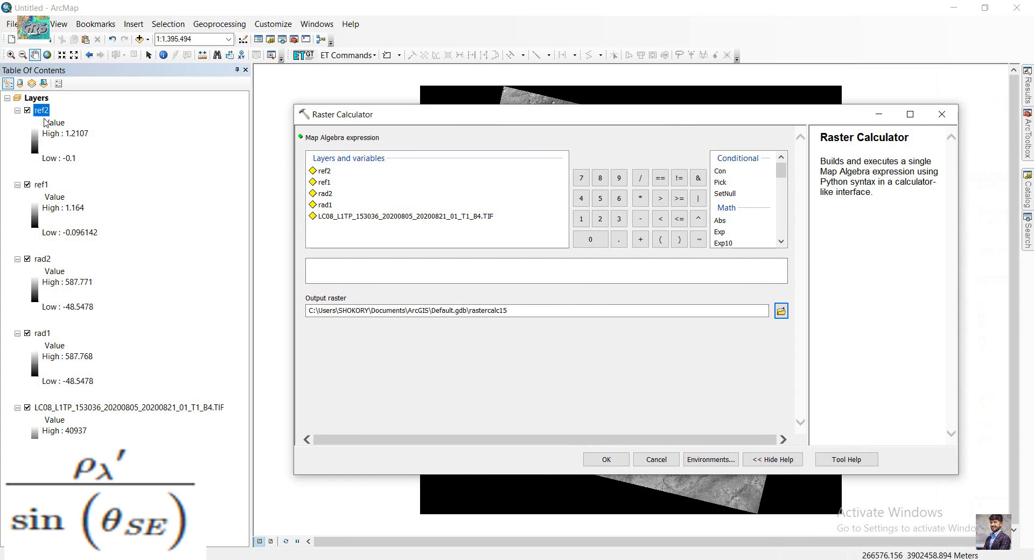
- Begin the expression "ref2" / Sin() and copy SUN_ELEVATION 63.02152821 from the metadata
click(545, 271)
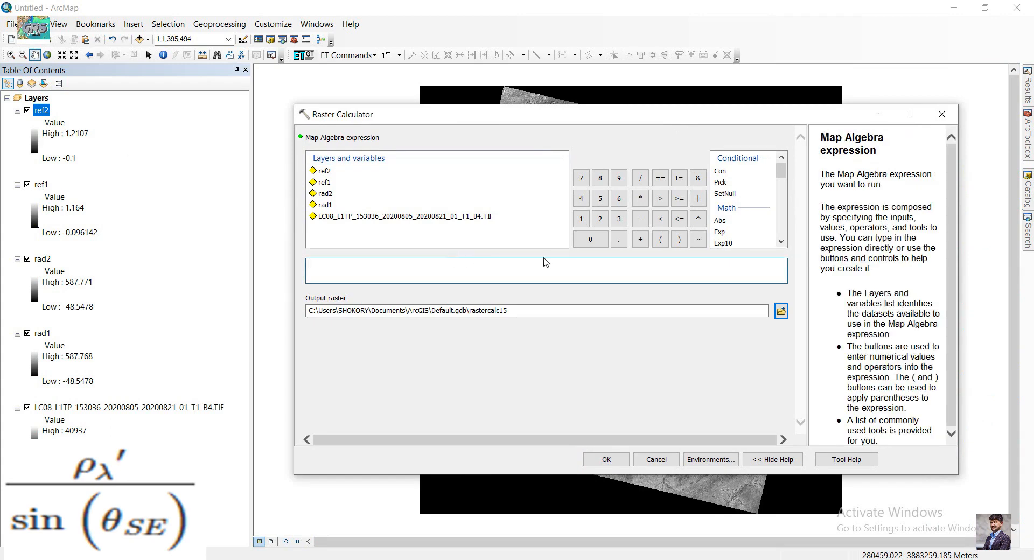
double_click(324, 170)
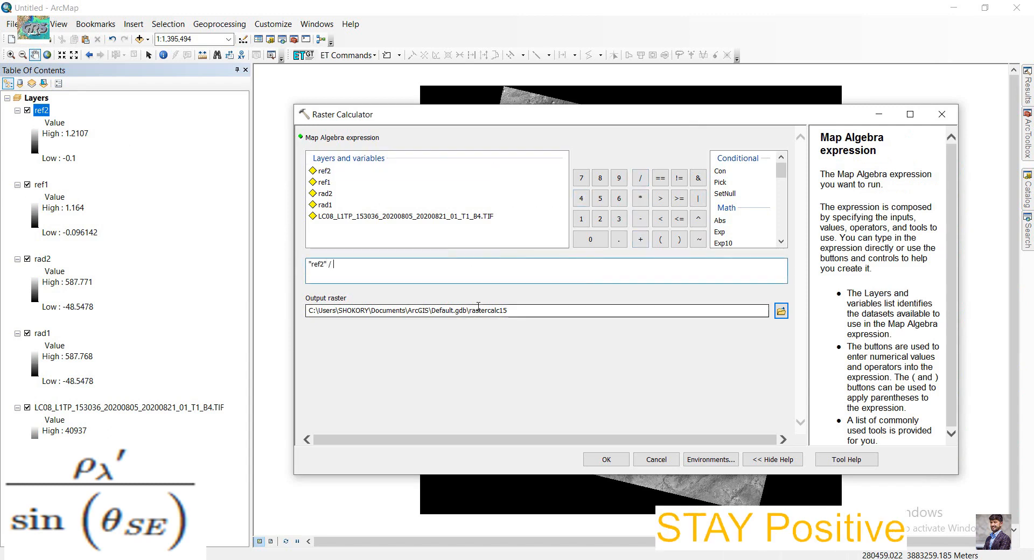
scroll(down, 3)
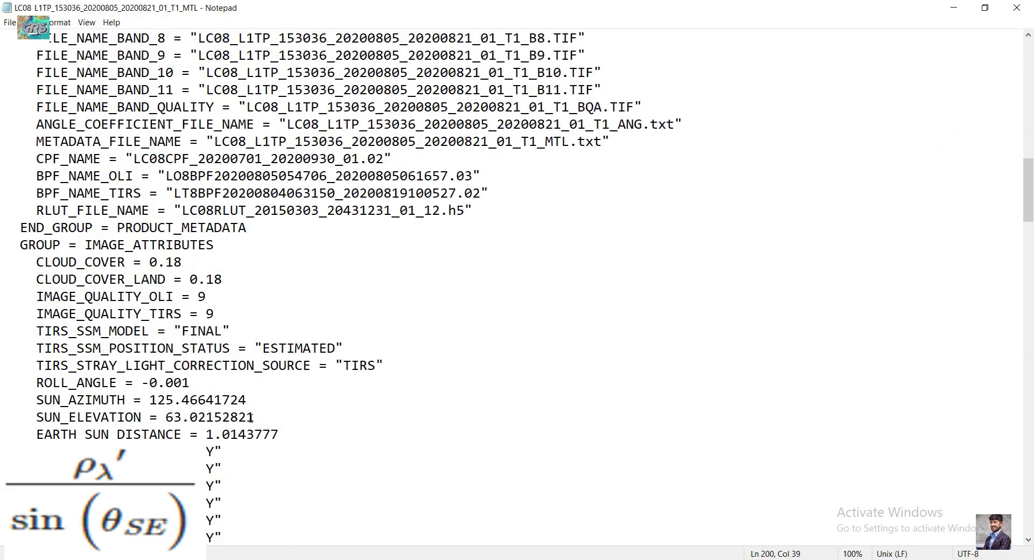
right_click(209, 417)
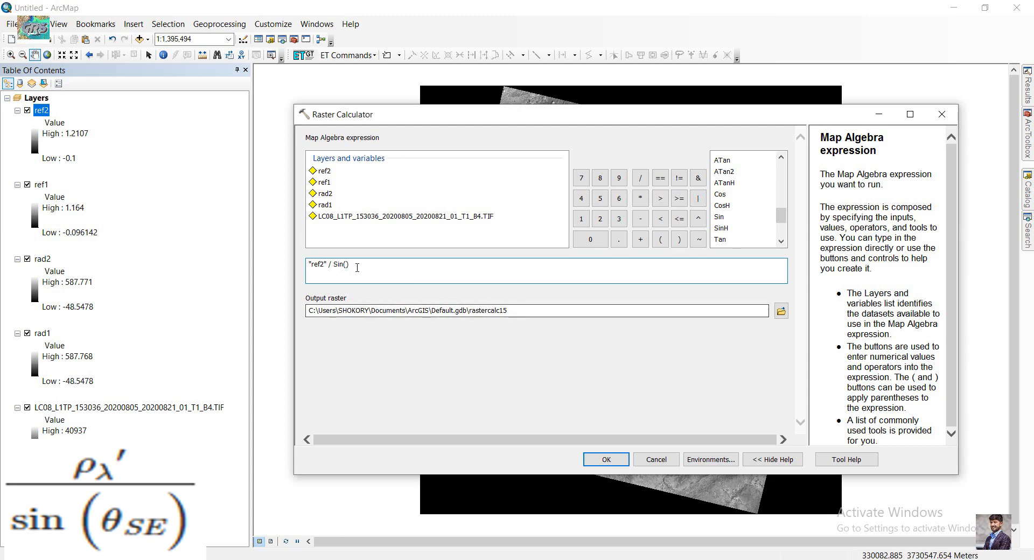
- Complete "ref2" / Sin(63.02152821), save output as ref2_1 in outp, and run it
text(63.02152821)
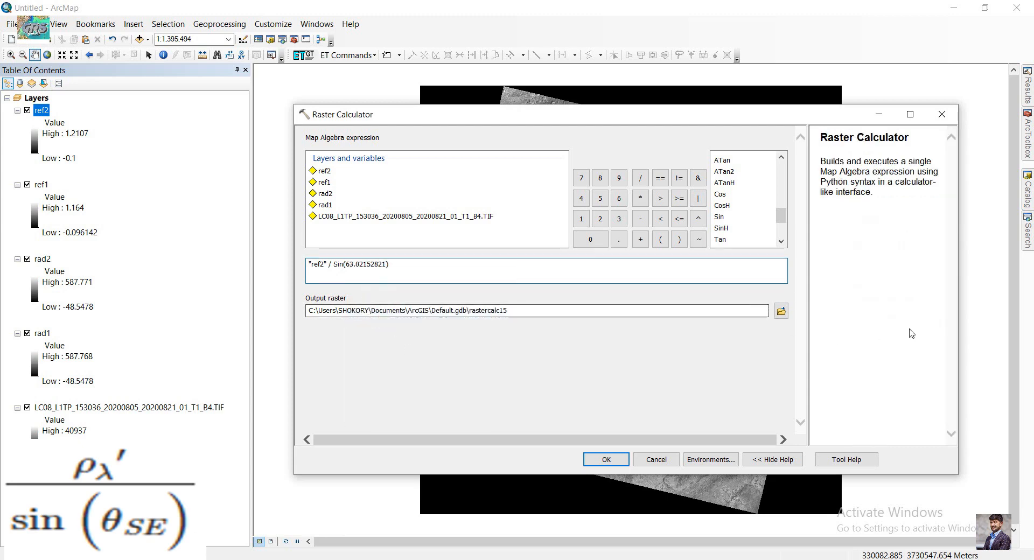
click(781, 310)
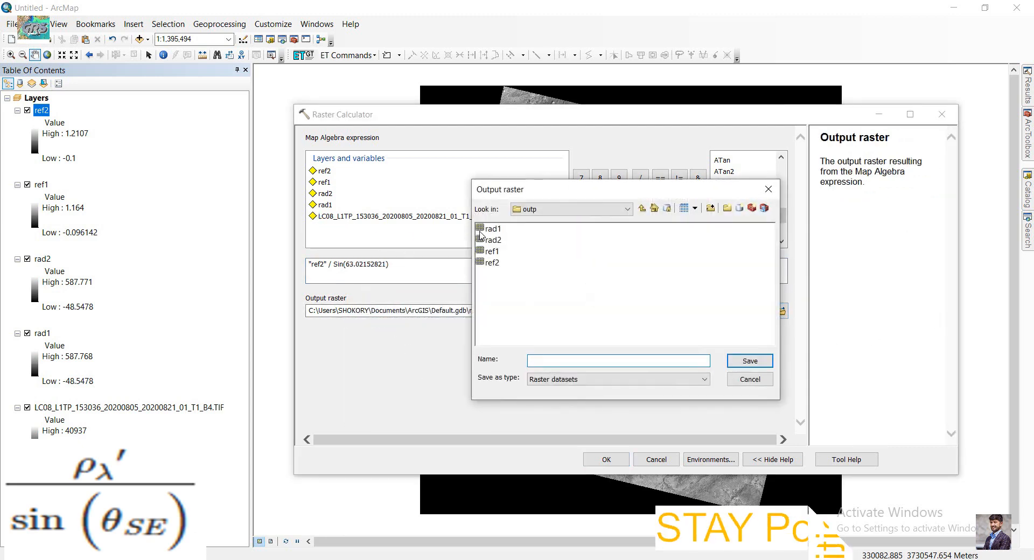
text(ref2)
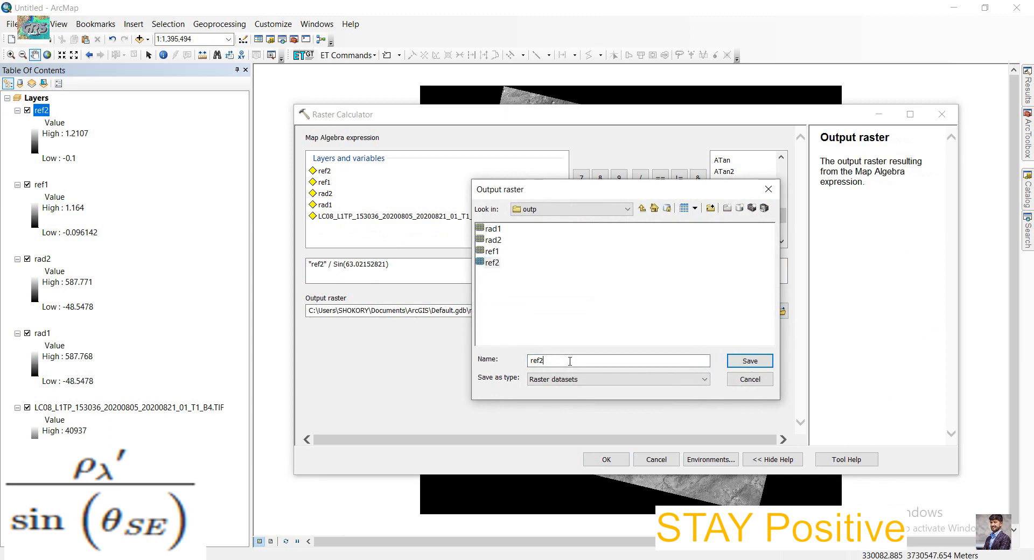
text(_)
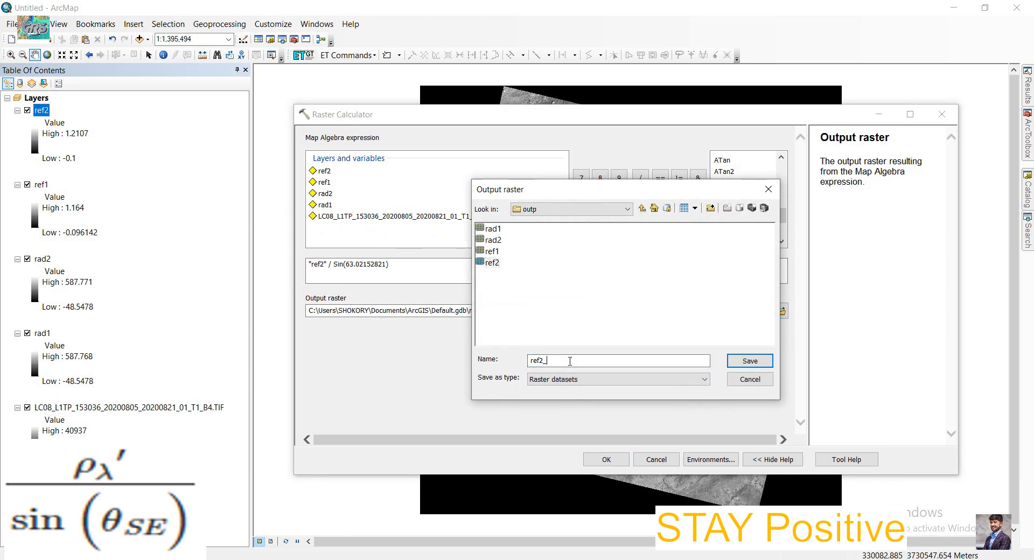
click(748, 360)
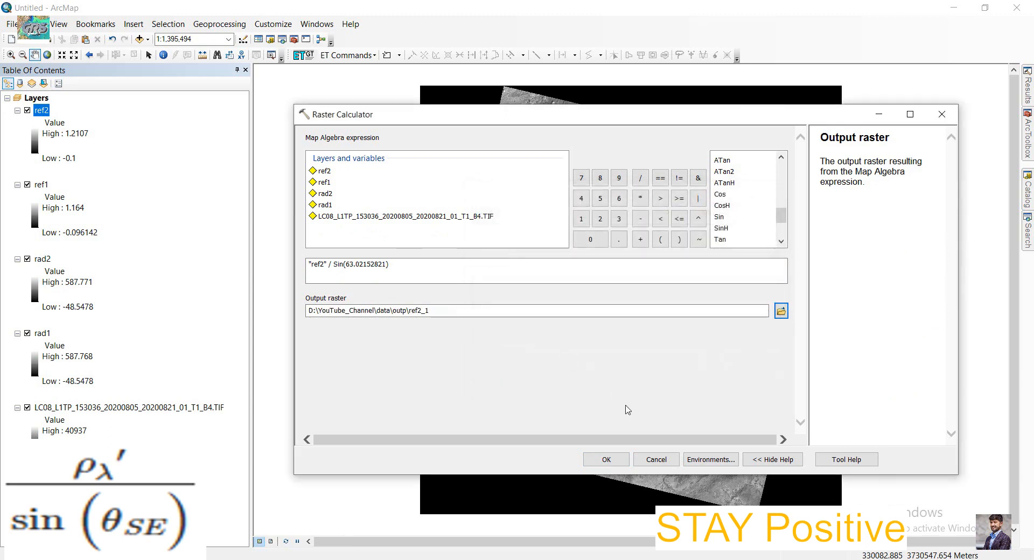
click(604, 459)
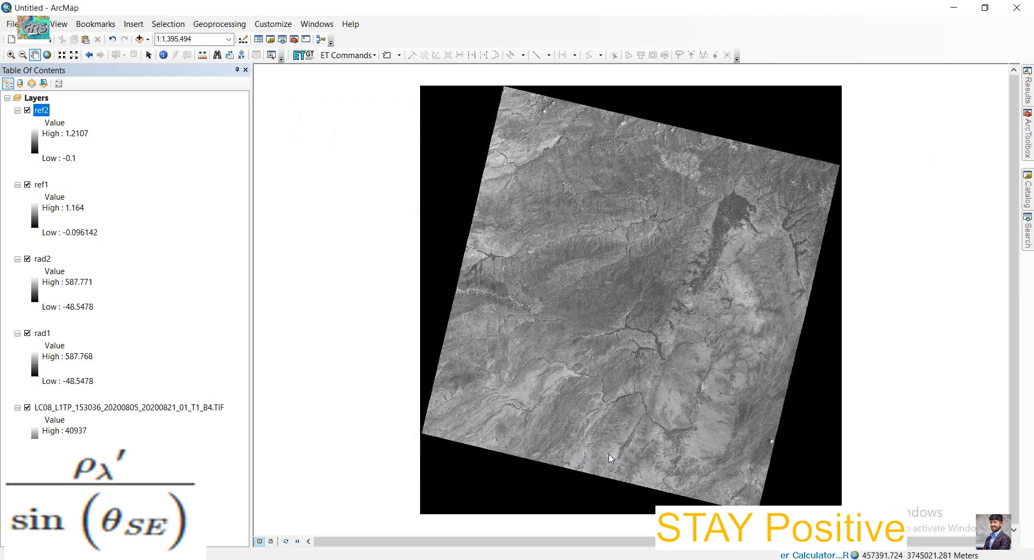